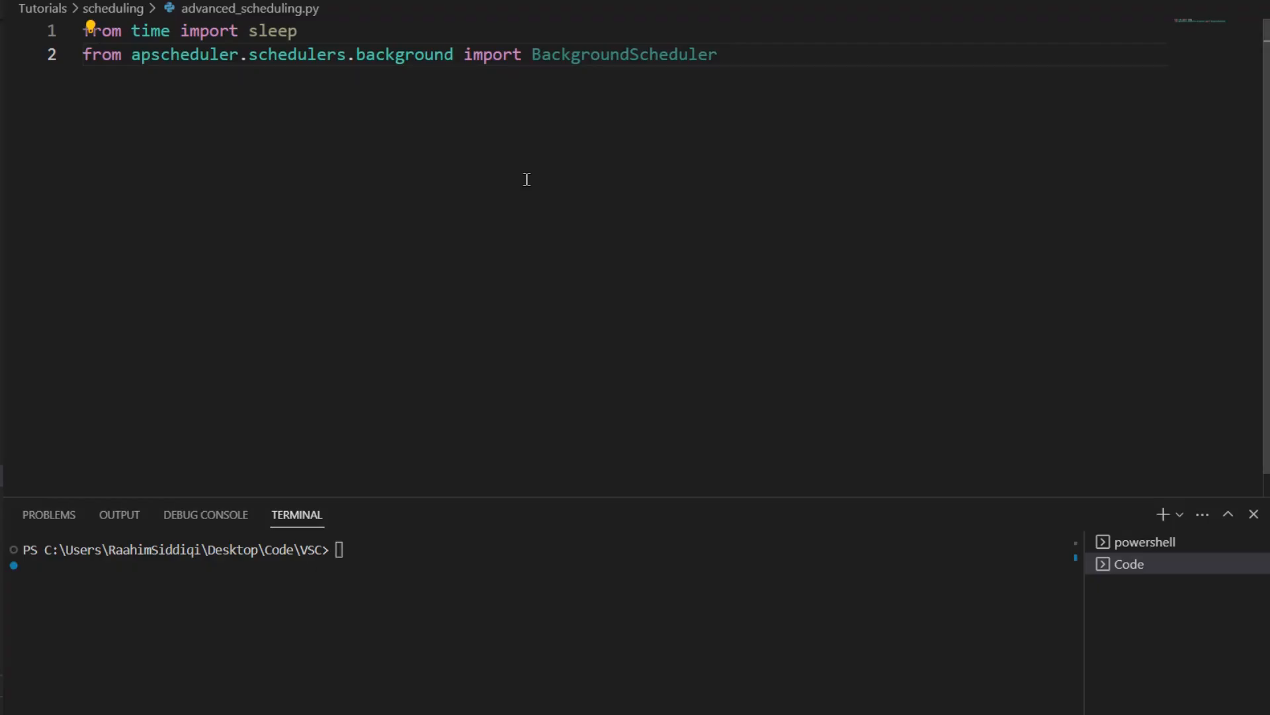
pyautogui.moveTo(398, 543)
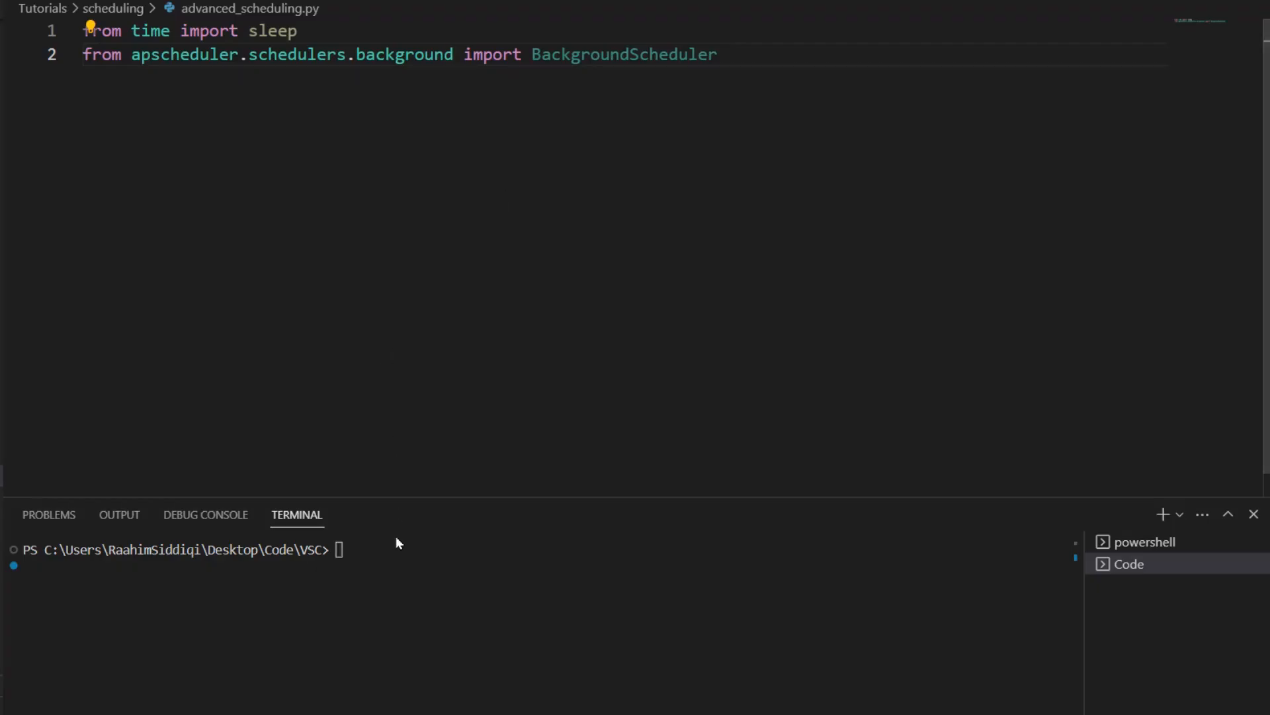
# Install the apscheduler package in the terminal with pip install apscheduler.
pyautogui.write('pip ins')
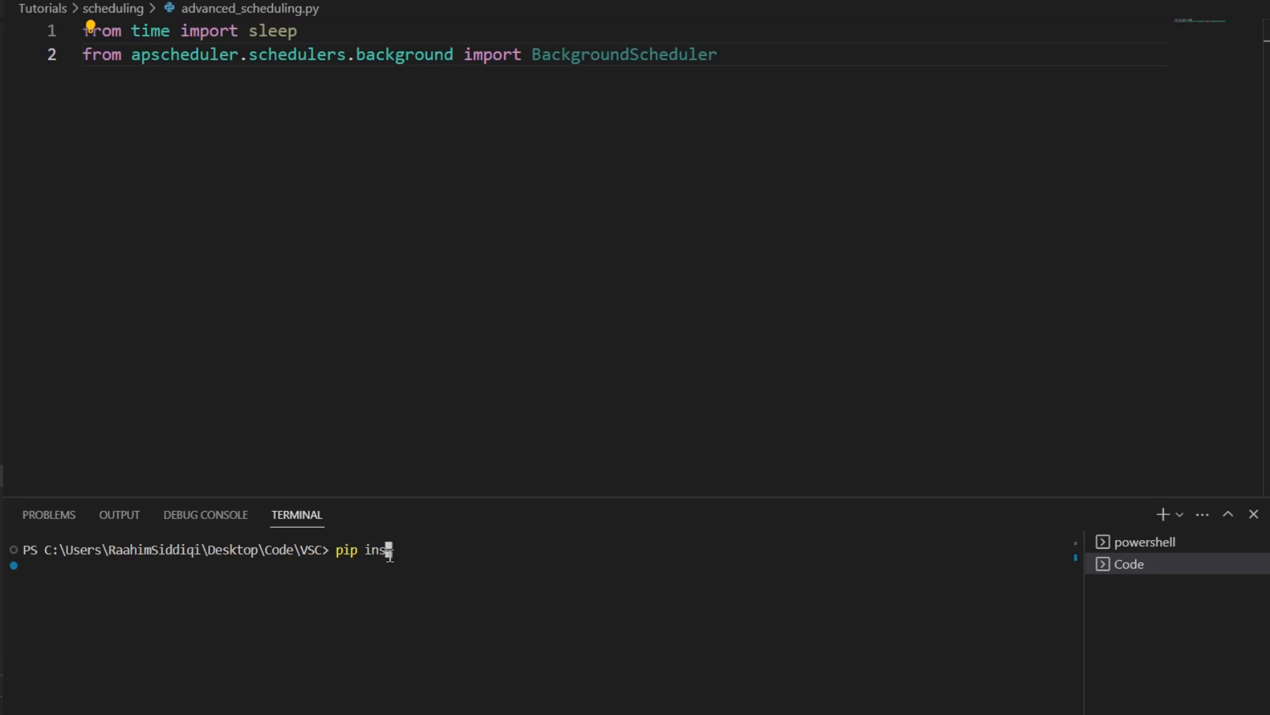
pyautogui.write('tall aps')
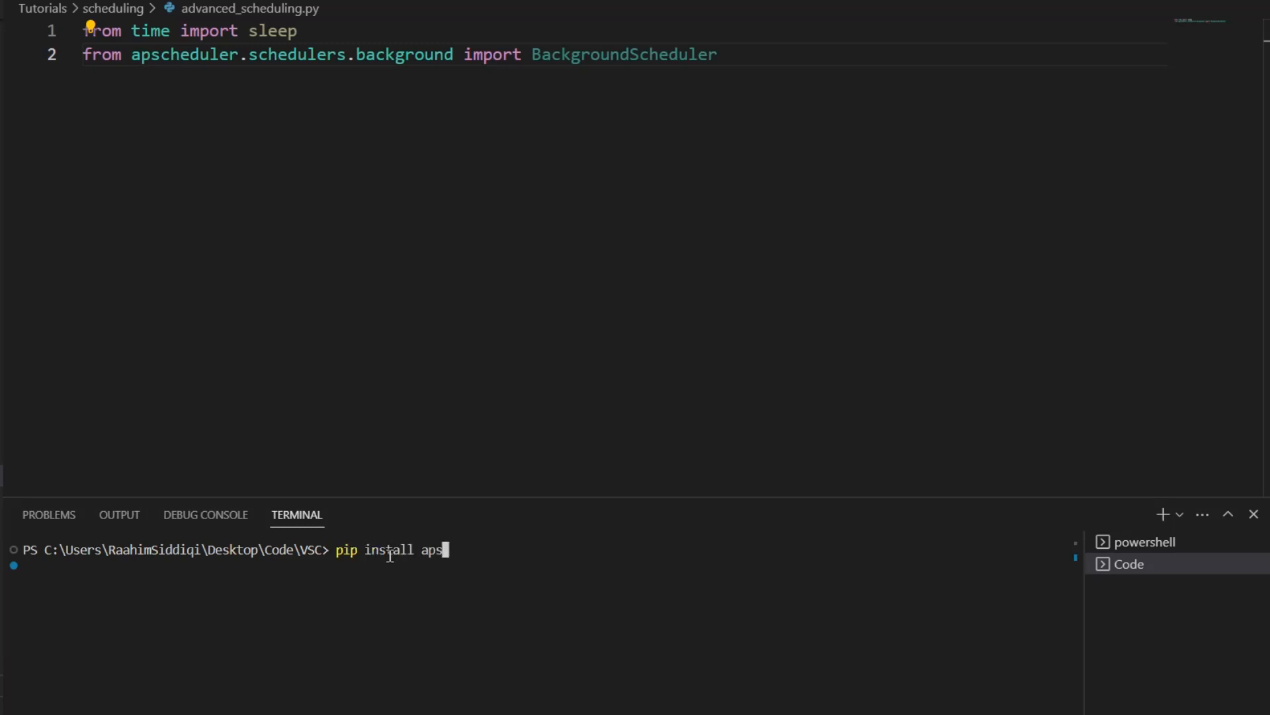
pyautogui.write('chedu')
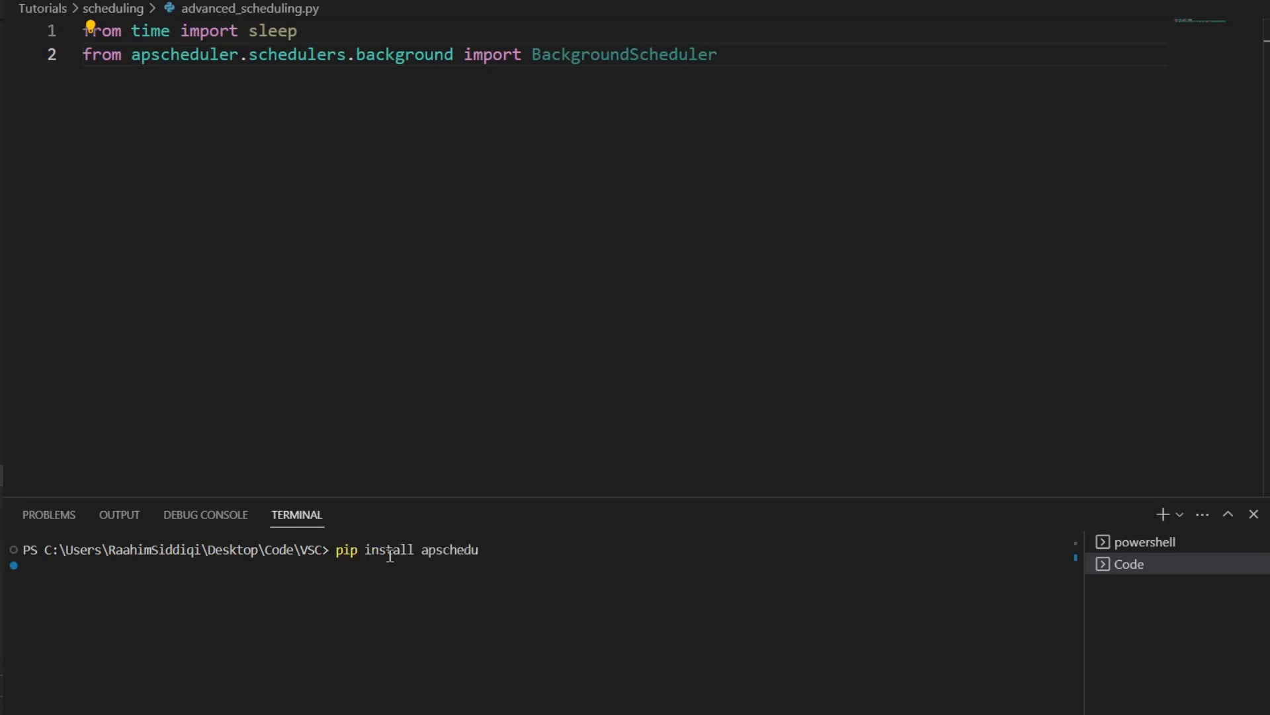
pyautogui.write('ler')
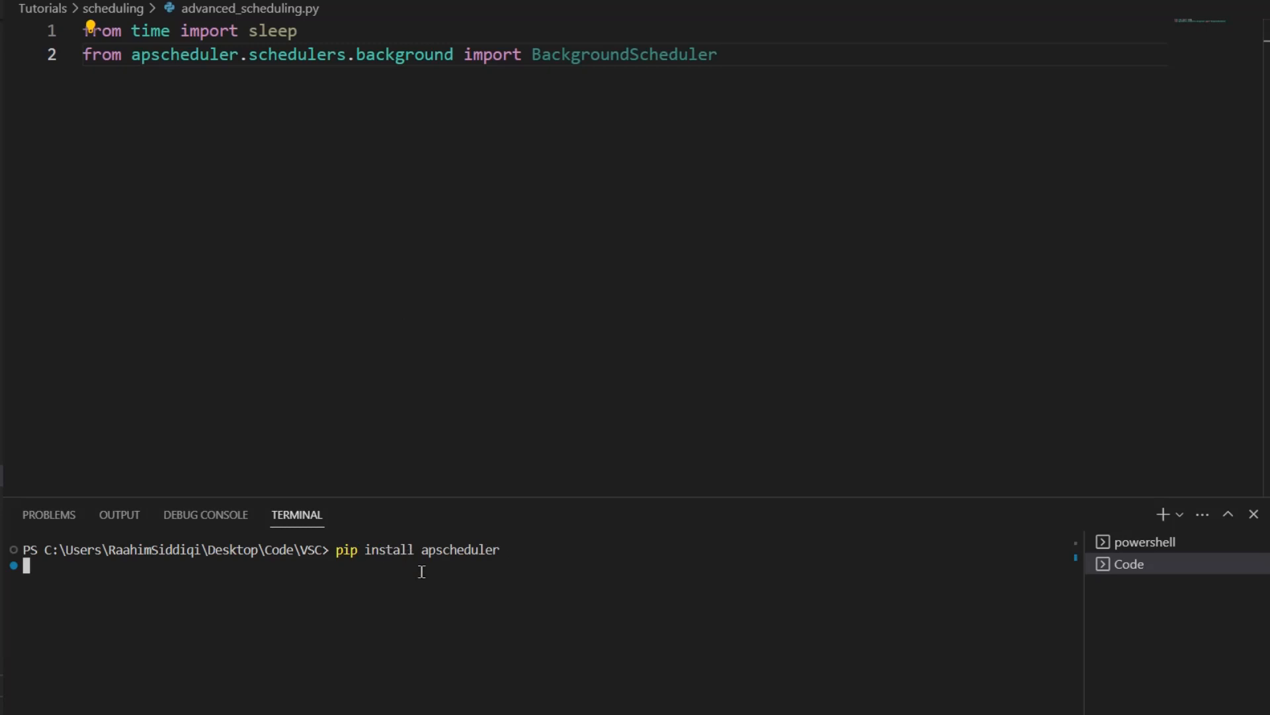
pyautogui.press('Enter')
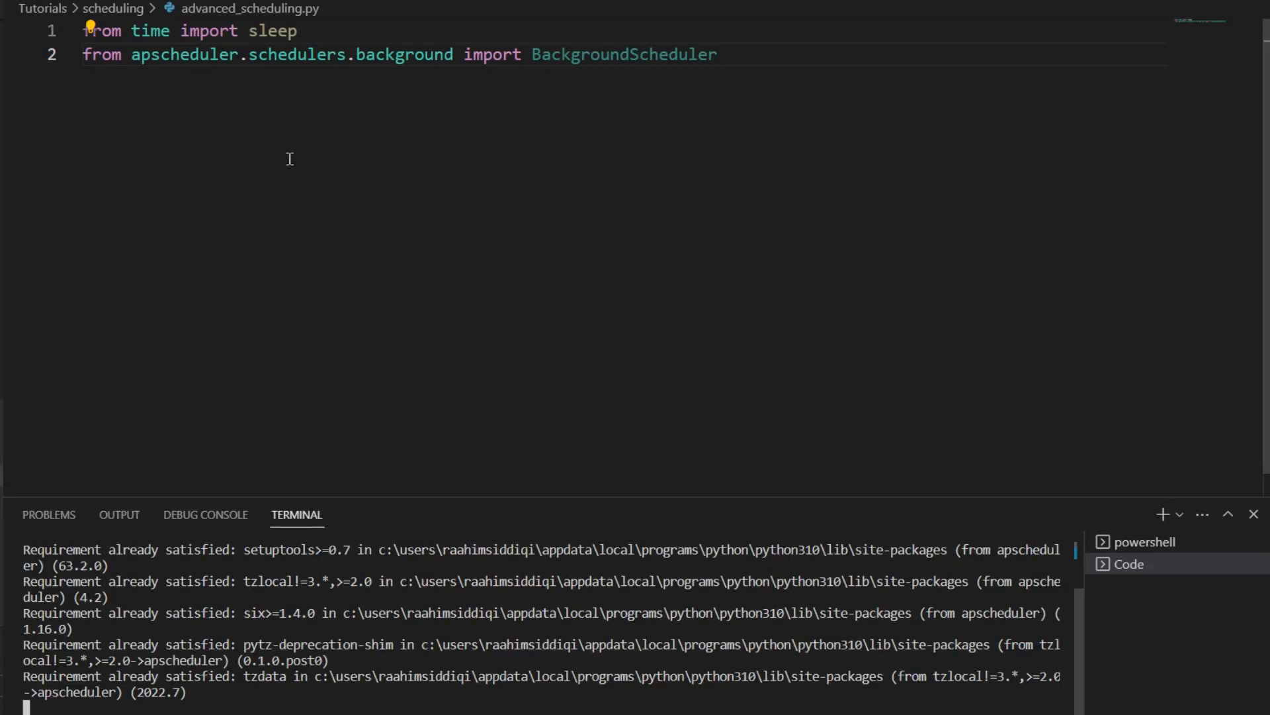
pyautogui.click(732, 55)
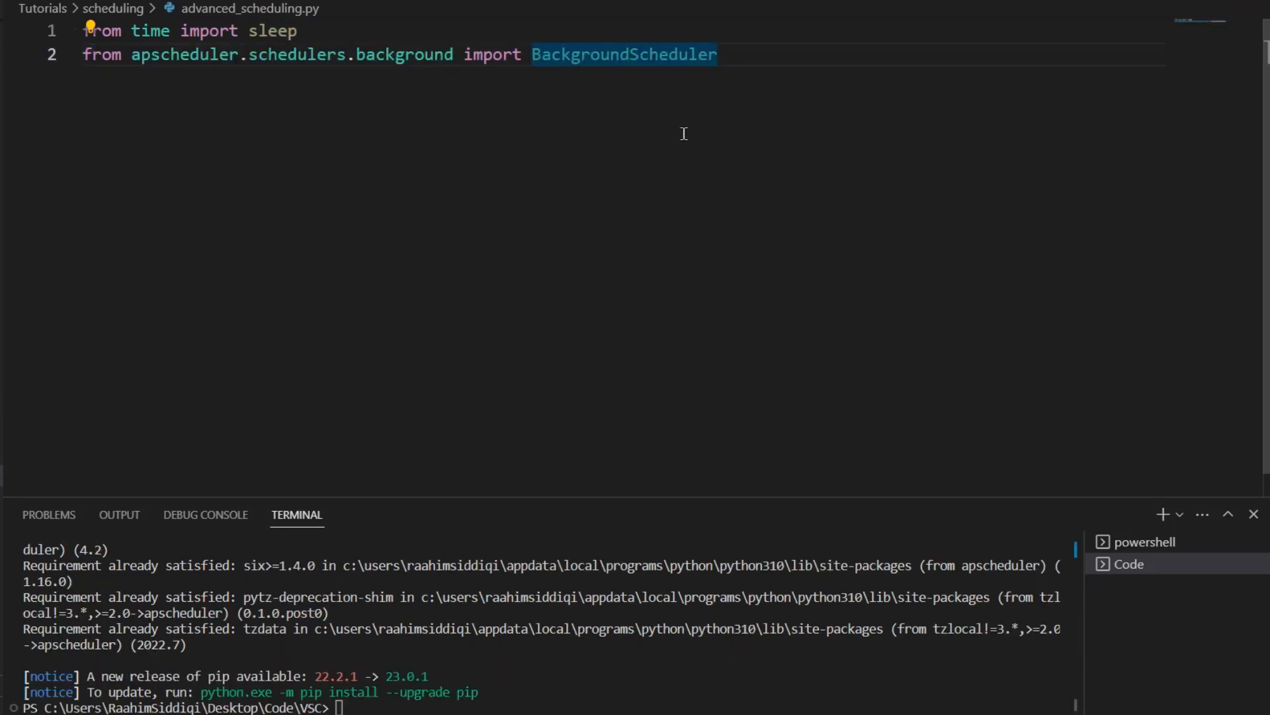
# Add BlockingScheduler to the apscheduler import line.
pyautogui.write(', B')
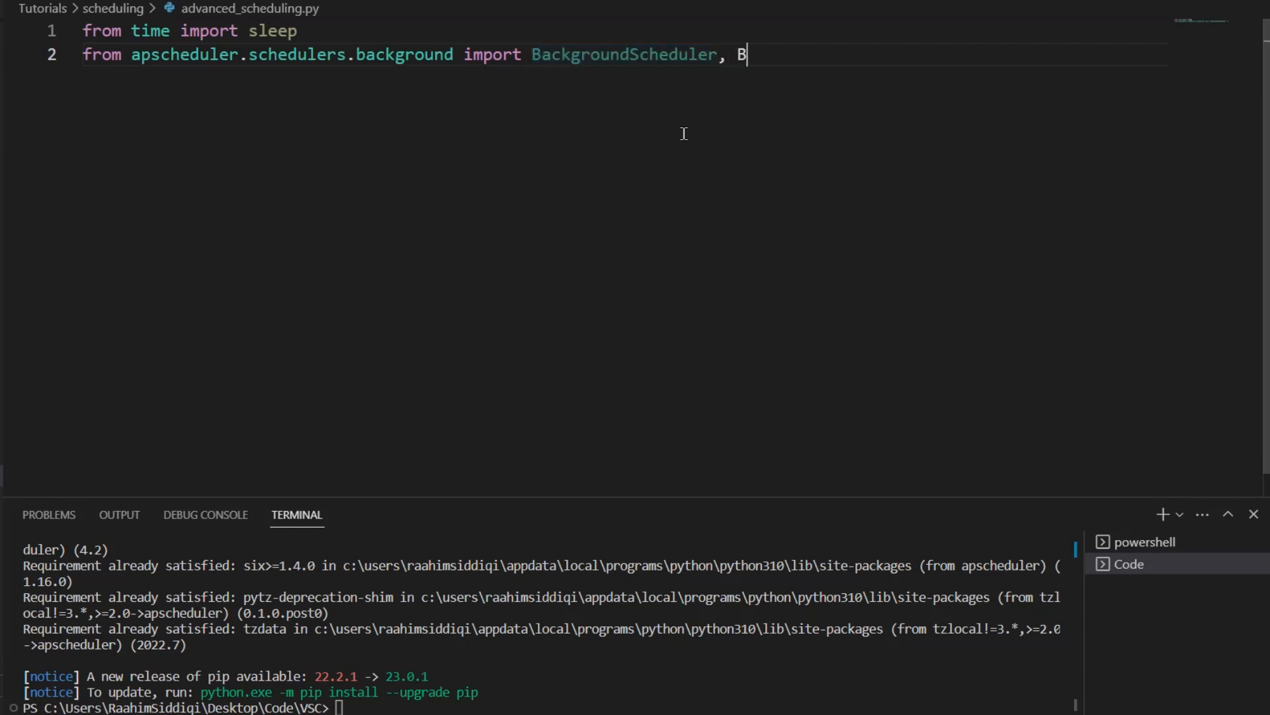
pyautogui.write('lockingScheduler')
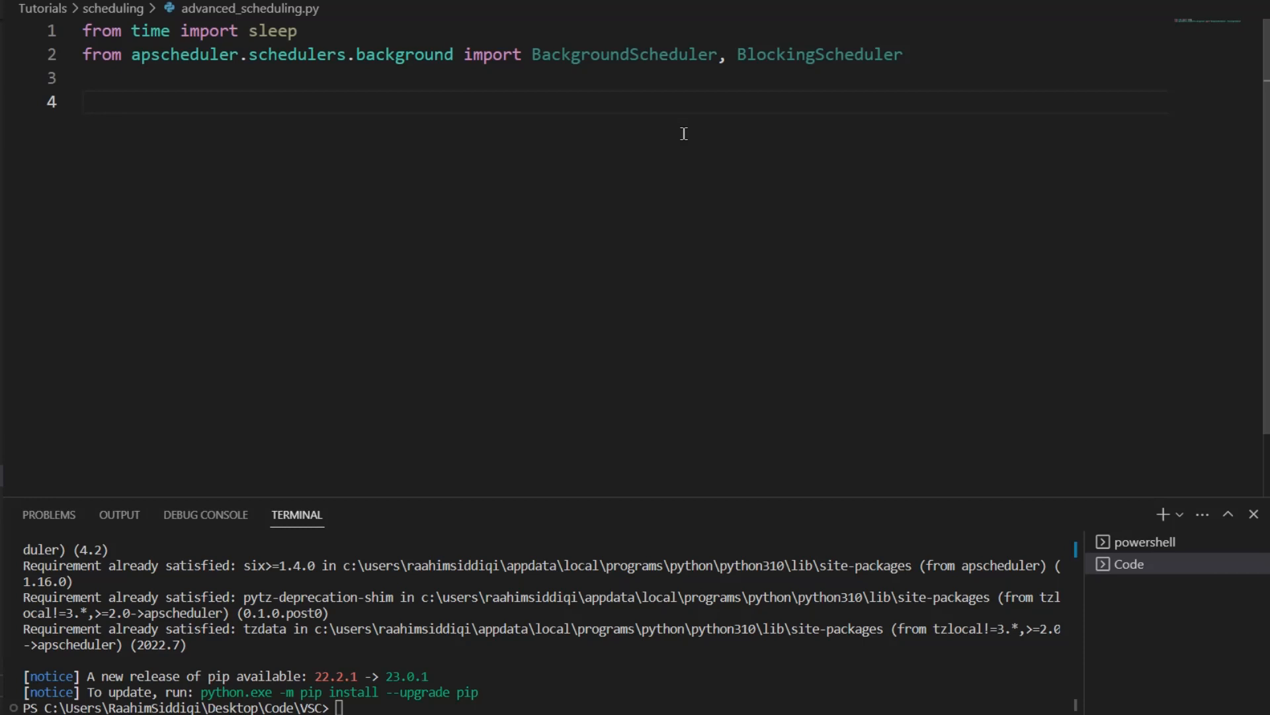
pyautogui.press('Enter')
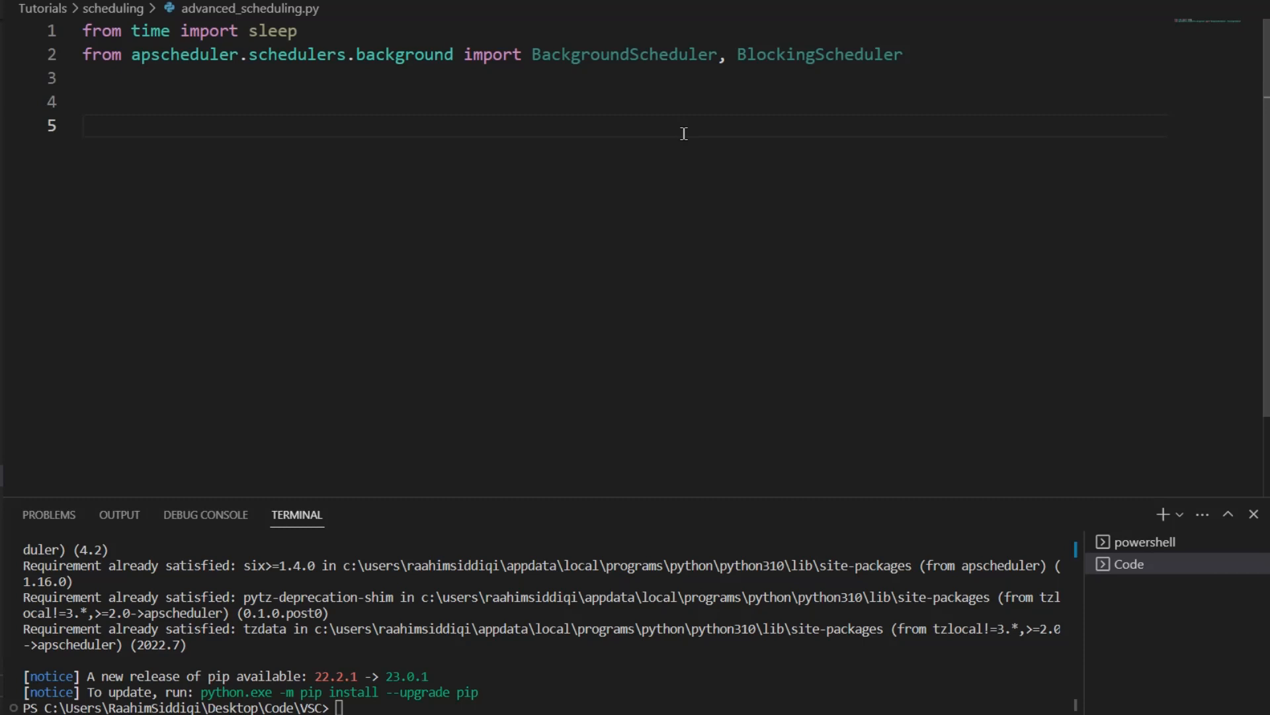
# Define display() that prints "This function has been executed".
pyautogui.write('def display')
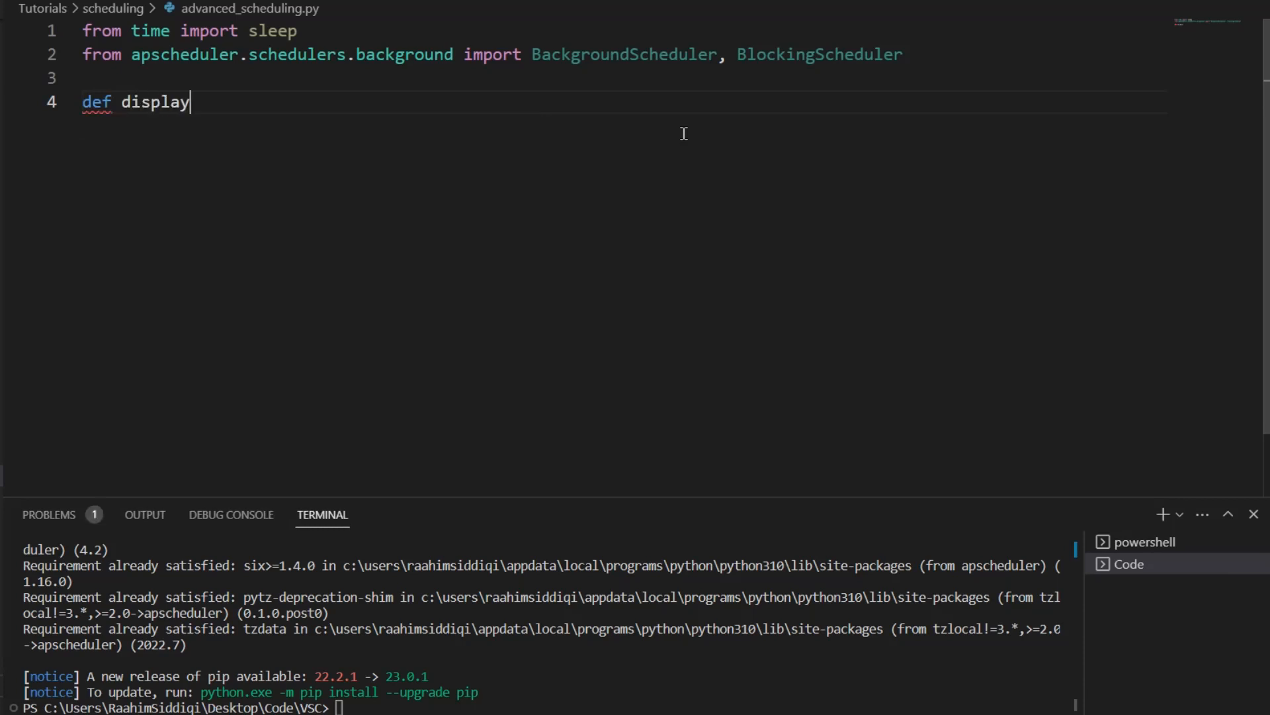
pyautogui.write('():')
pyautogui.write('print')
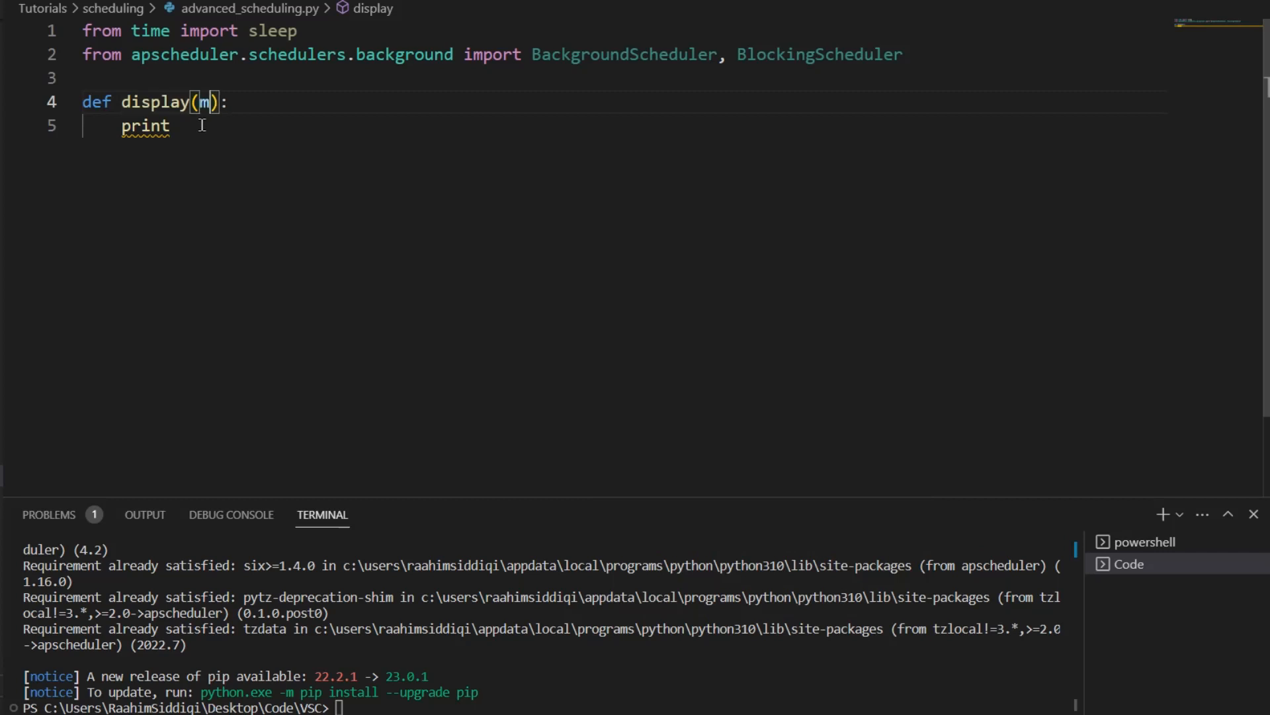
pyautogui.write('sg')
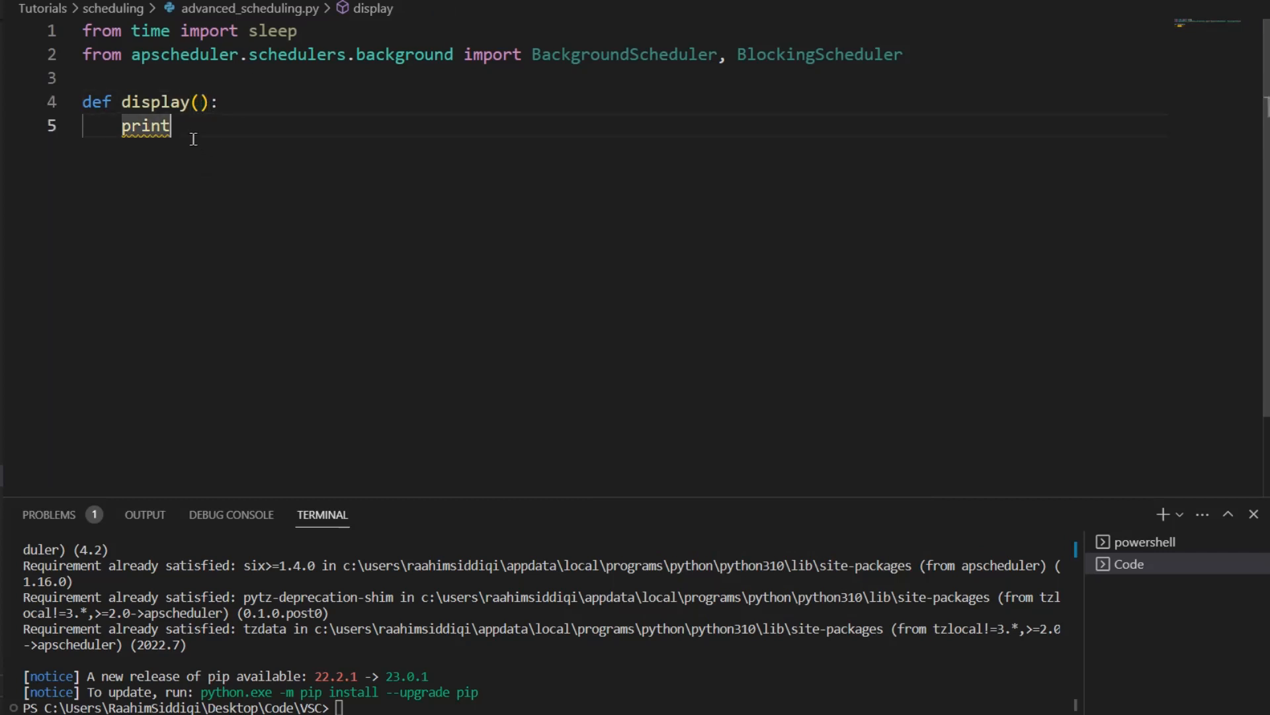
pyautogui.write('()')
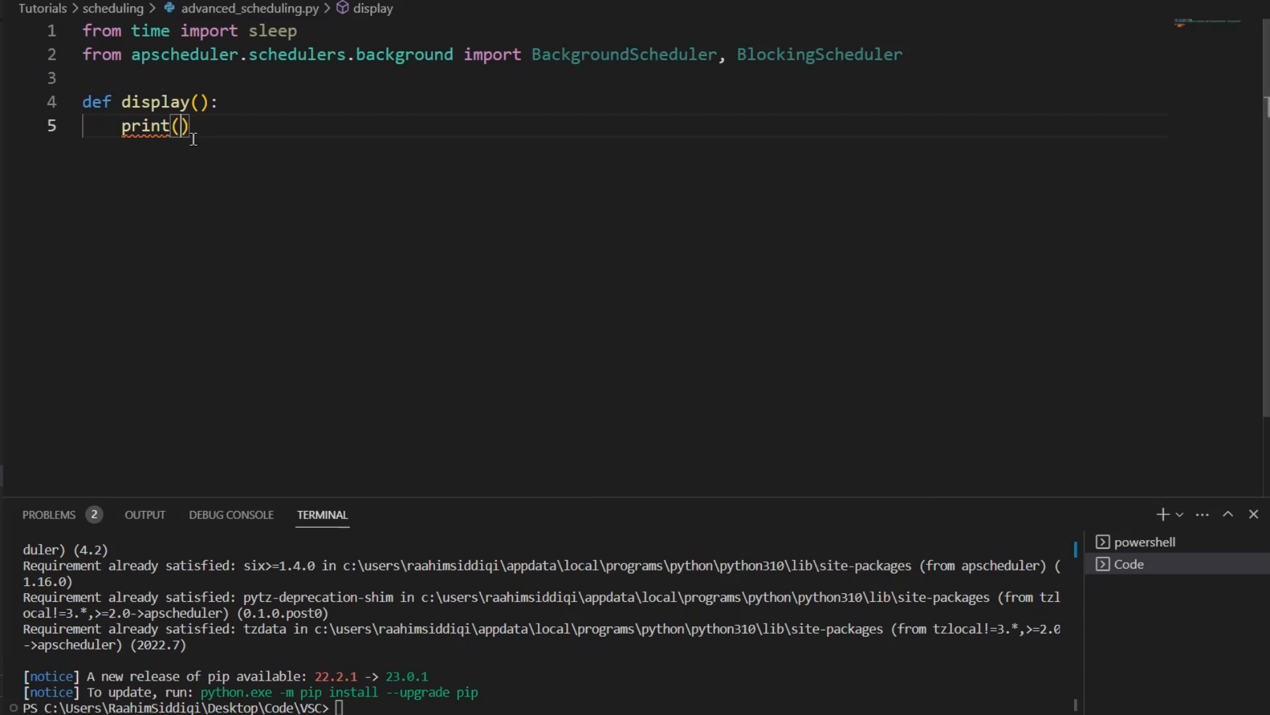
pyautogui.write('"This functi"')
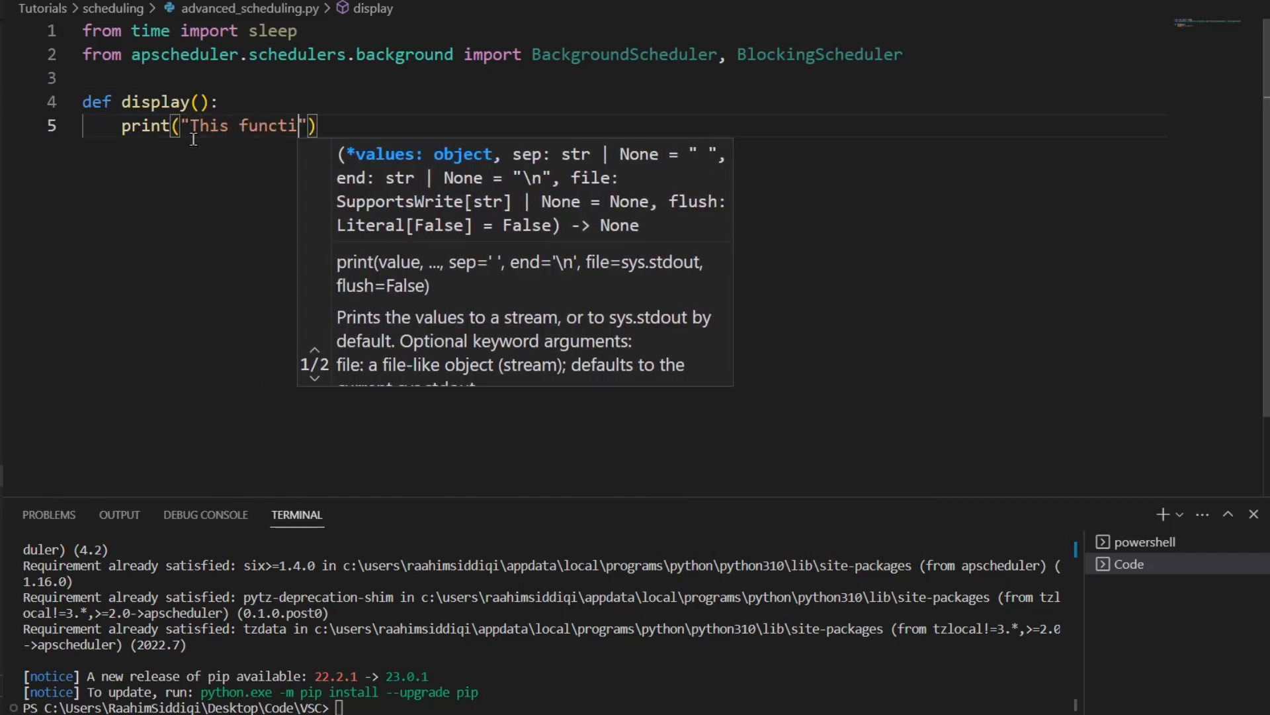
pyautogui.write('on has been executed')
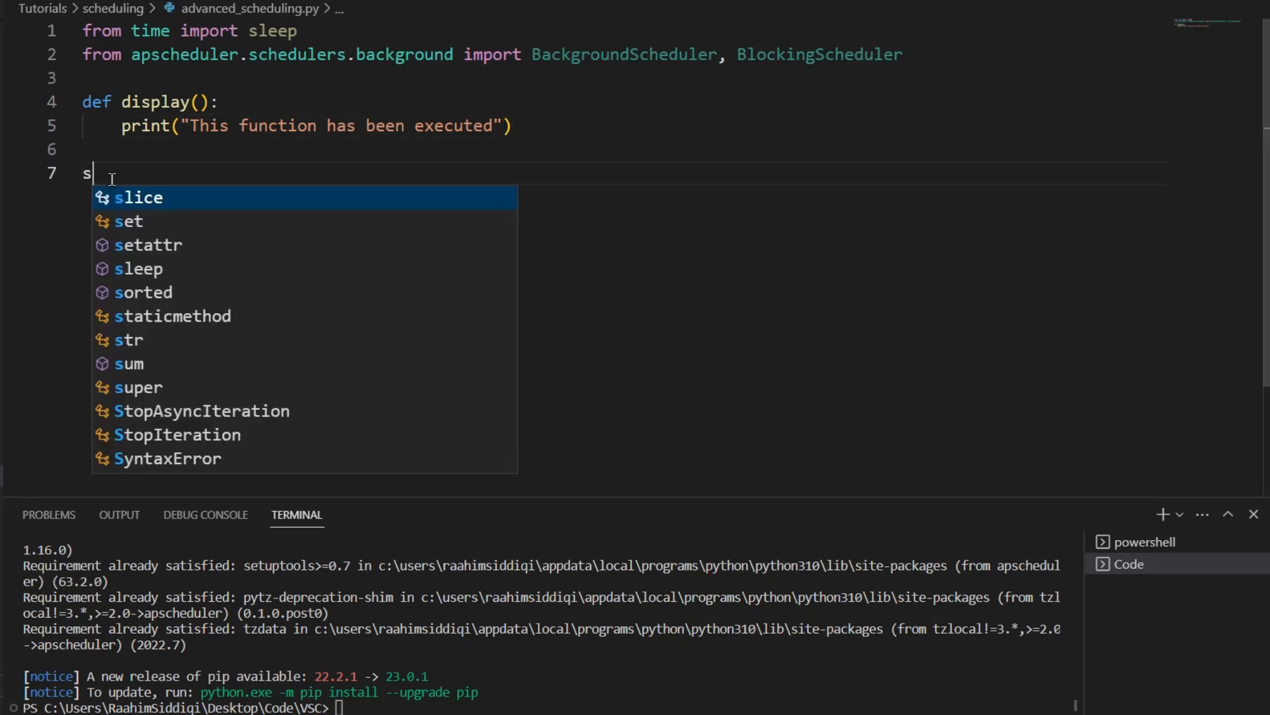
# Create scheduler = BlockingScheduler(), add display as a 5-second interval job, and start it.
pyautogui.write('cheduler = B')
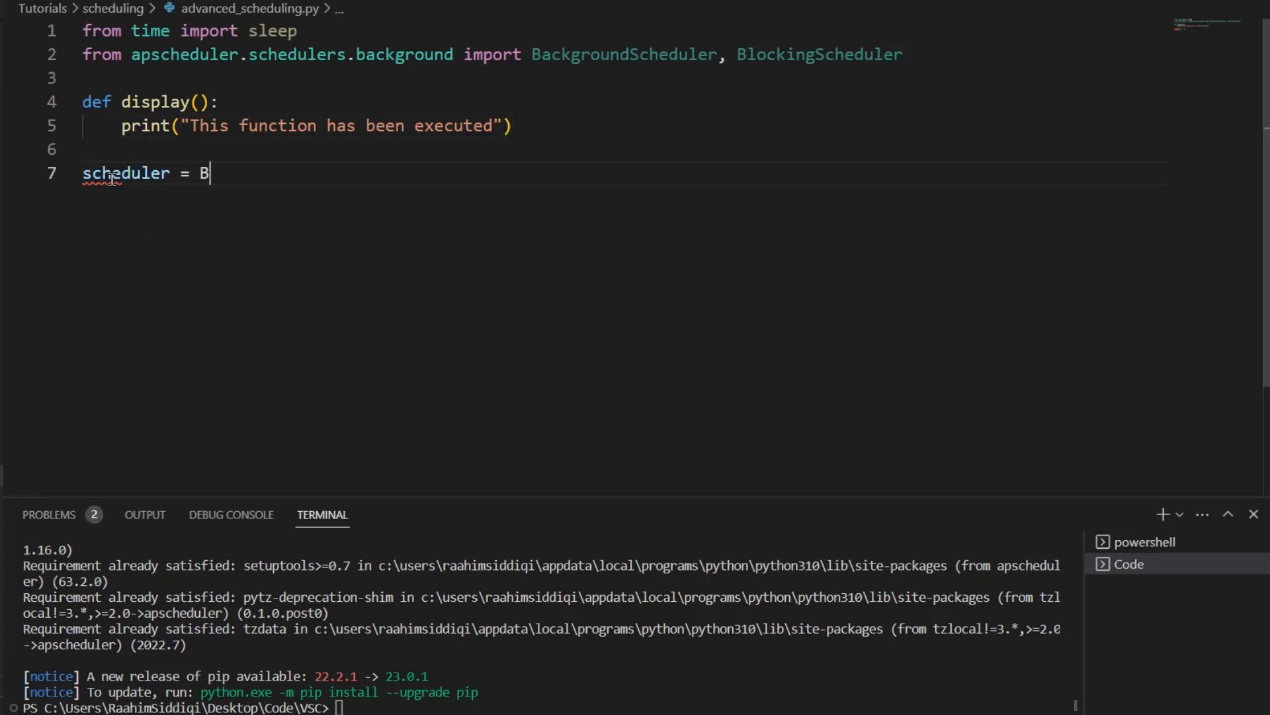
pyautogui.write('lockingScheduler()')
pyautogui.write('scheduler.add_job(')
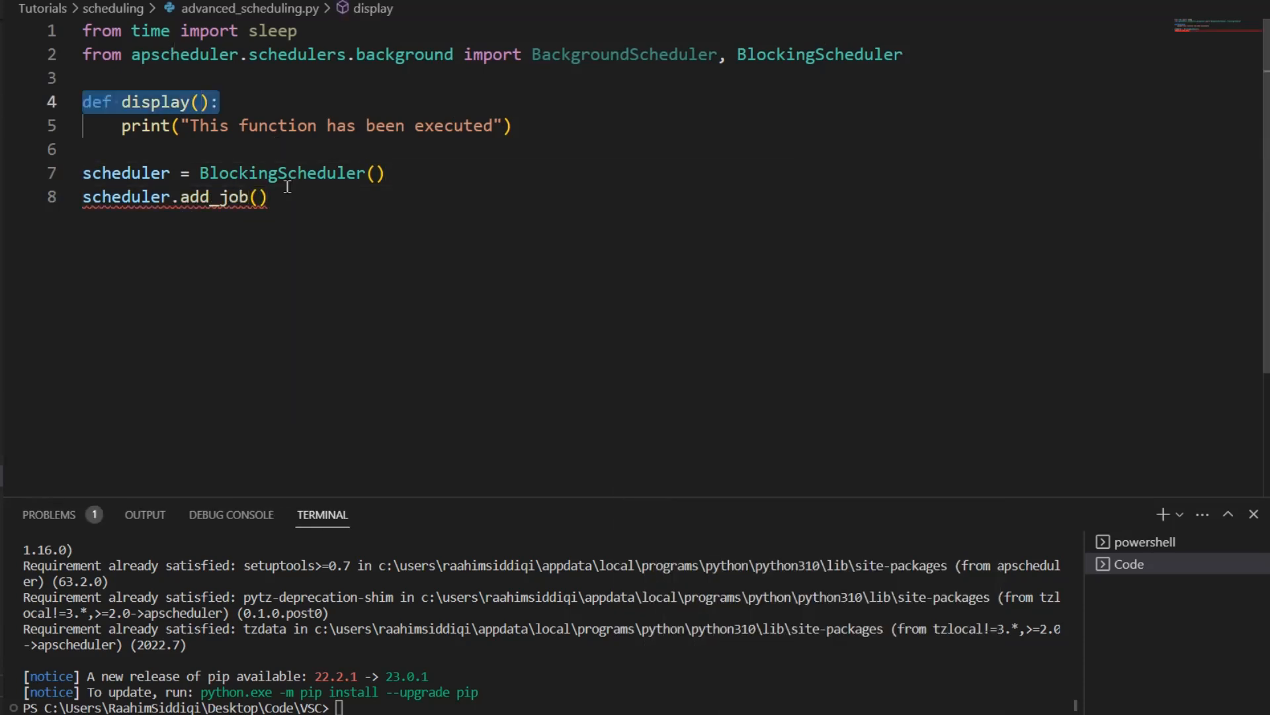
pyautogui.write('display,')
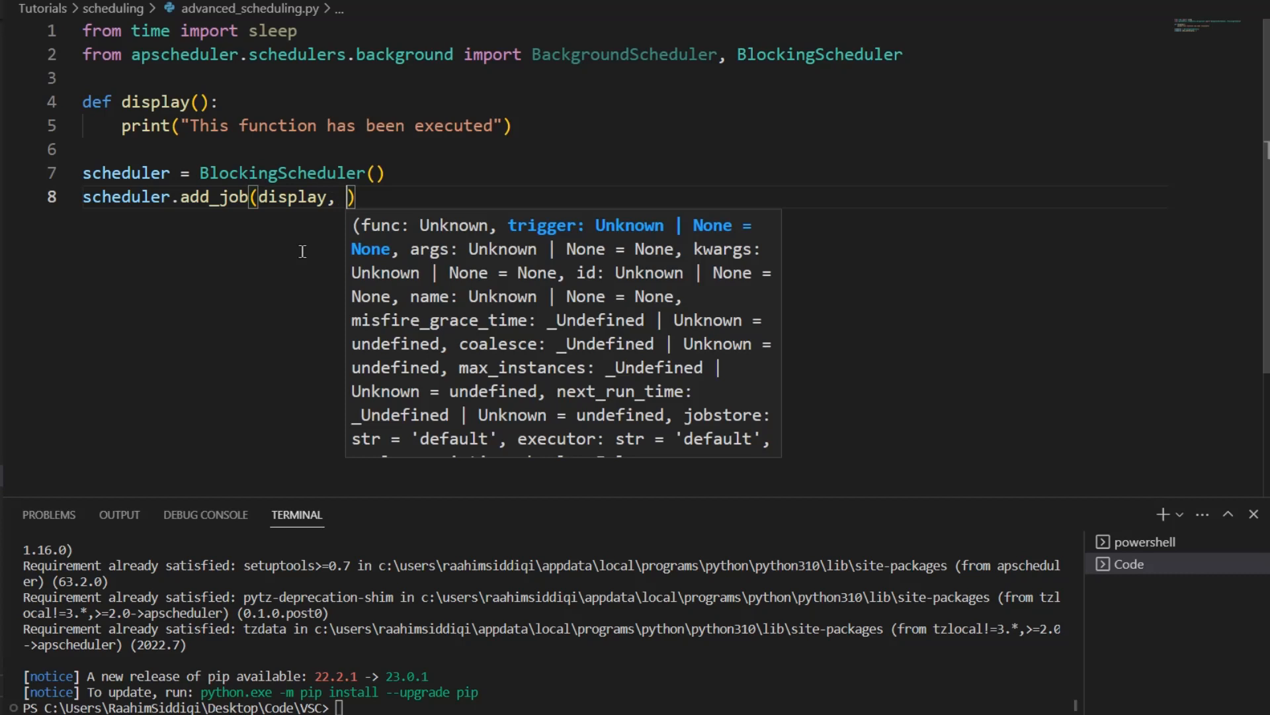
pyautogui.write("'interval'")
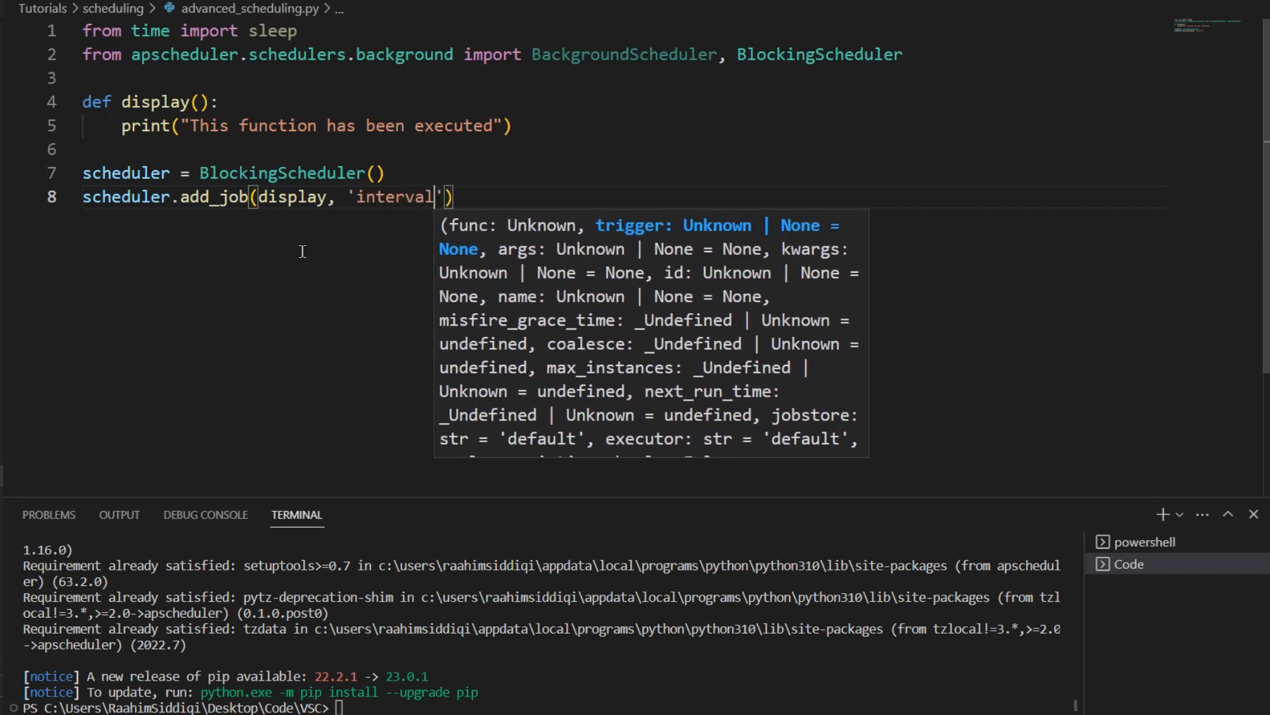
pyautogui.write(',')
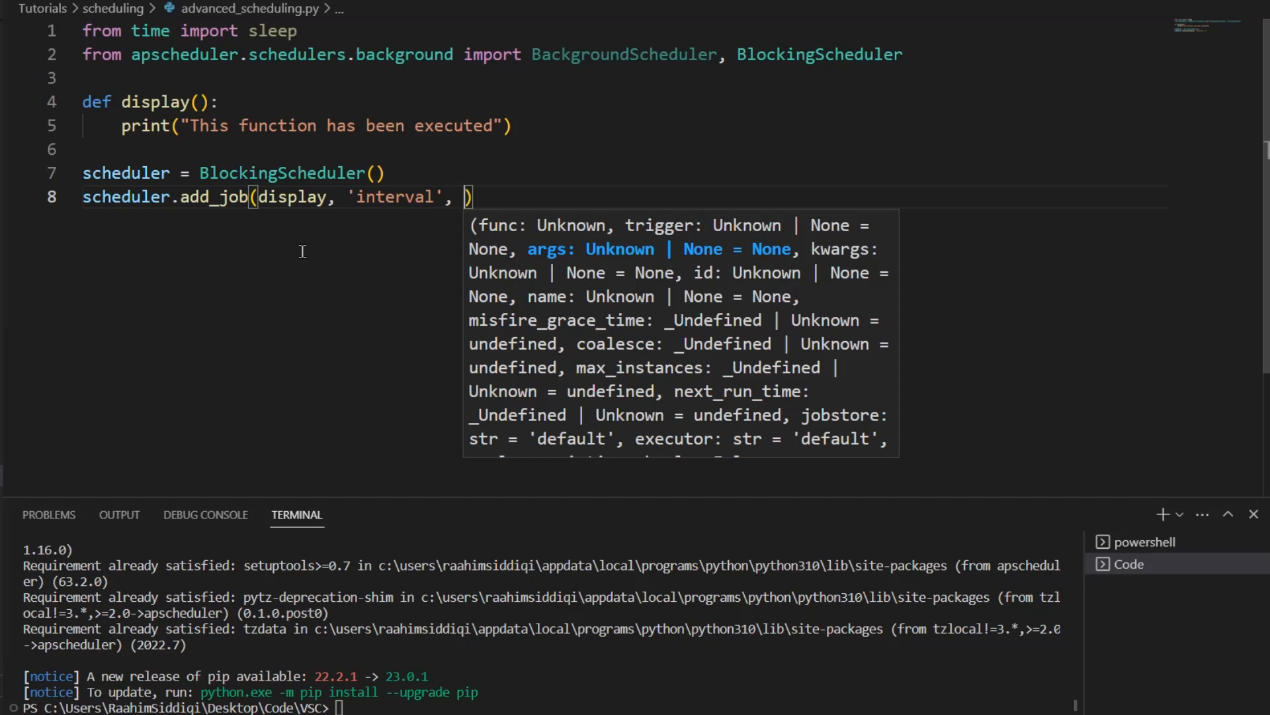
pyautogui.write('sec')
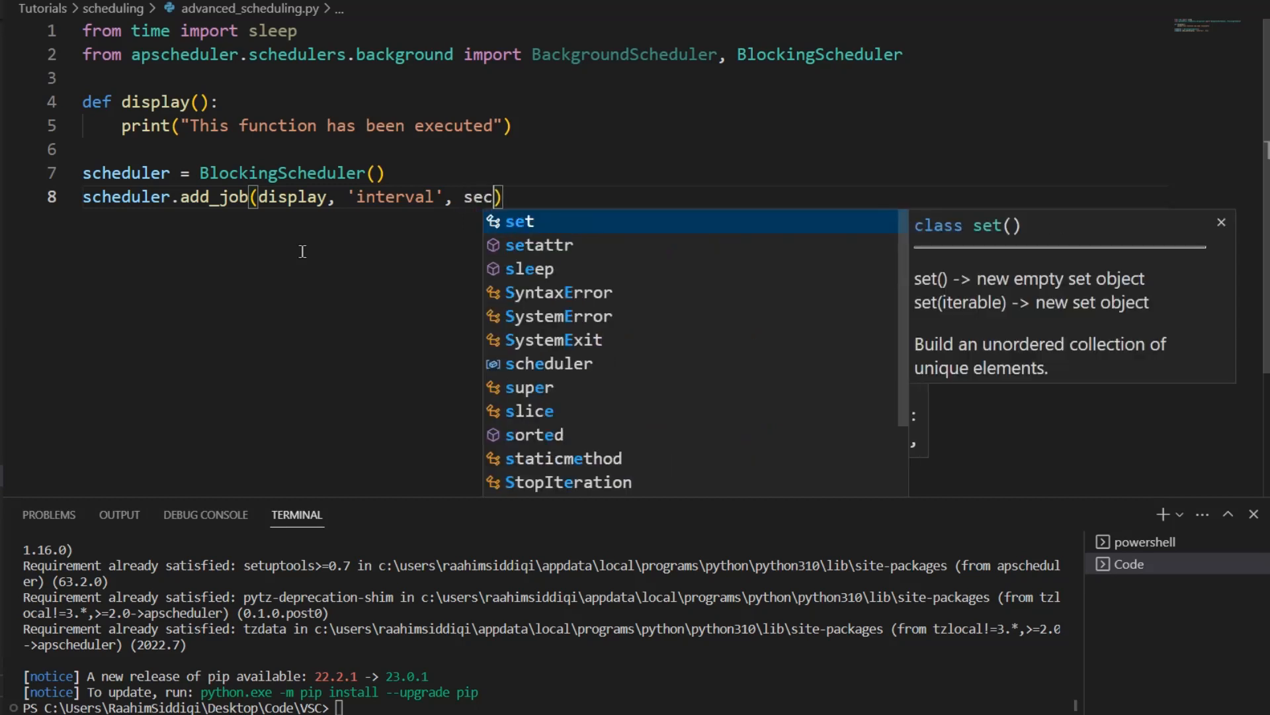
pyautogui.write('onds = 5')
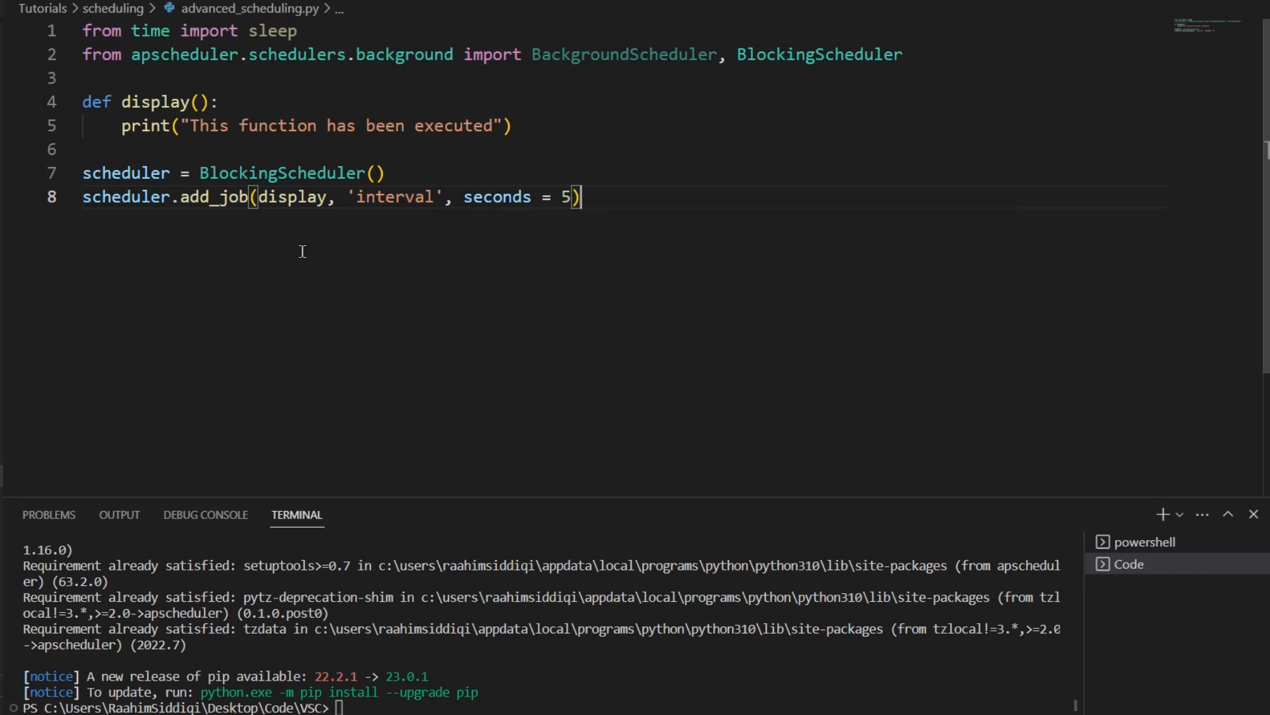
pyautogui.write('scheduler')
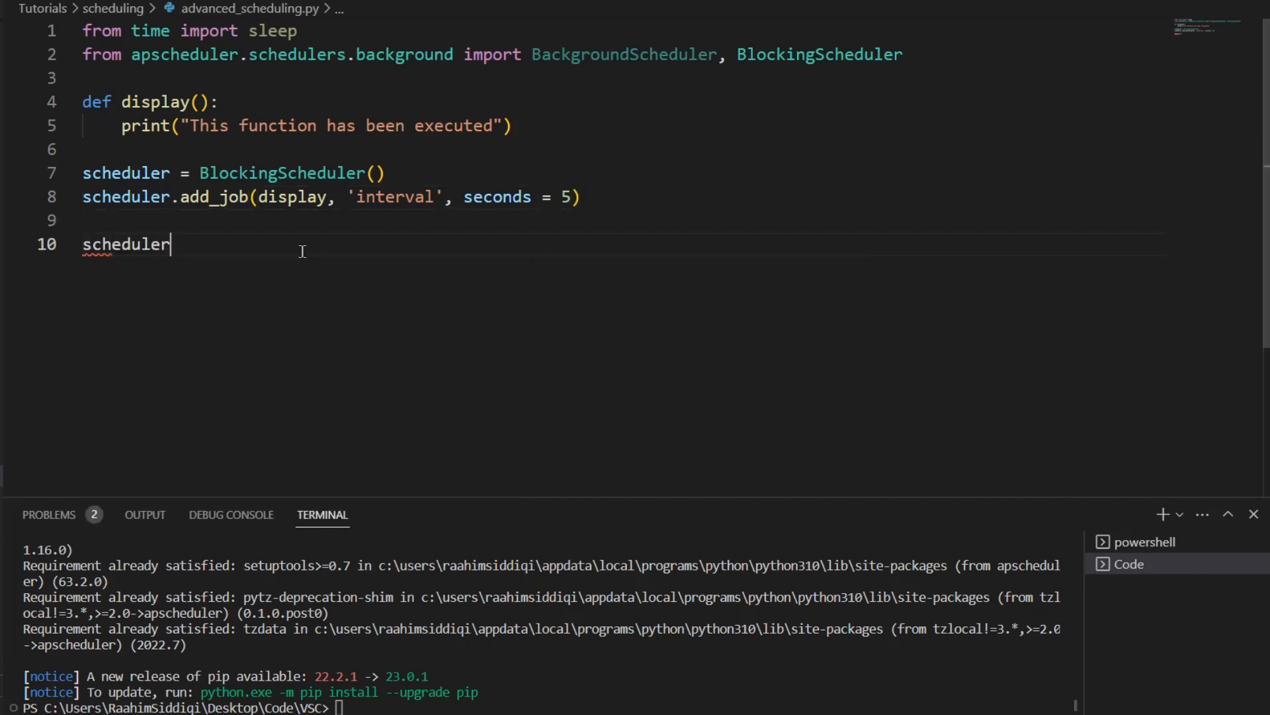
pyautogui.write('.start()')
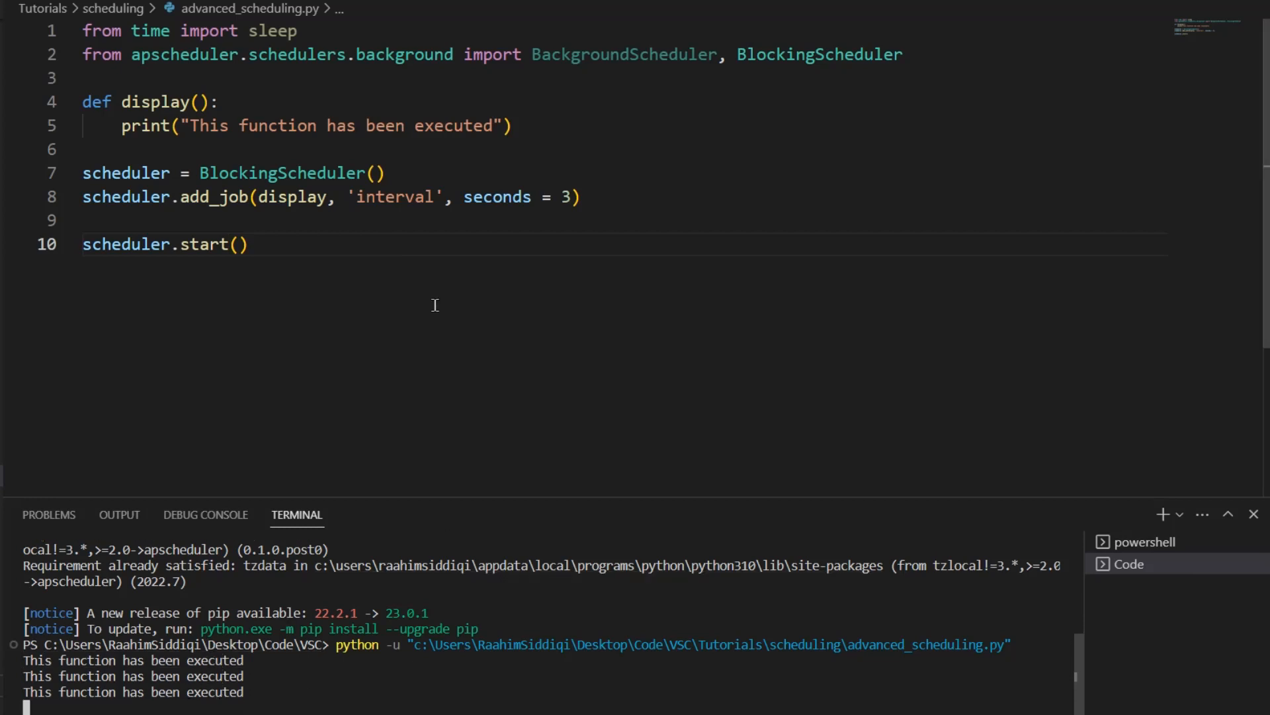
# Review the repeated output, then rework the interval argument through hours and minutes.
pyautogui.scroll(-3)
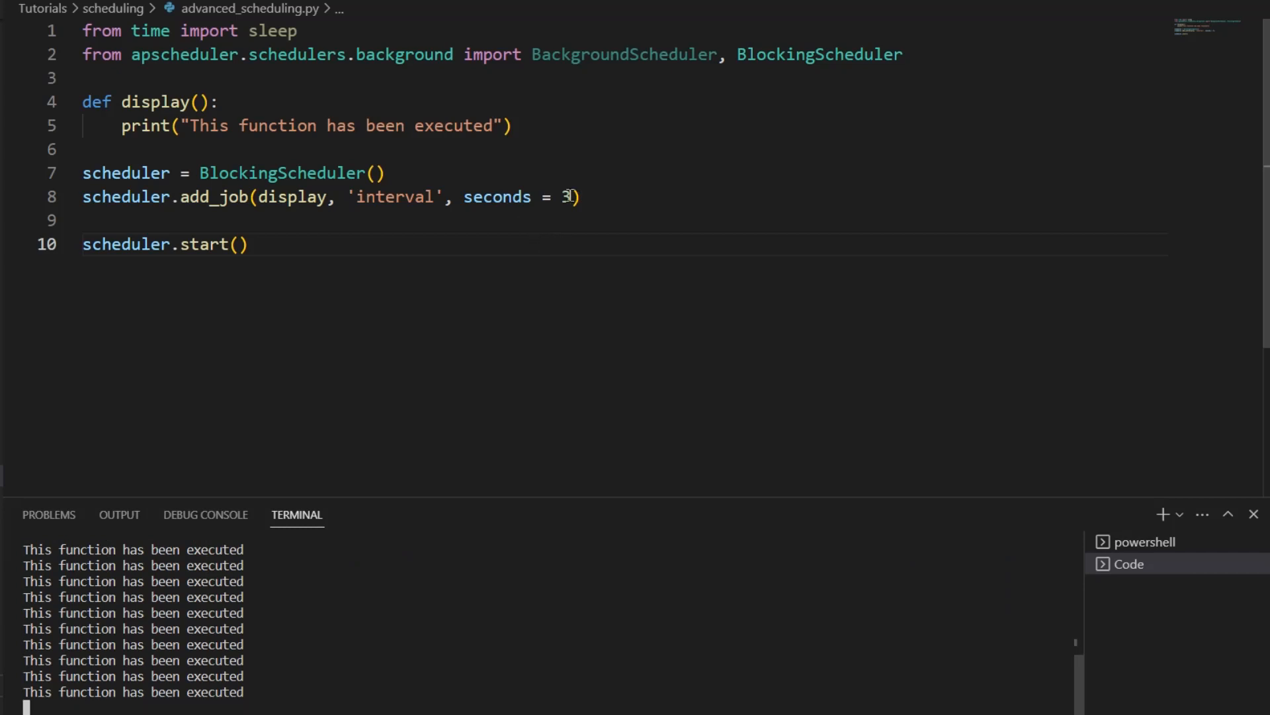
pyautogui.write('hours')
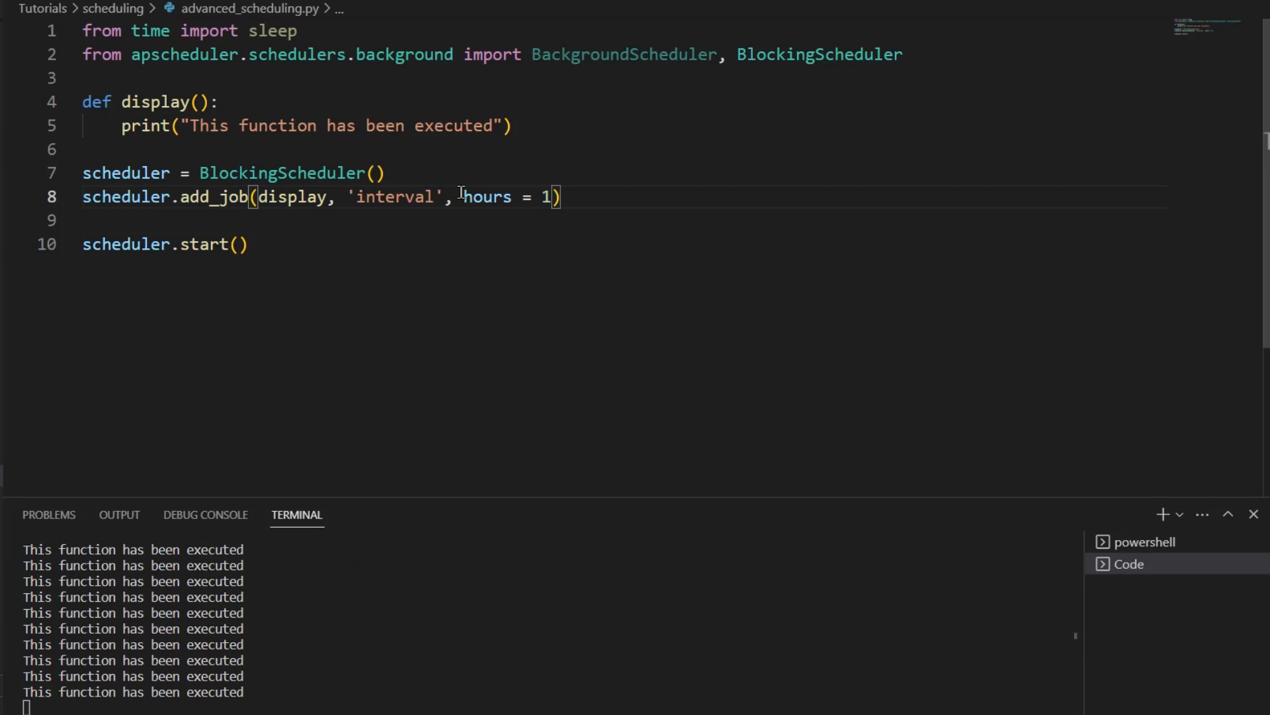
pyautogui.press('Backspace')
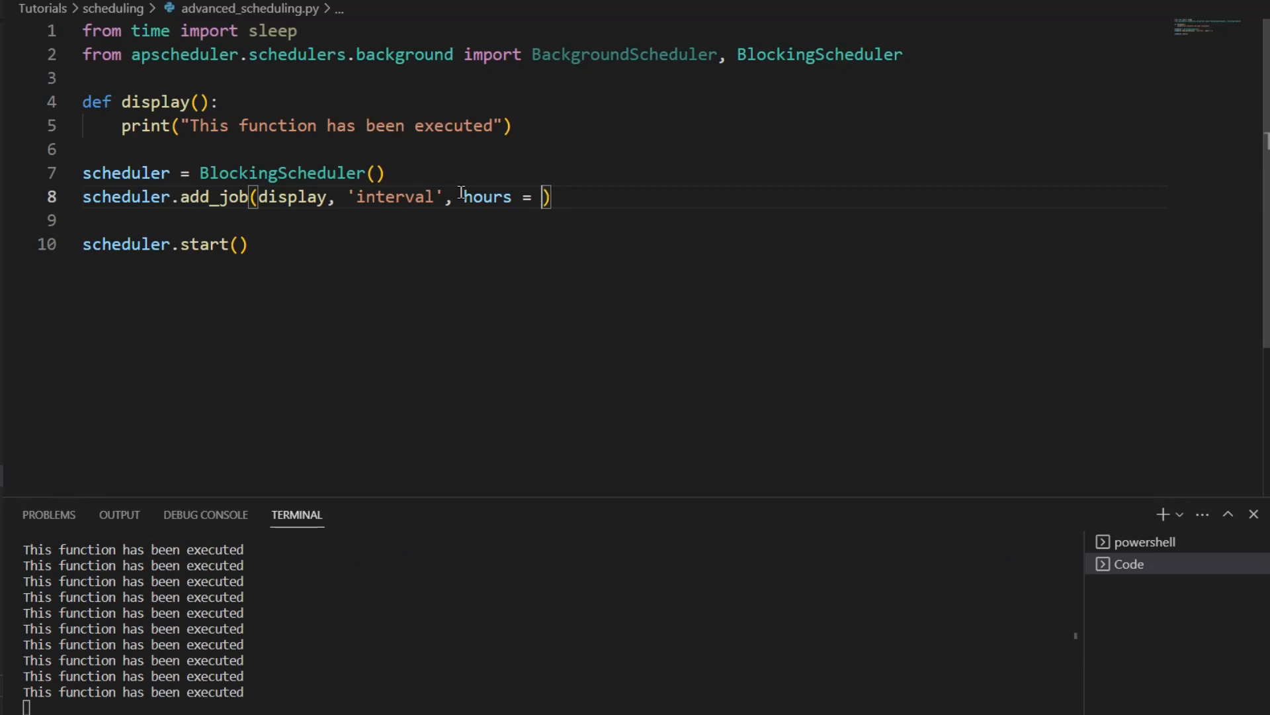
pyautogui.write('minutes')
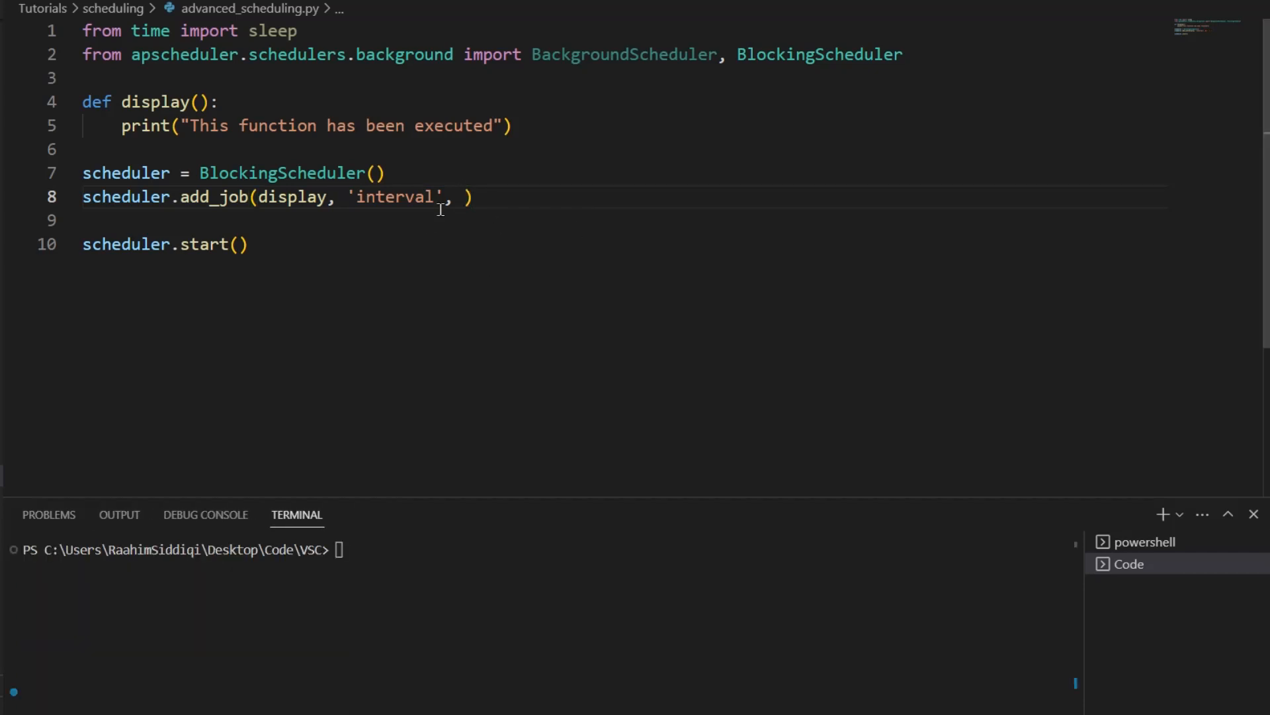
pyautogui.moveTo(165, 206)
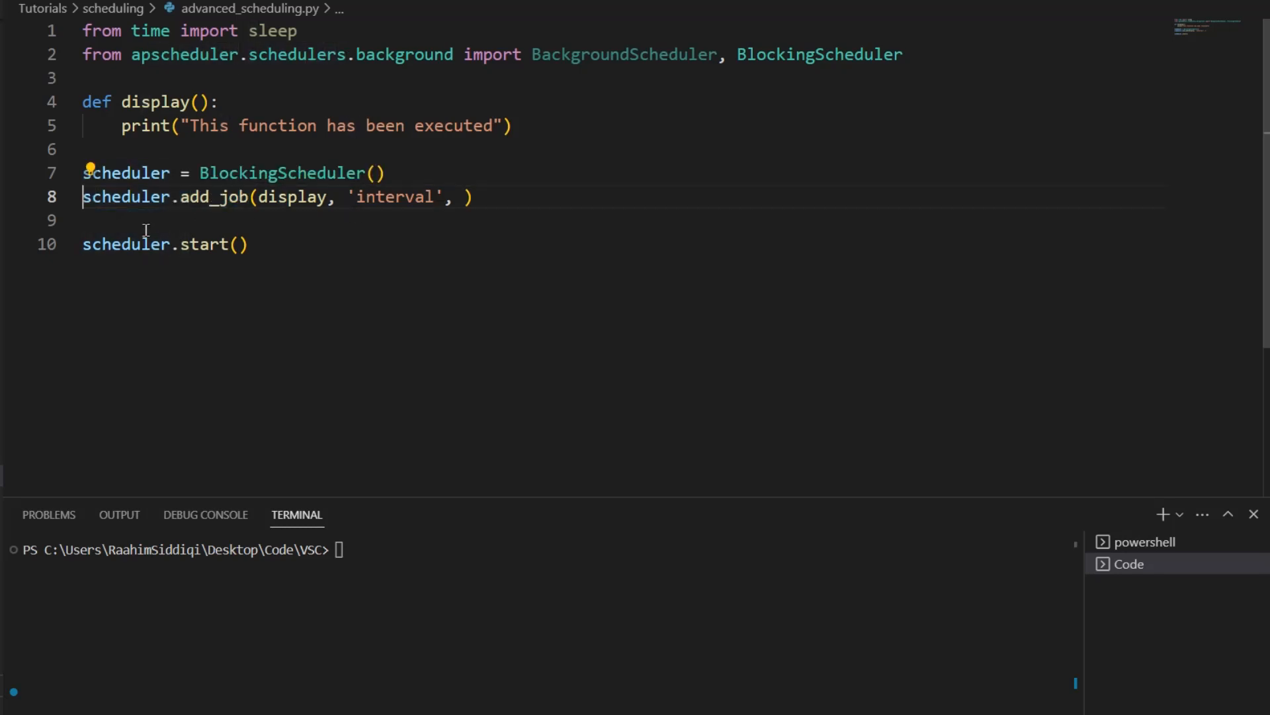
# Store add_job's 3-second interval job as job_id and start job_id.remove() in display.
pyautogui.write('job_id =')
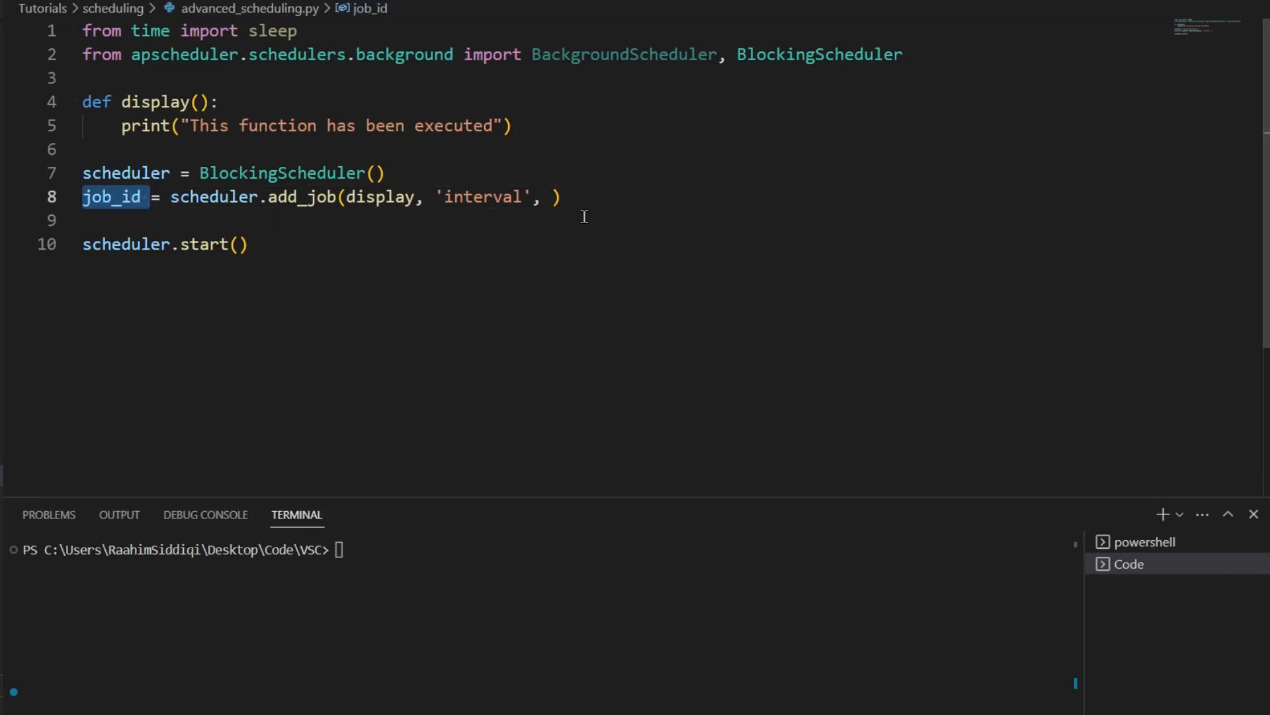
pyautogui.click(560, 196)
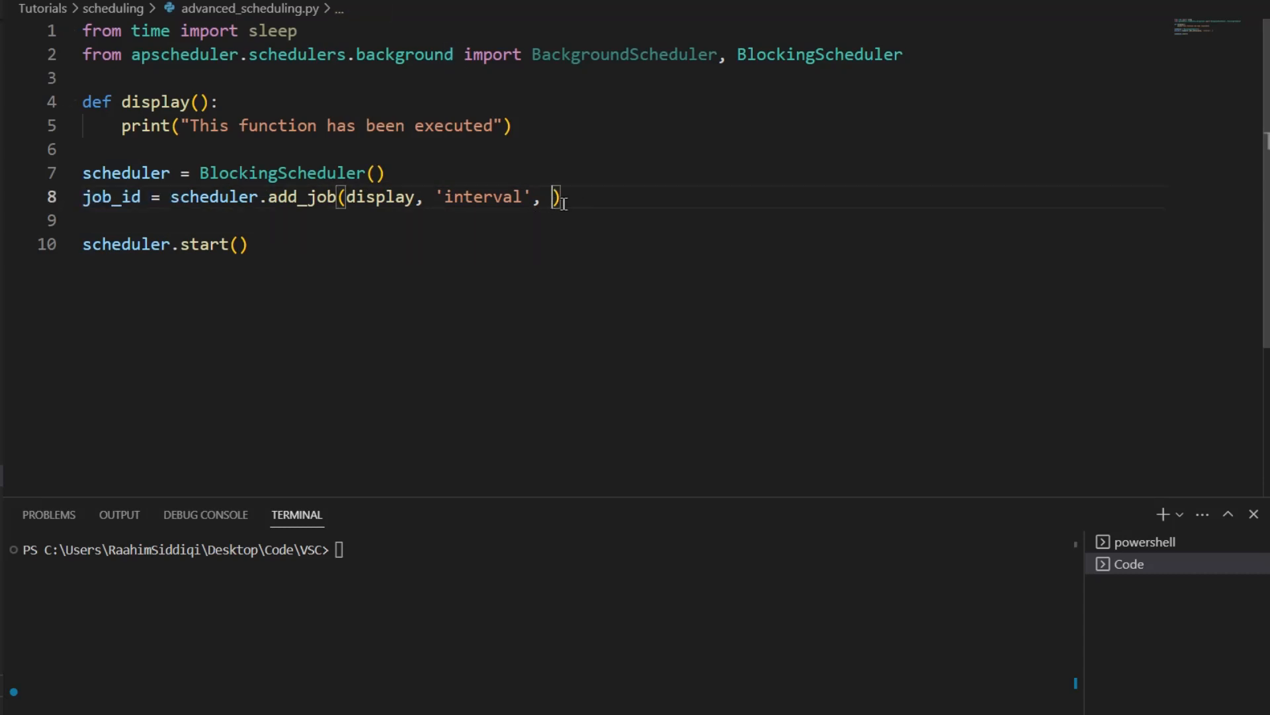
pyautogui.write('seconds = 3')
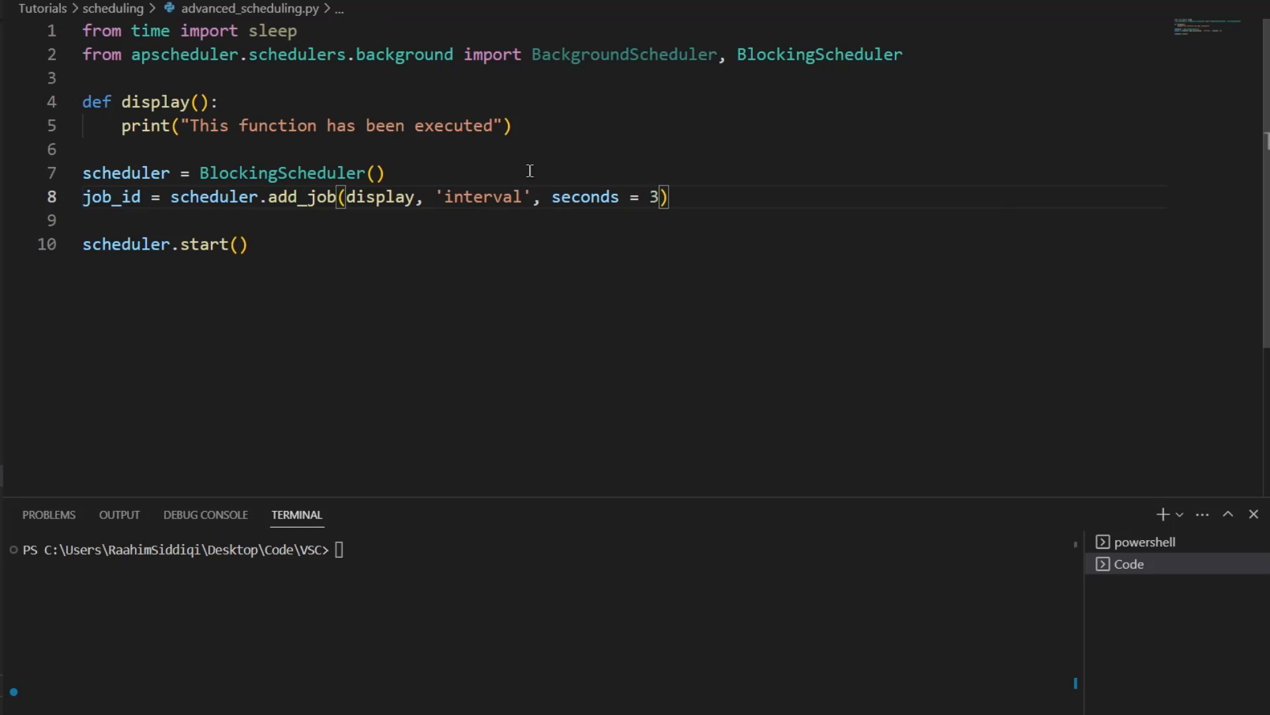
pyautogui.write('job_id.remove(')
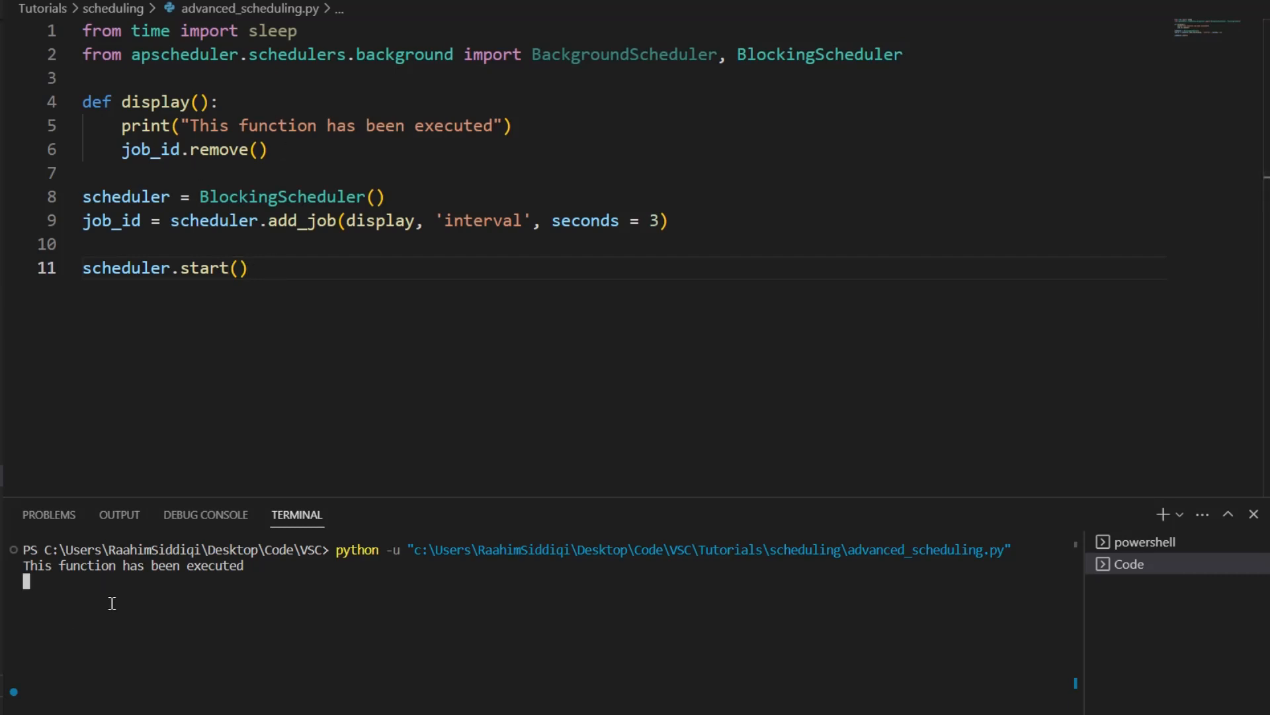
pyautogui.moveTo(1255, 595)
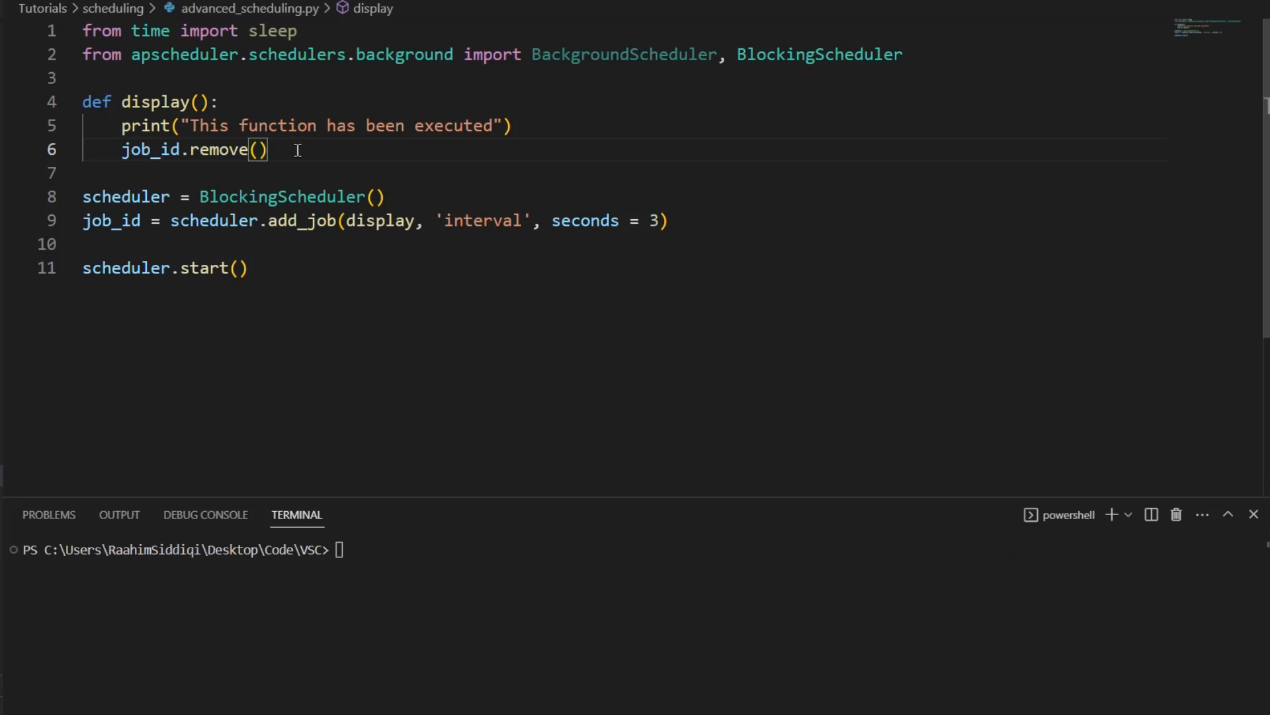
# Add scheduler.shutdown(wait=False) to display and rerun the script.
pyautogui.write('scheduler')
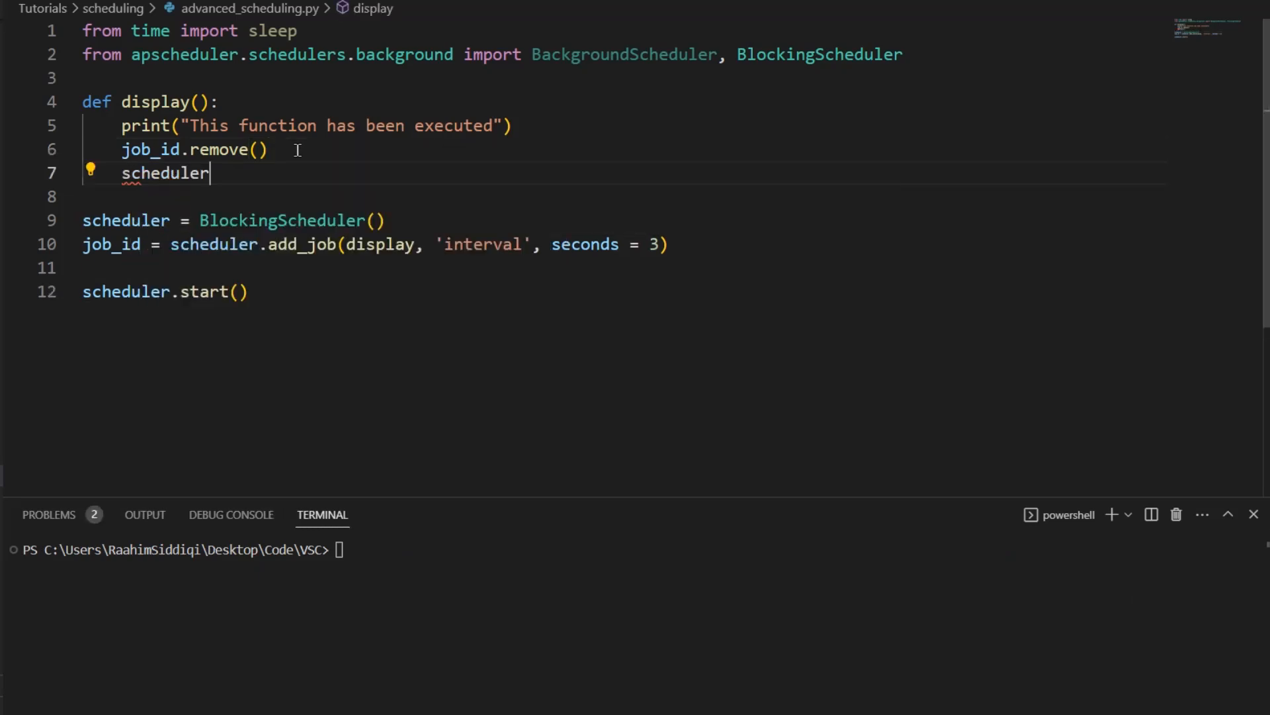
pyautogui.write('.')
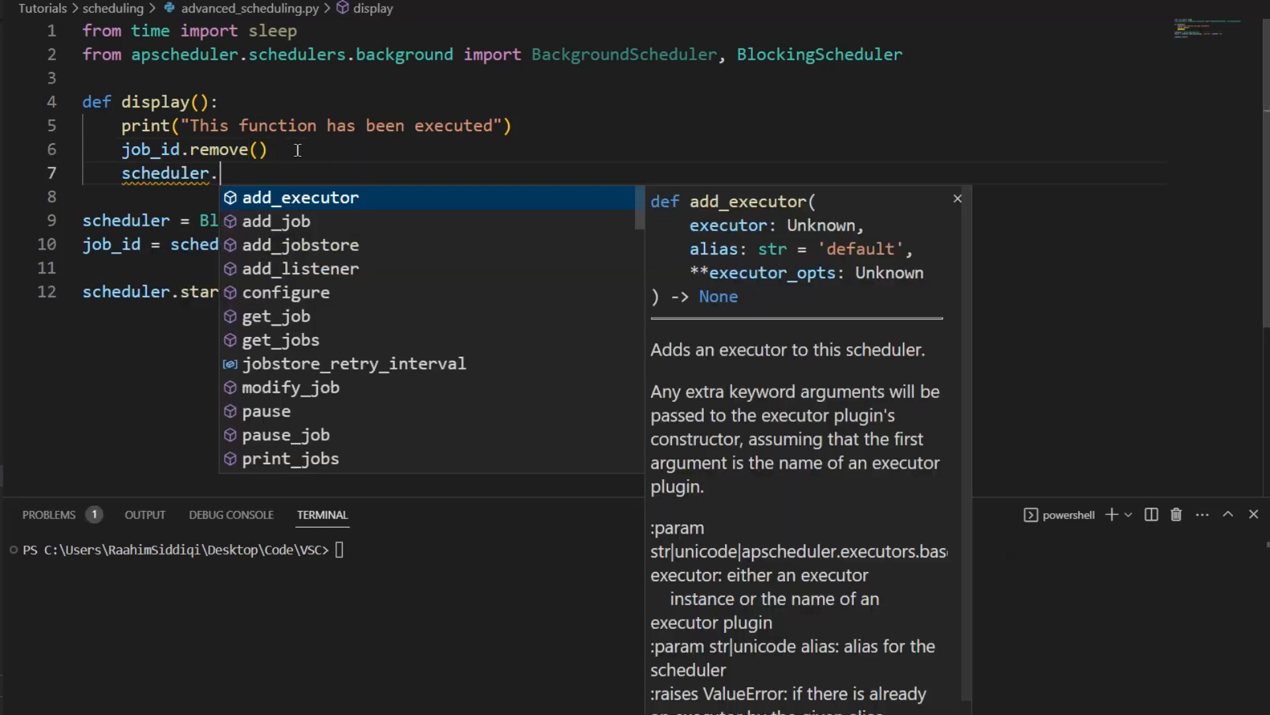
pyautogui.write('shutdown')
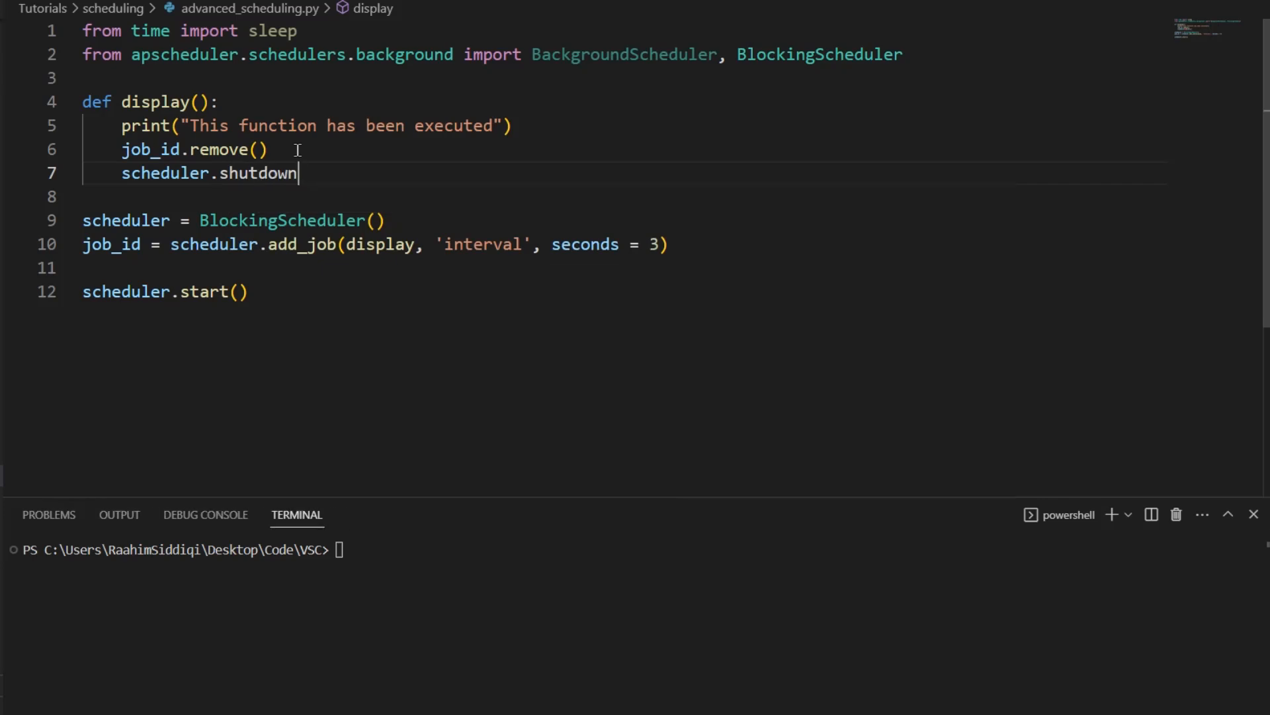
pyautogui.write('(wait=')
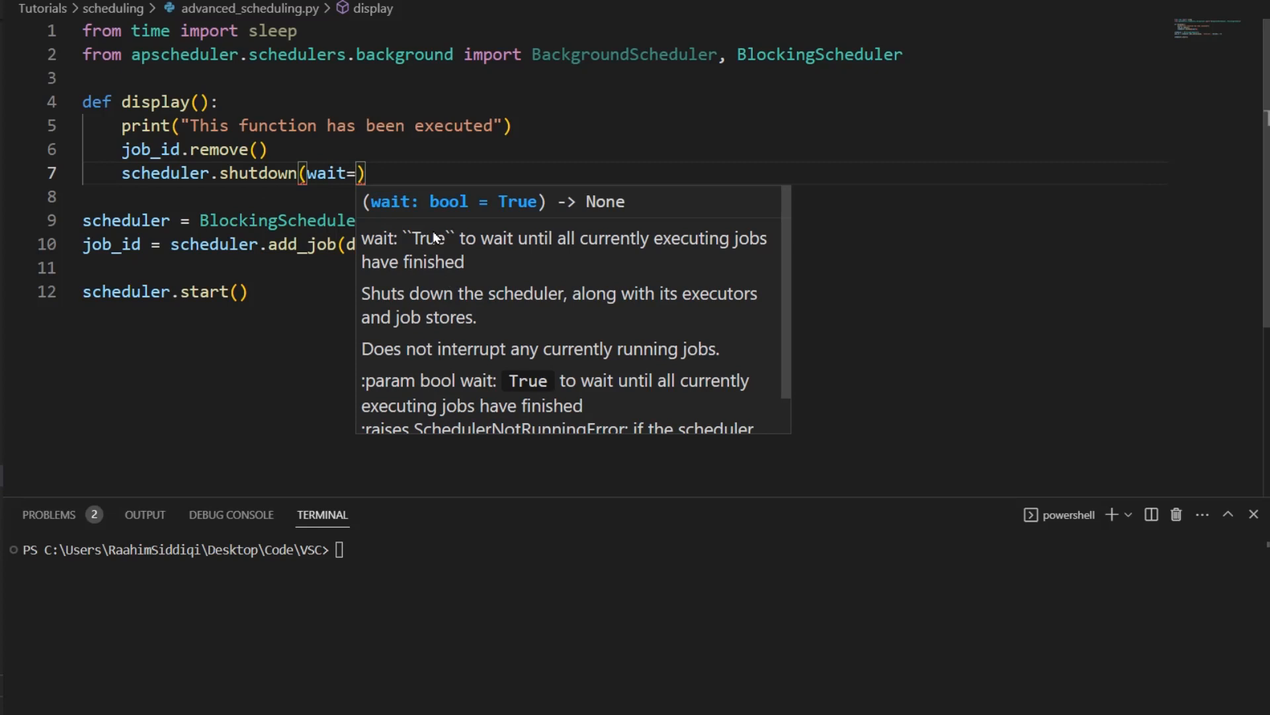
pyautogui.write('False')
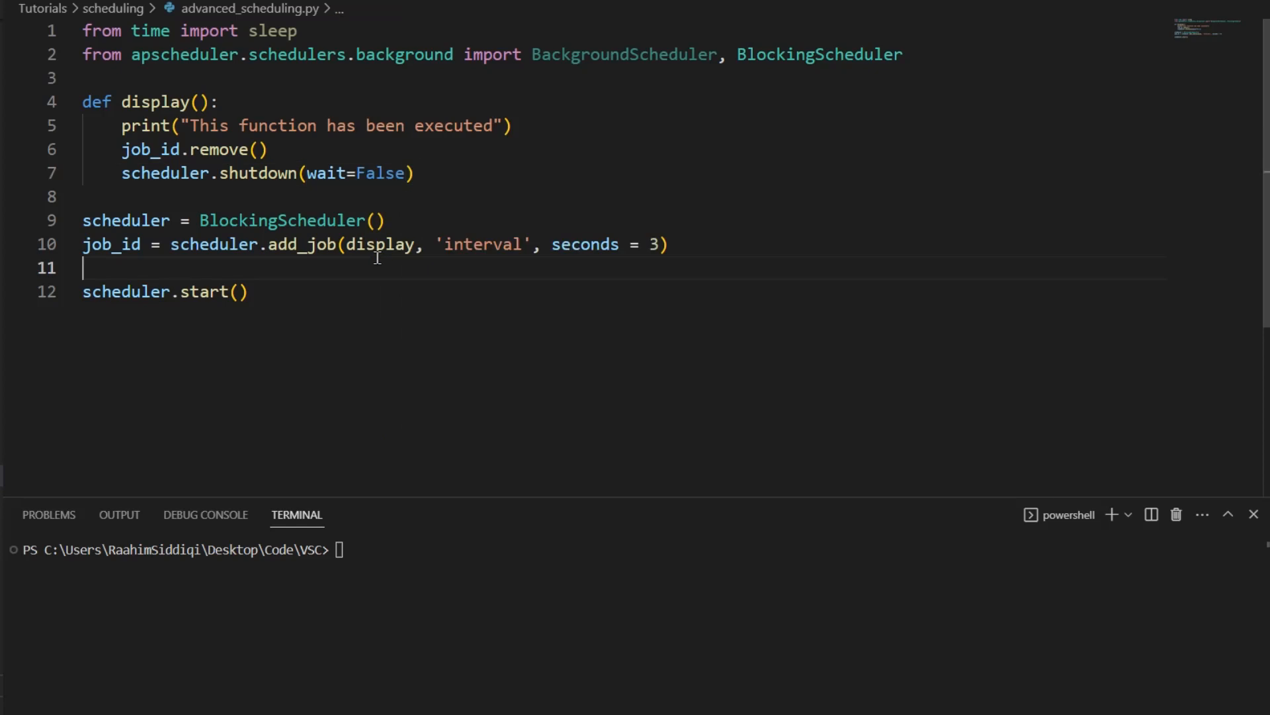
pyautogui.click(1128, 514)
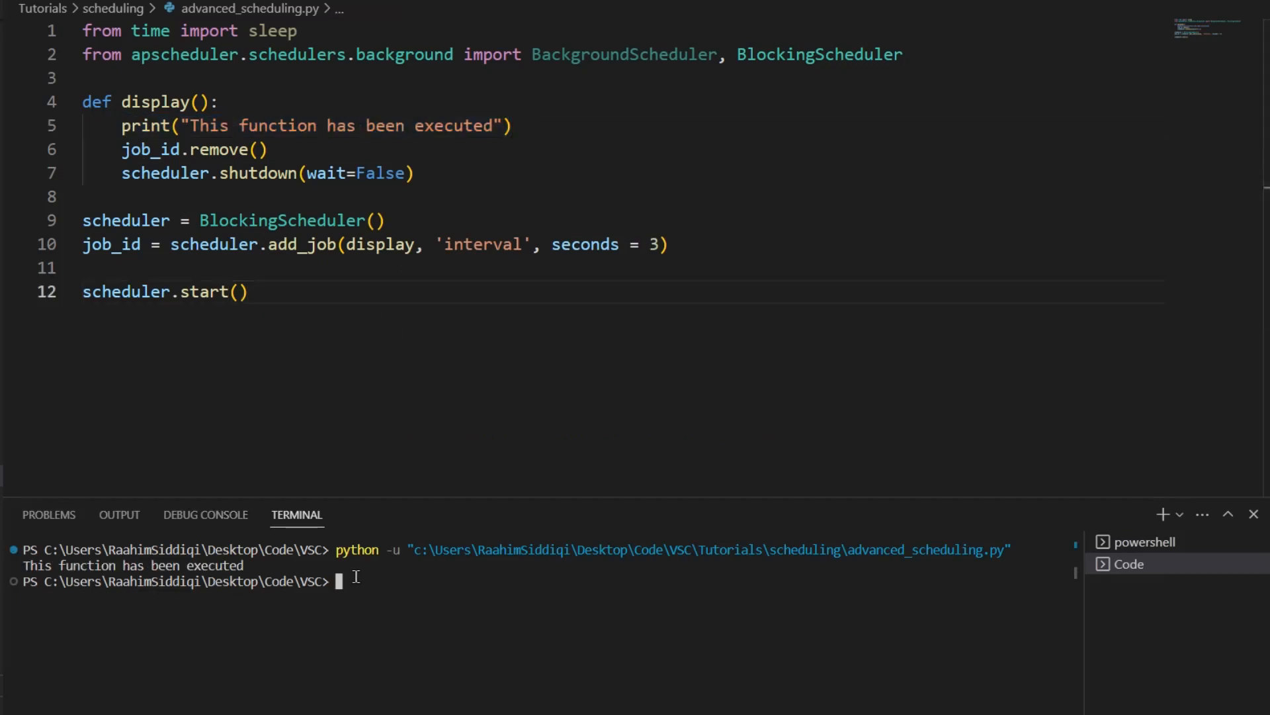
pyautogui.moveTo(344, 376)
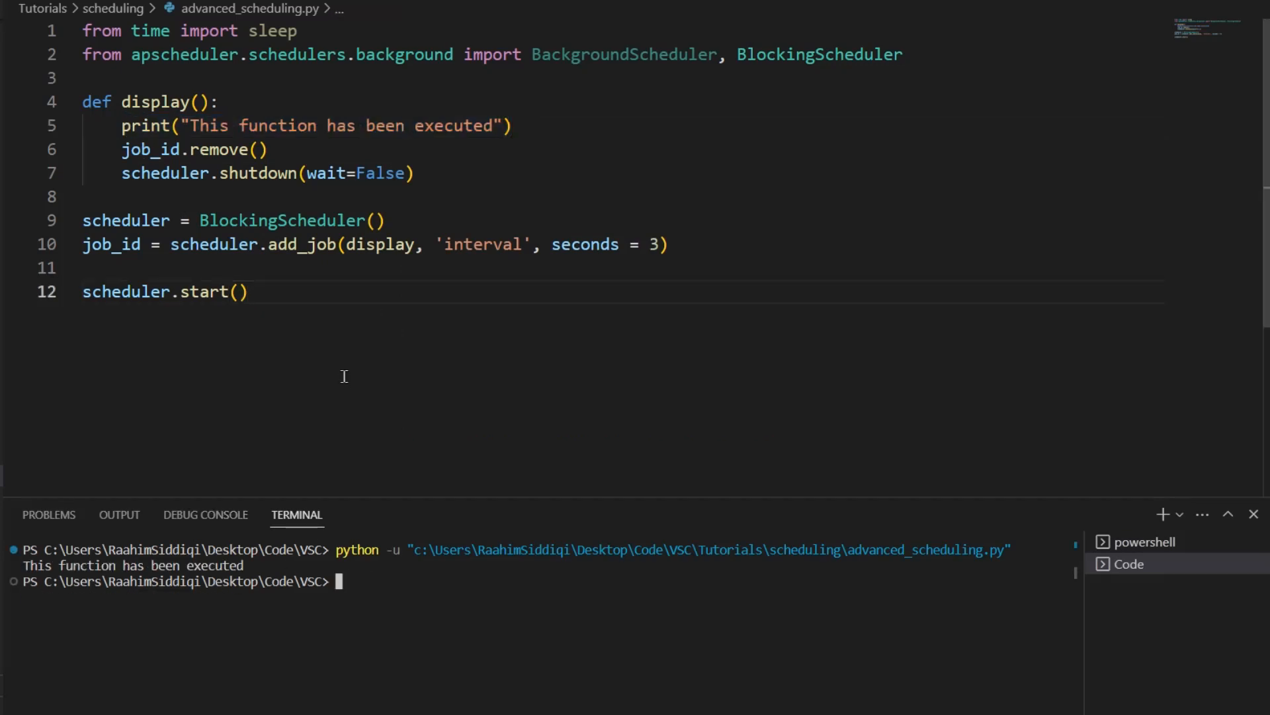
pyautogui.moveTo(367, 383)
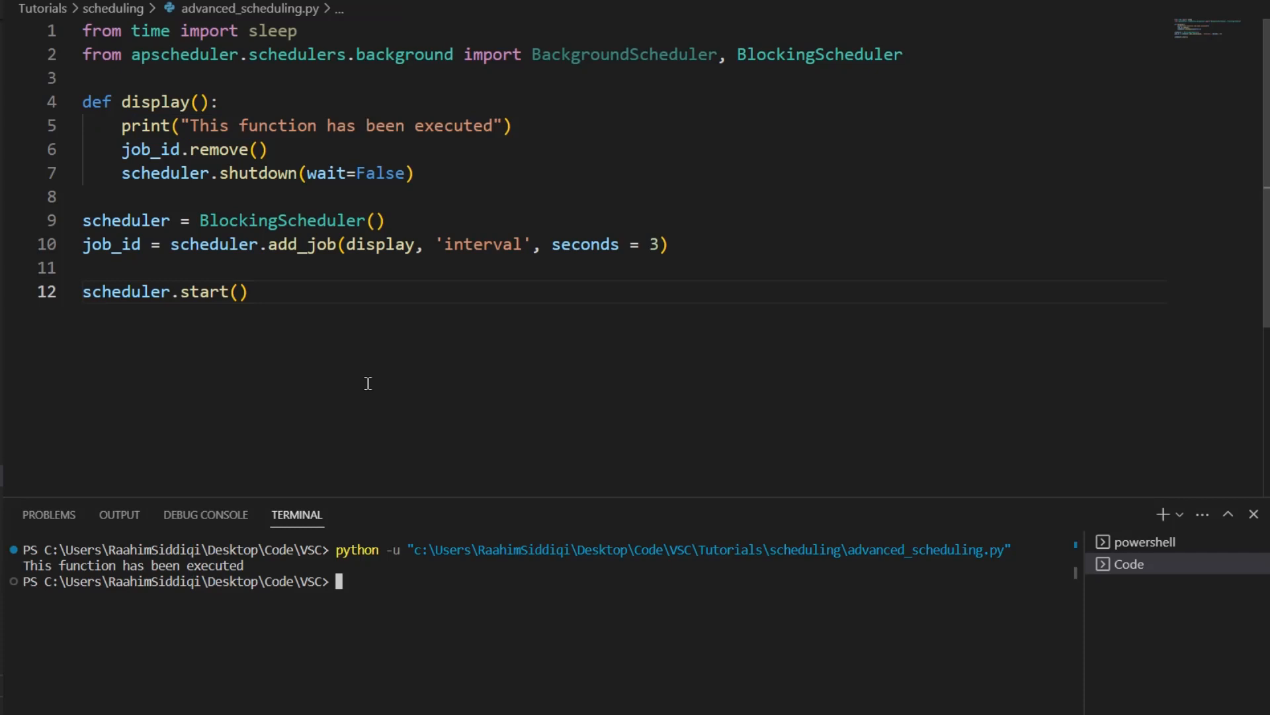
pyautogui.click(413, 173)
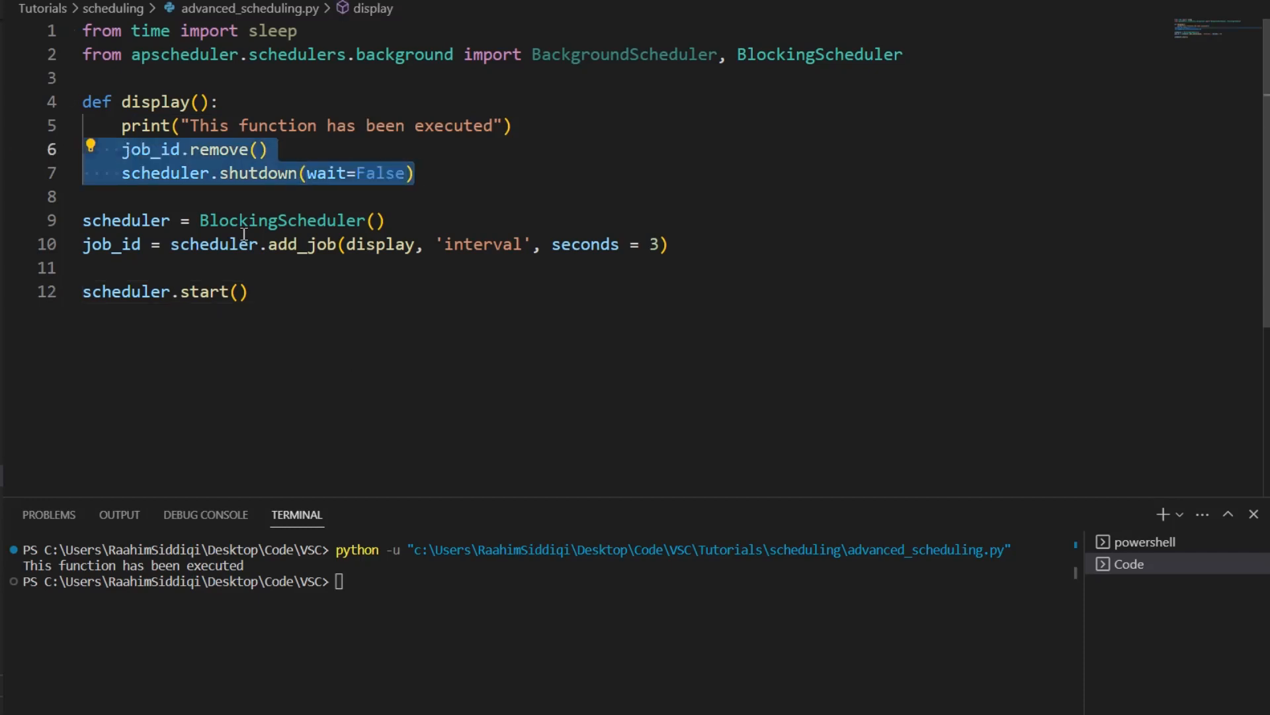
pyautogui.moveTo(437, 193)
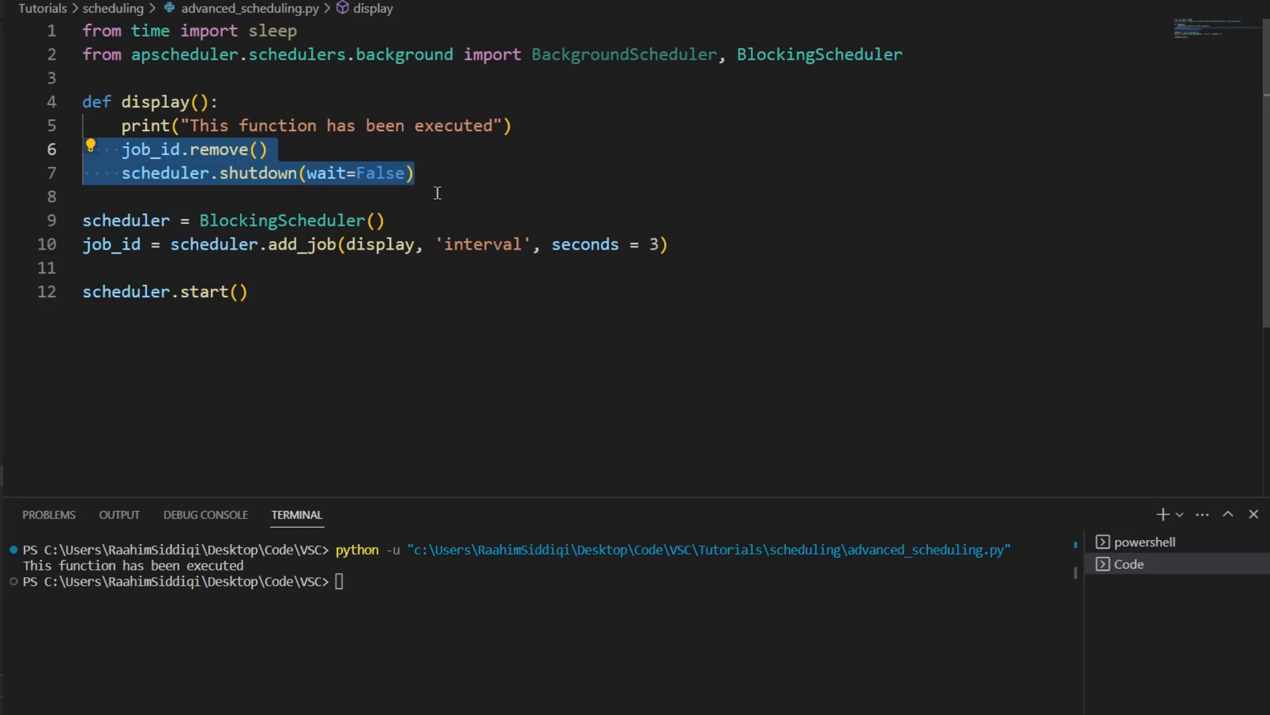
# Remove the remove/shutdown lines and make display(msg) print "Message: ", msg.
pyautogui.press('Delete')
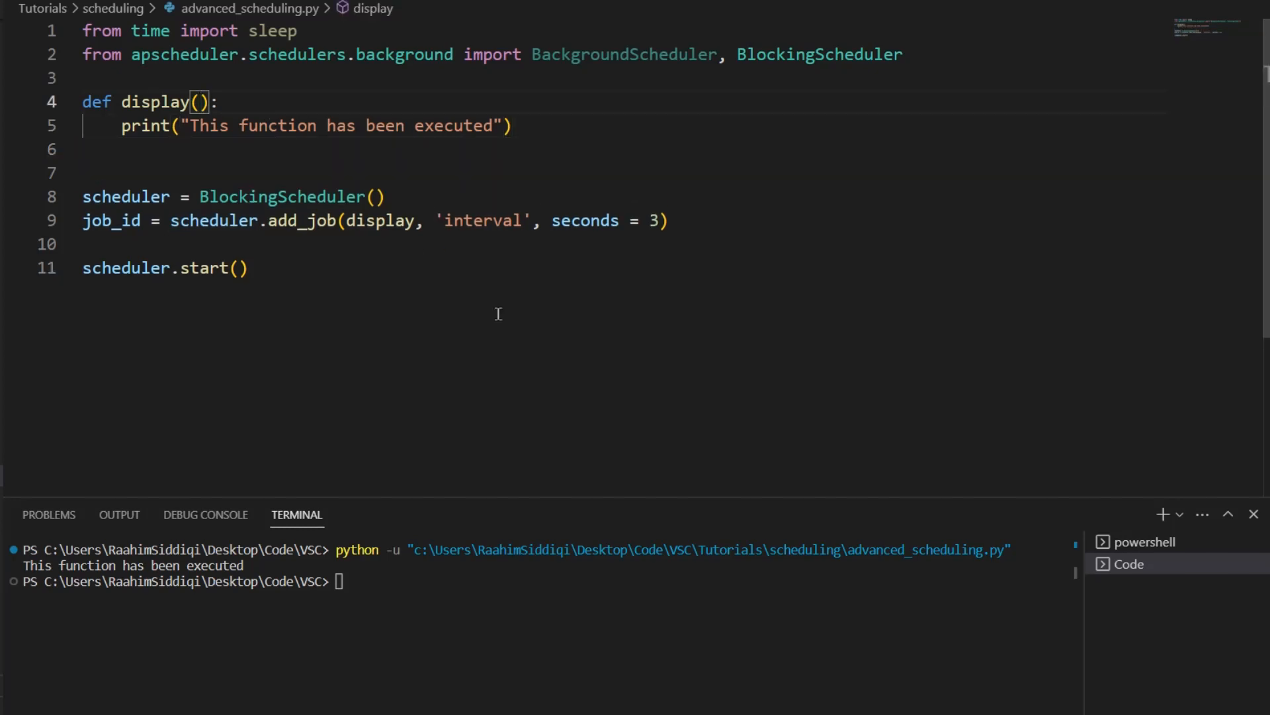
pyautogui.write('msg')
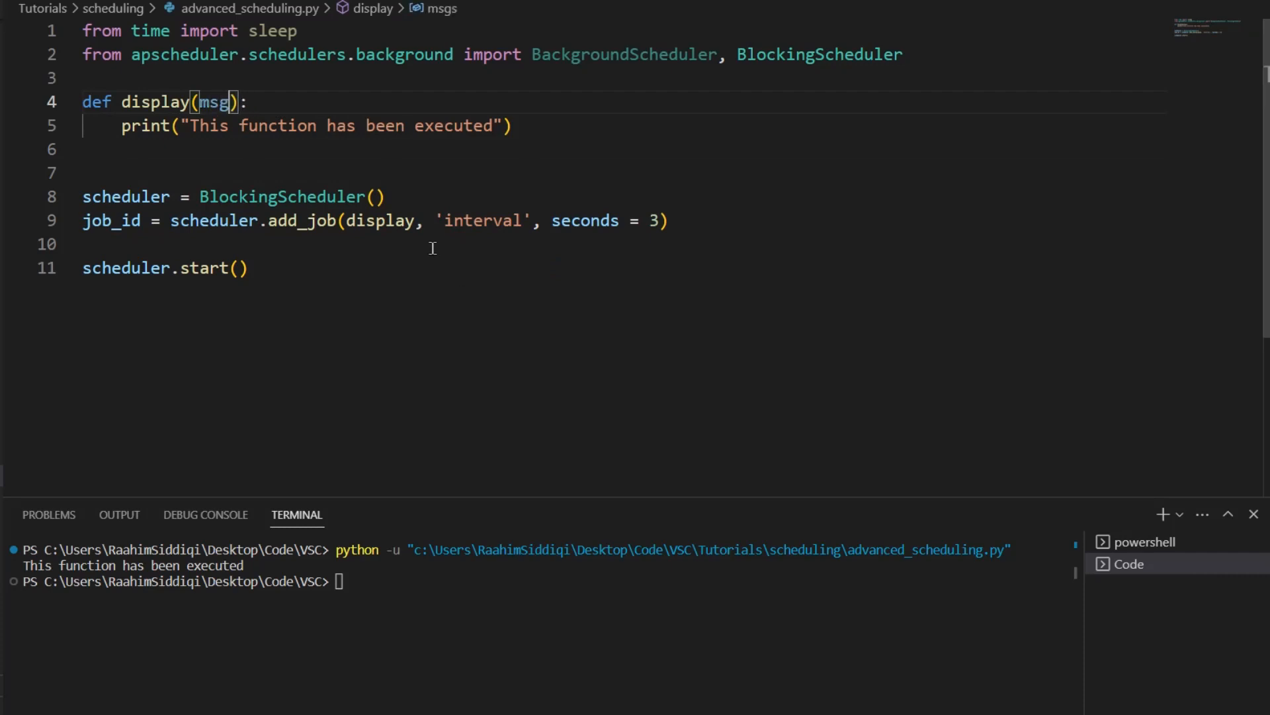
pyautogui.moveTo(185, 125); pyautogui.dragTo(505, 125)
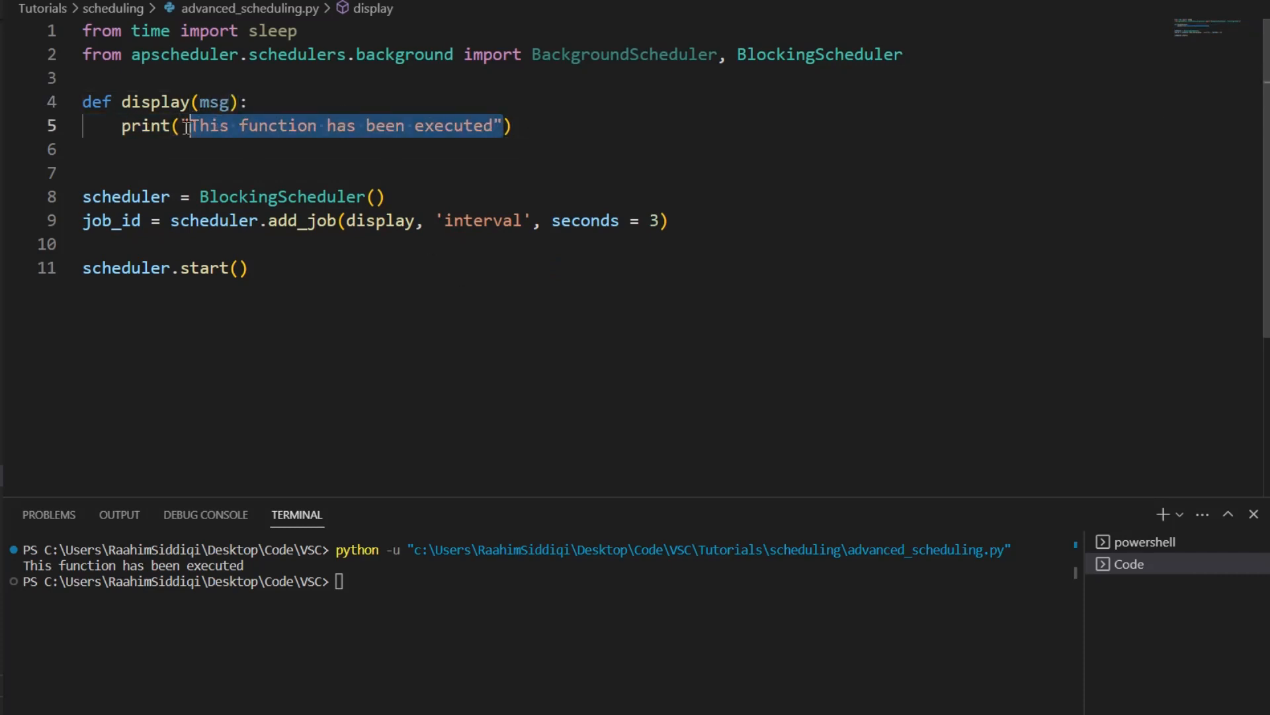
pyautogui.write('msg)')
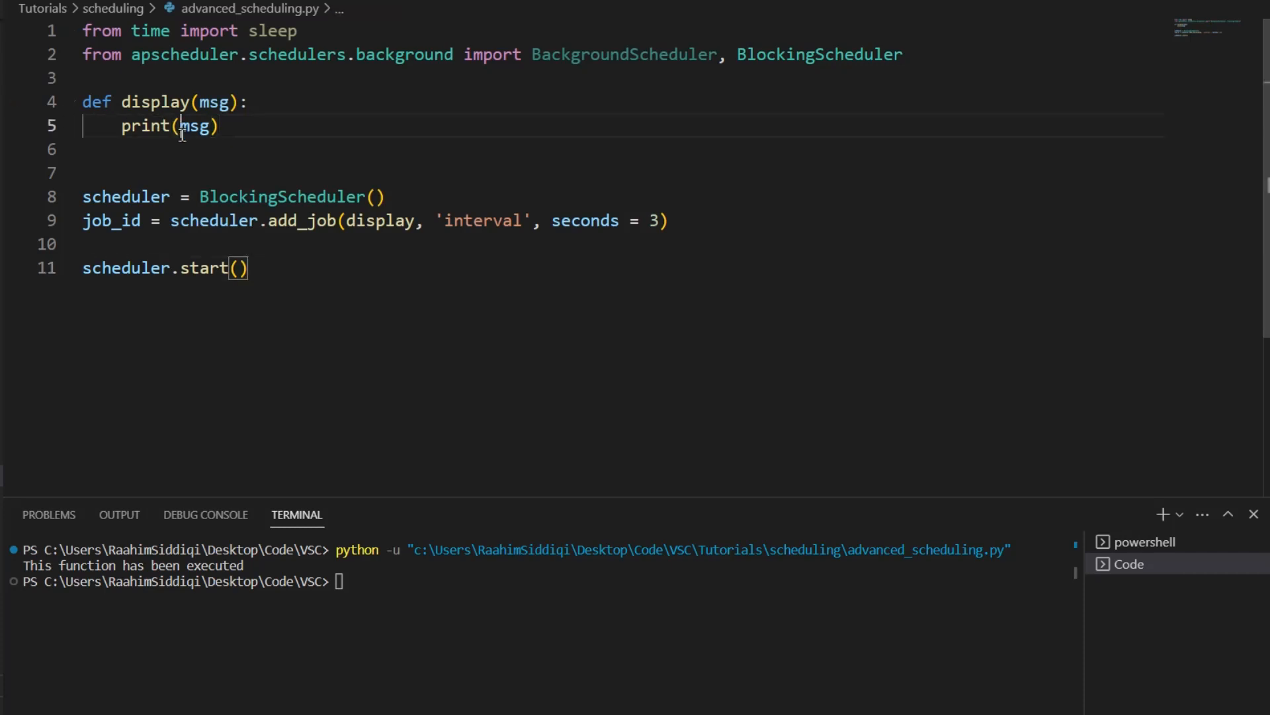
pyautogui.write('"Message:')
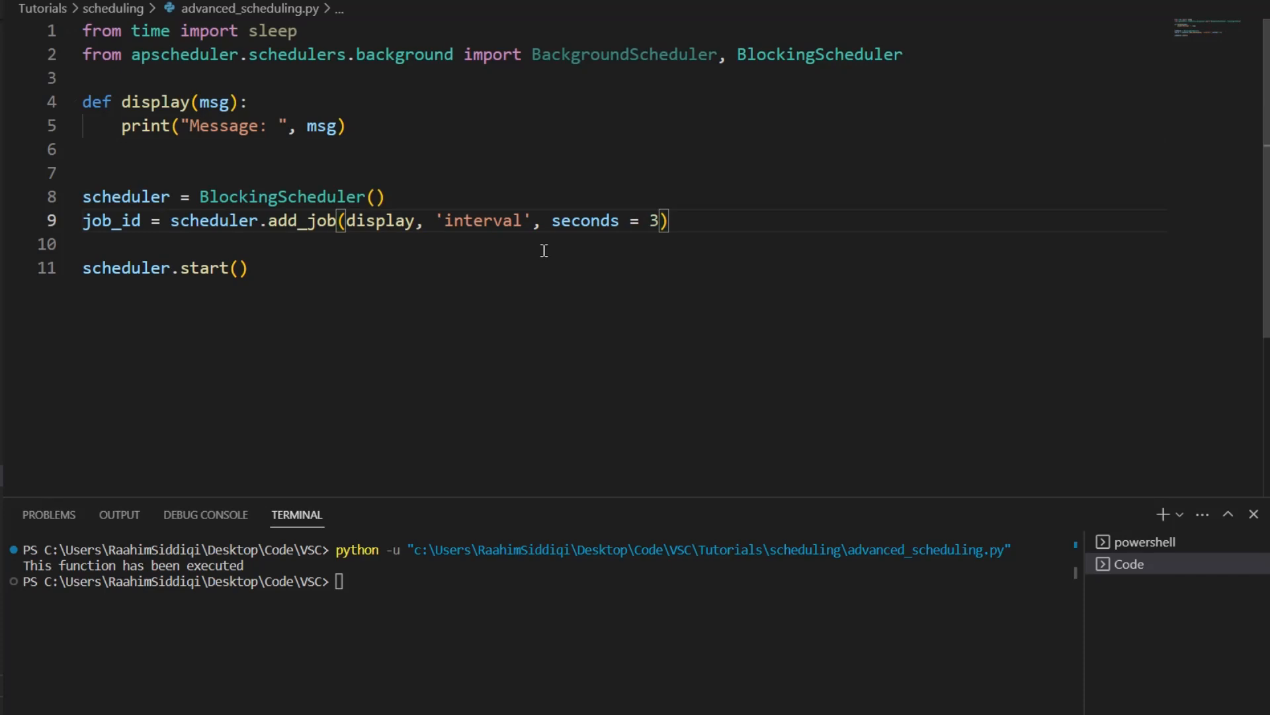
# Pass args=["Hello World"] to add_job, then run and stop the script.
pyautogui.write(', args=[')
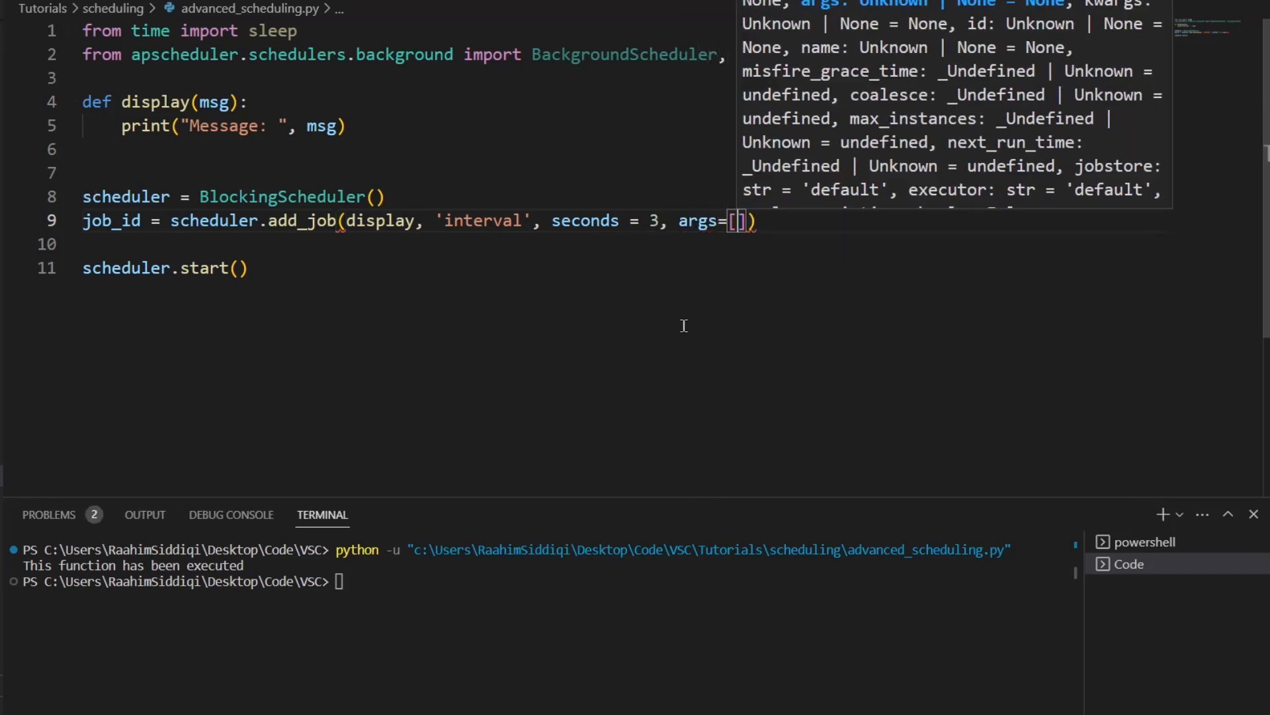
pyautogui.write('""')
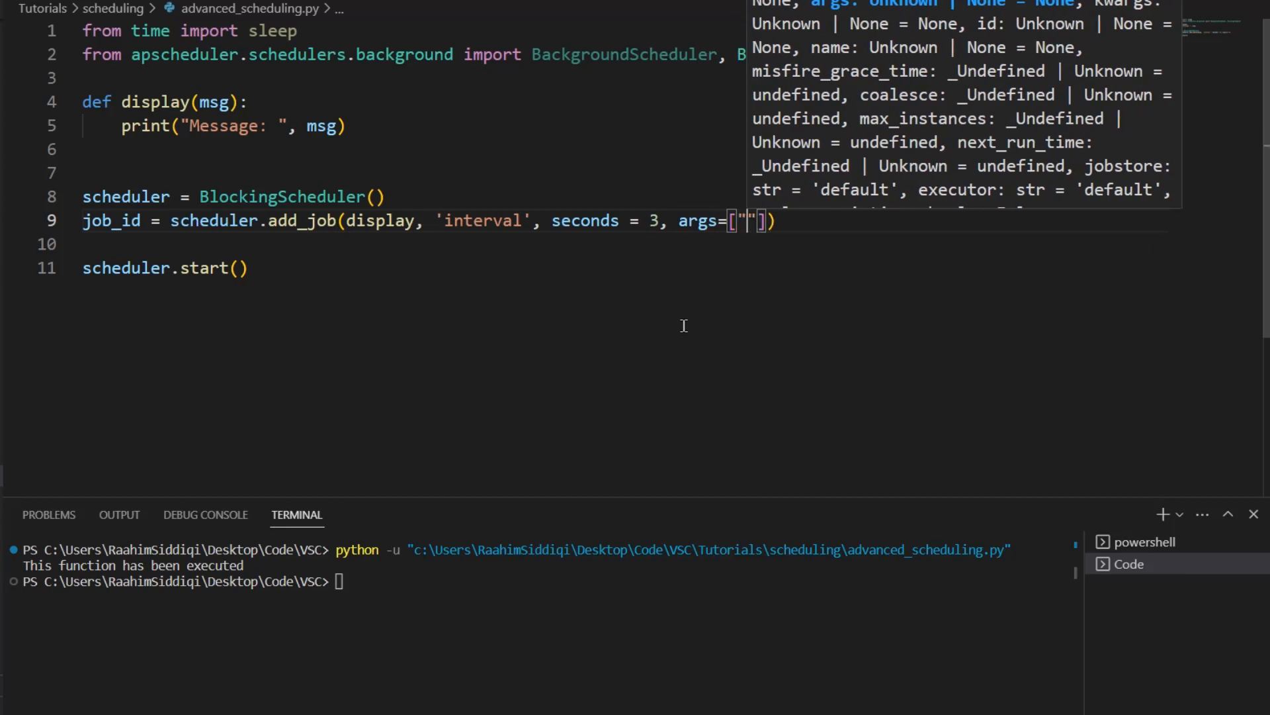
pyautogui.write('Hello World')
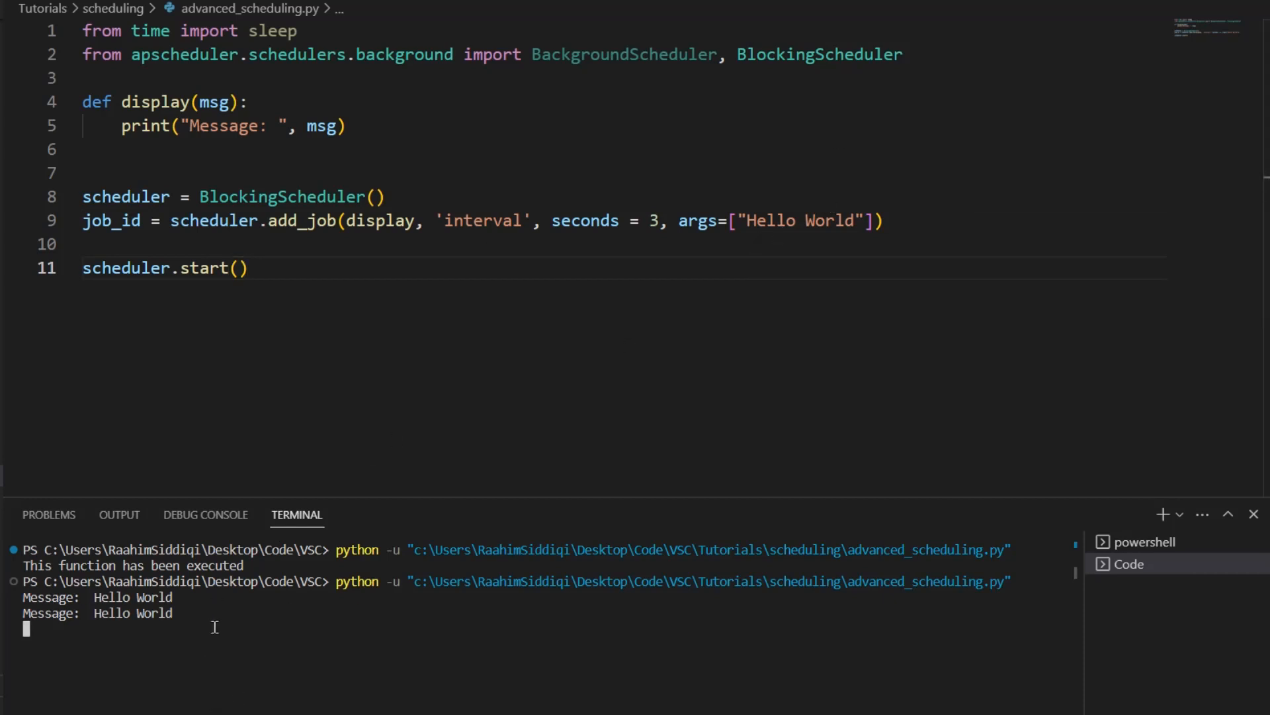
pyautogui.press('ctrl+c')
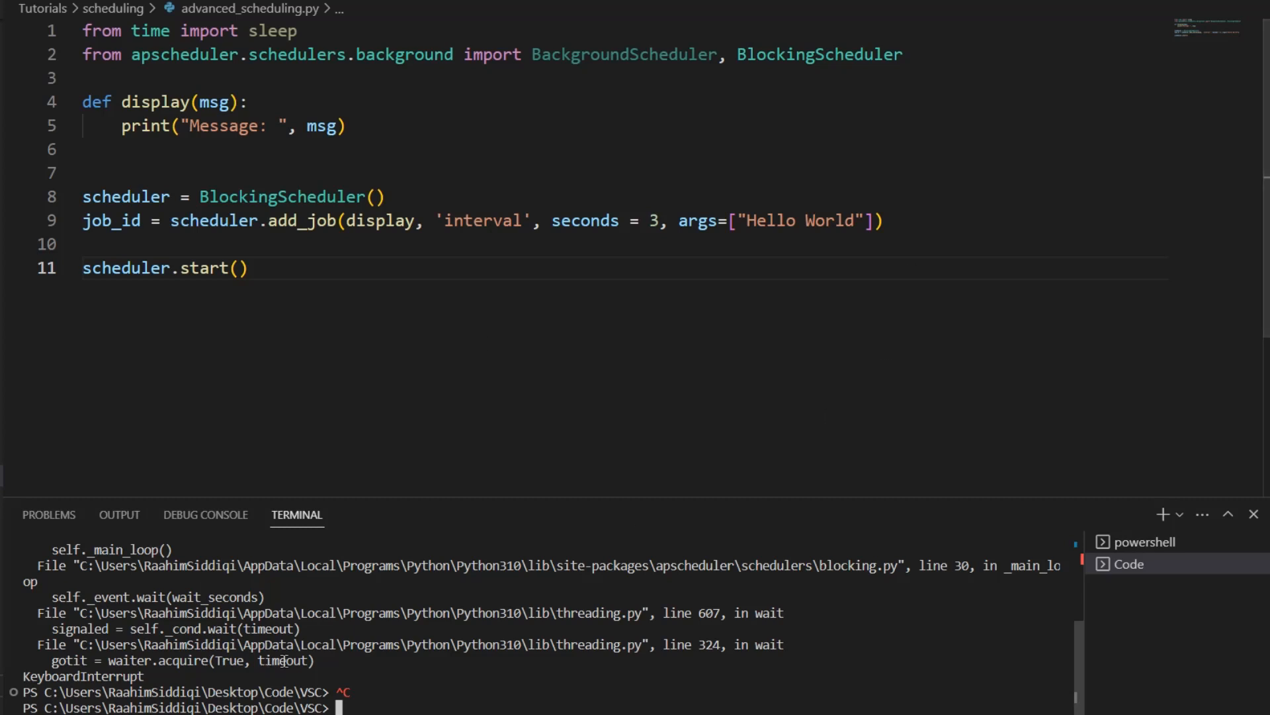
pyautogui.moveTo(552, 327)
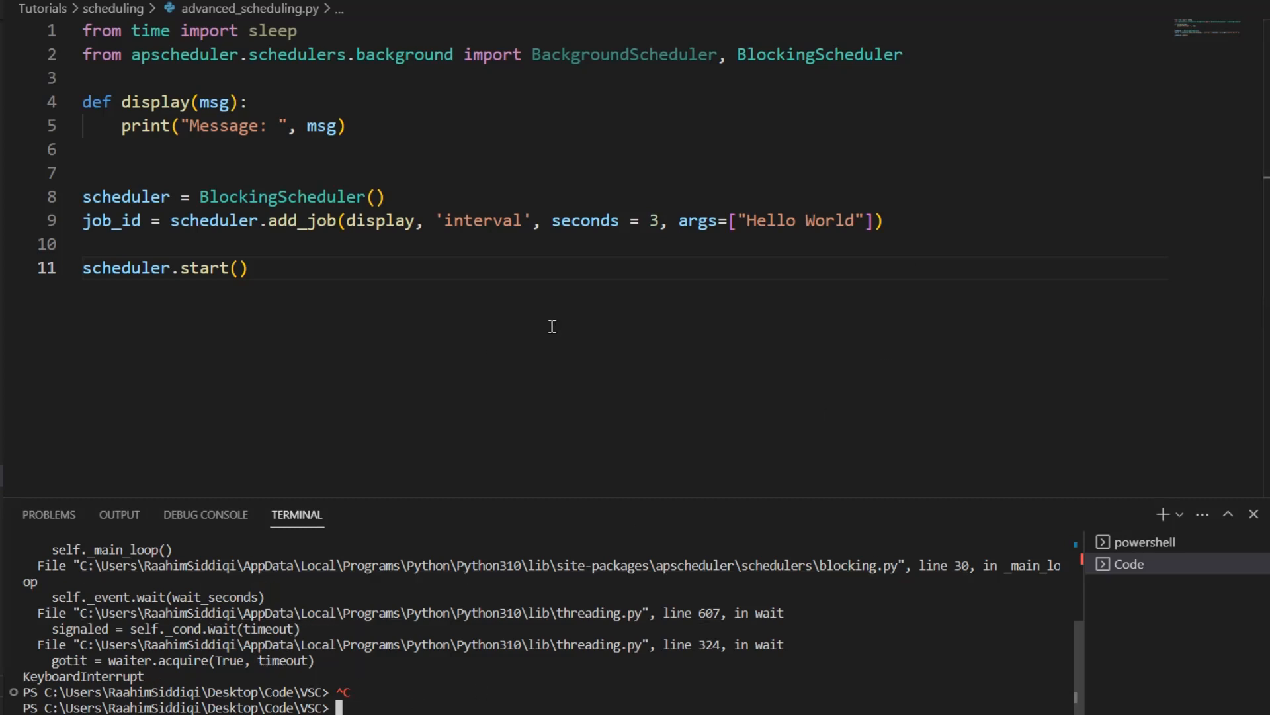
pyautogui.moveTo(660, 139)
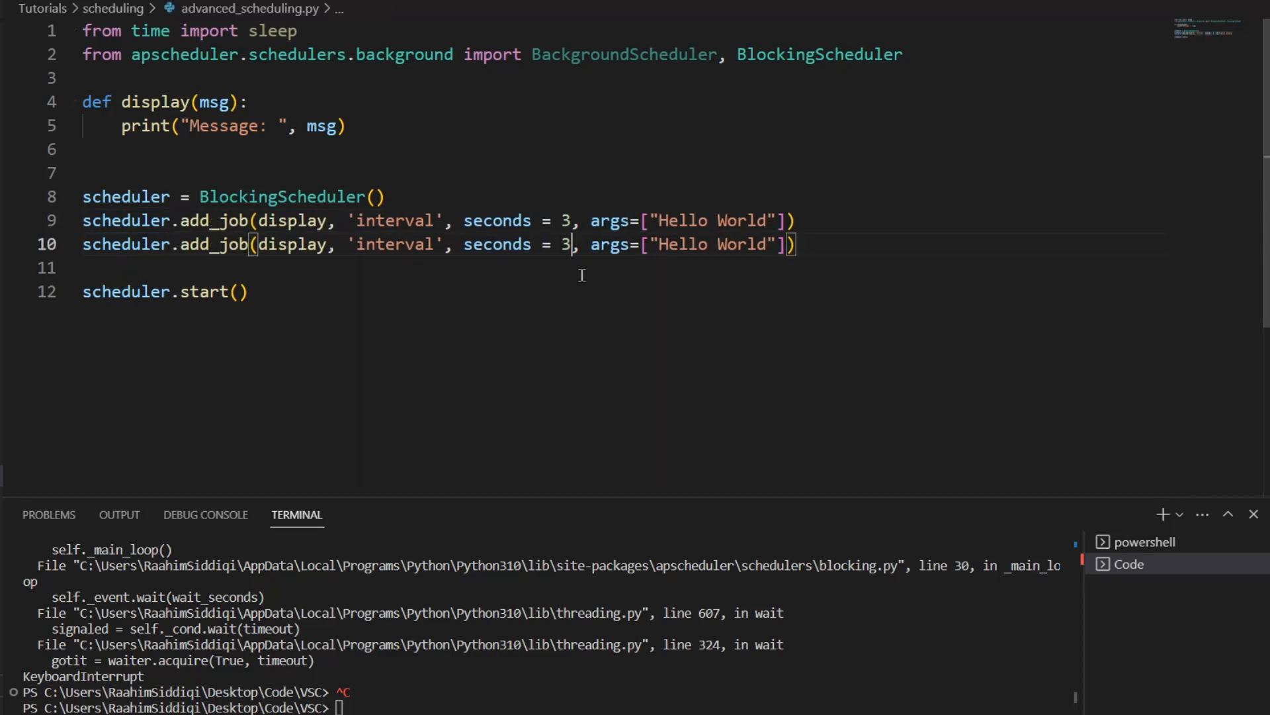
# Set the duplicated add_job copy to 5 seconds and change its argument to "Task 1".
pyautogui.write('5')
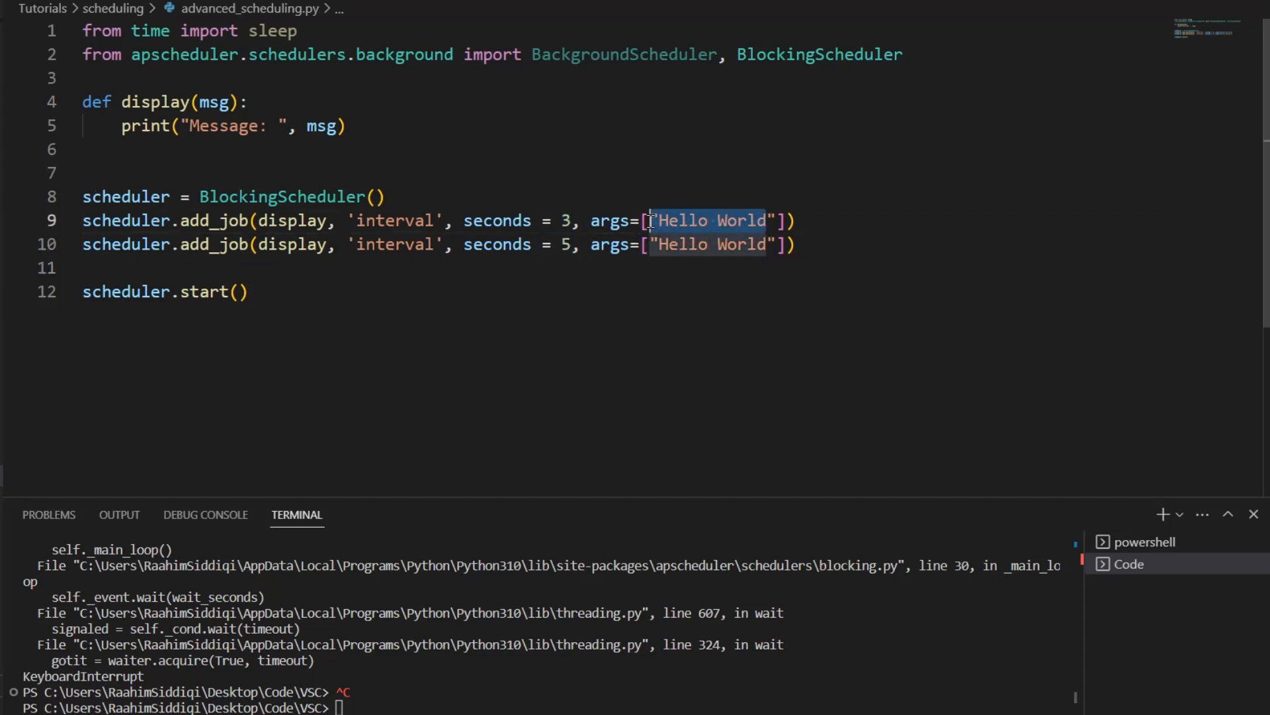
pyautogui.write('Task 1')
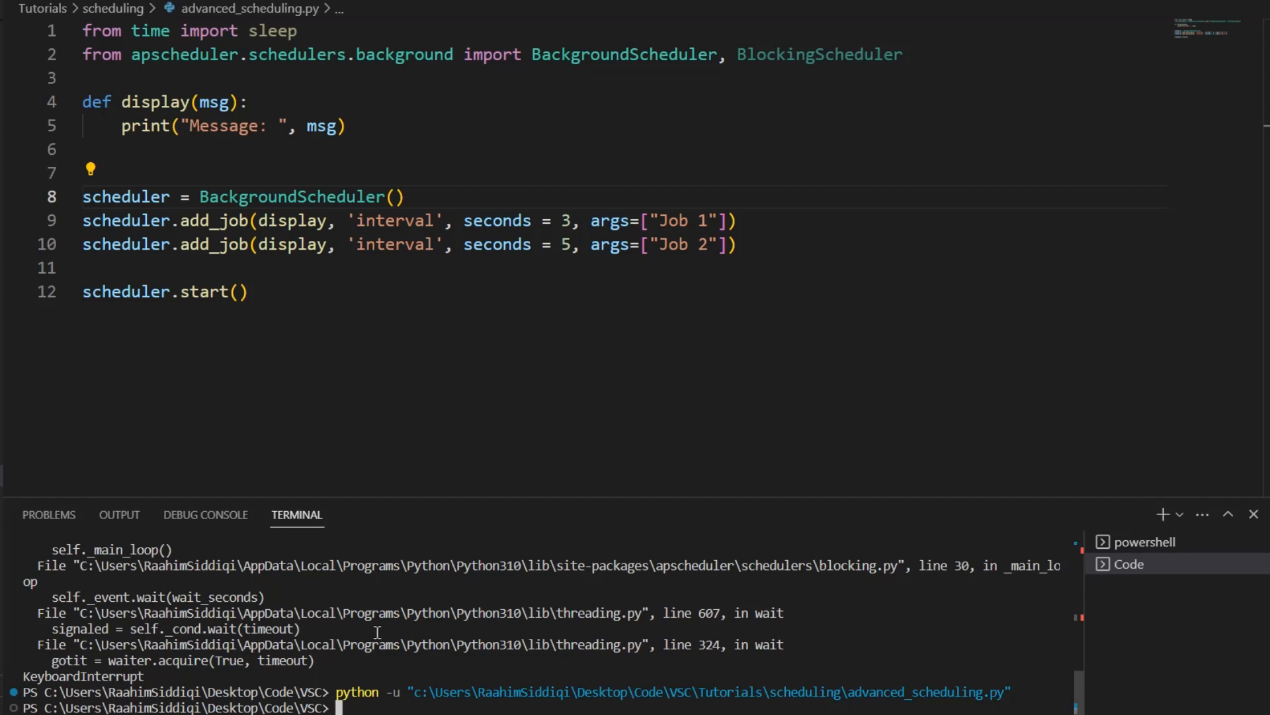
pyautogui.moveTo(355, 507)
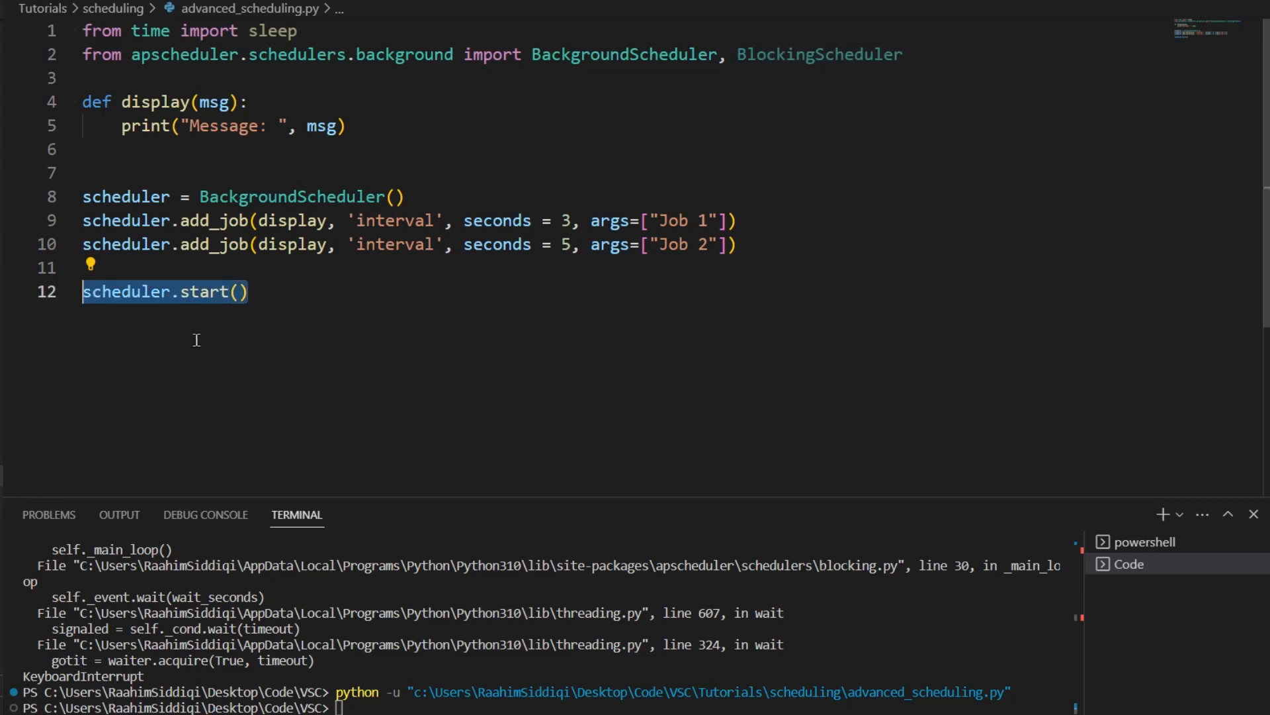
# Add print("Hello World") after scheduler.start() and switch back to BlockingScheduler.
pyautogui.write('<')
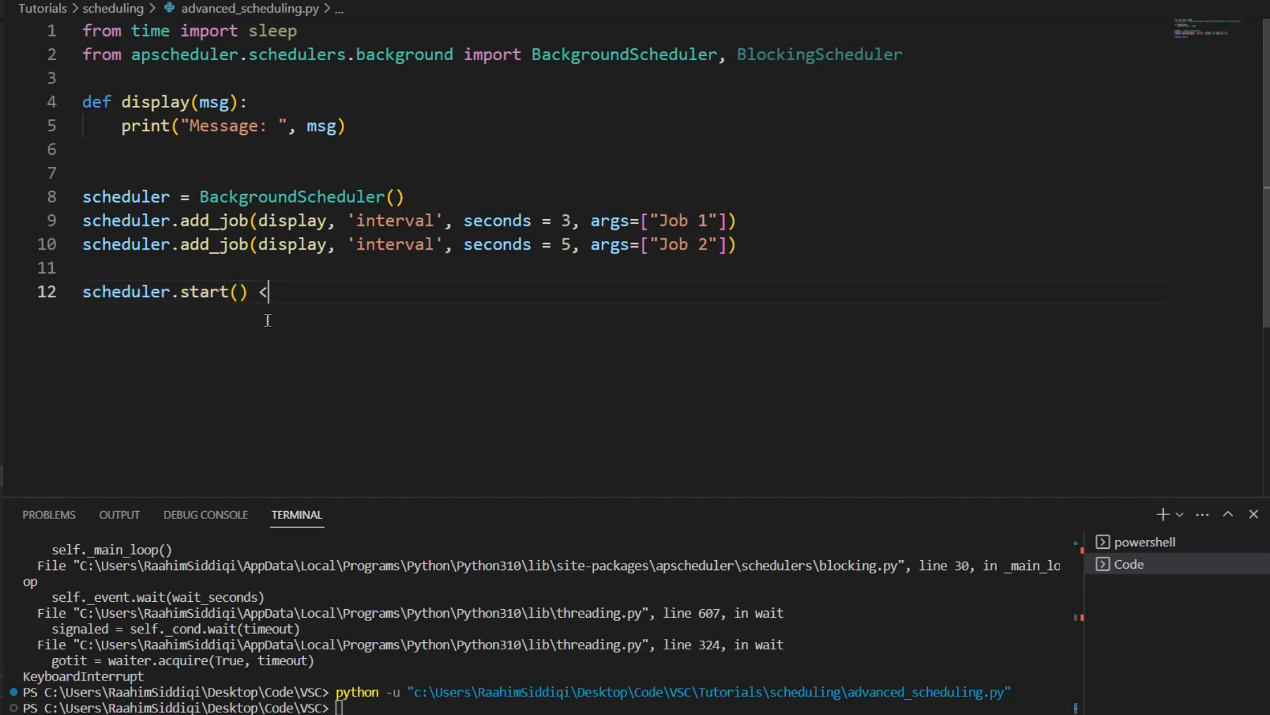
pyautogui.write('---')
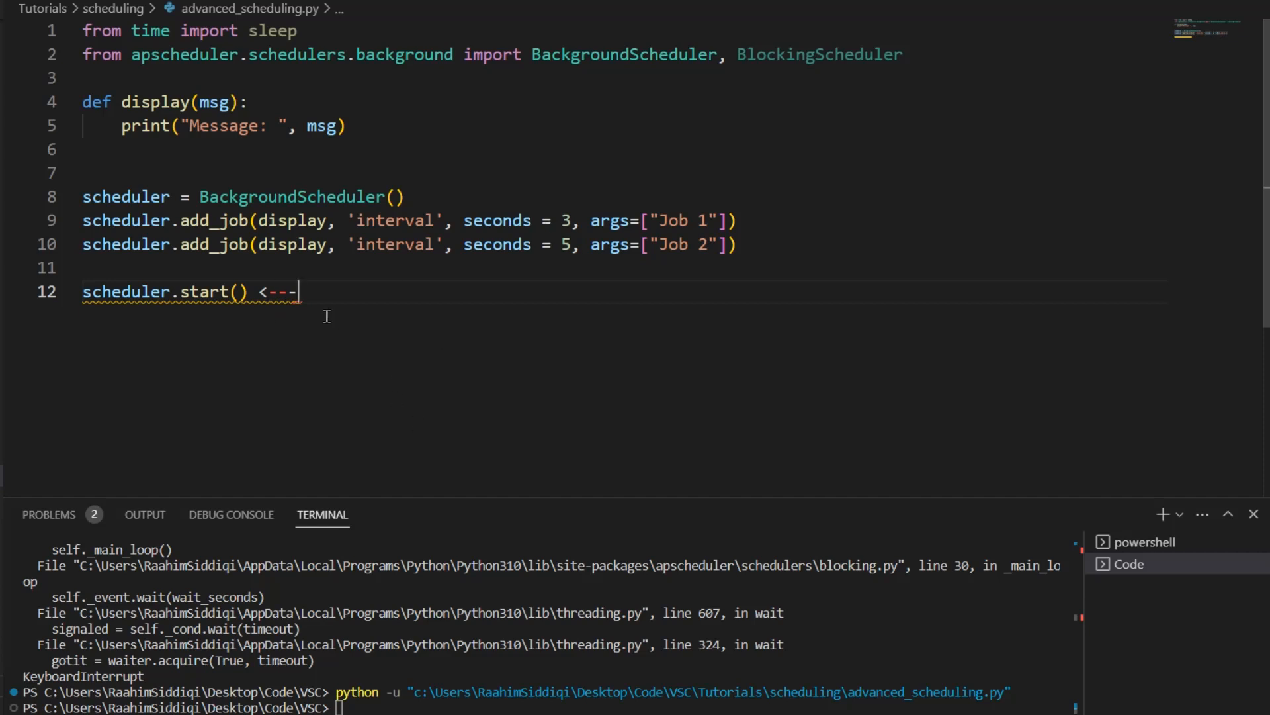
pyautogui.write('print("")')
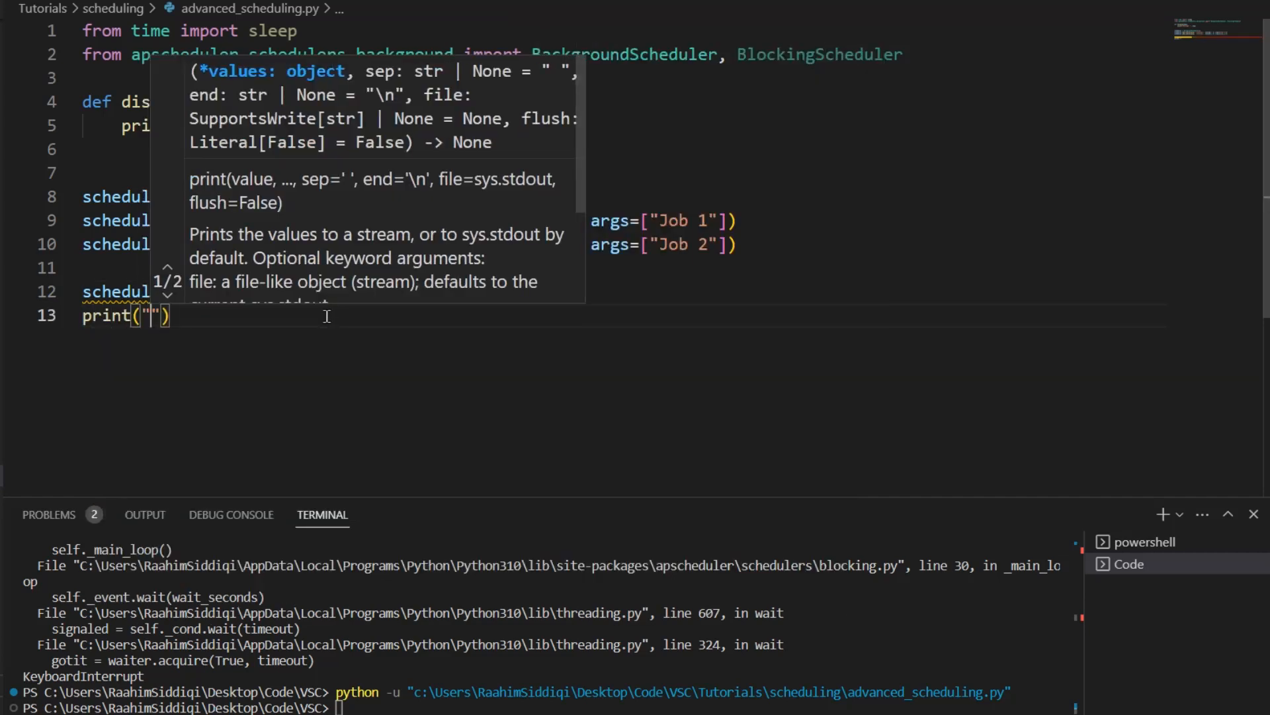
pyautogui.write('Hello World')
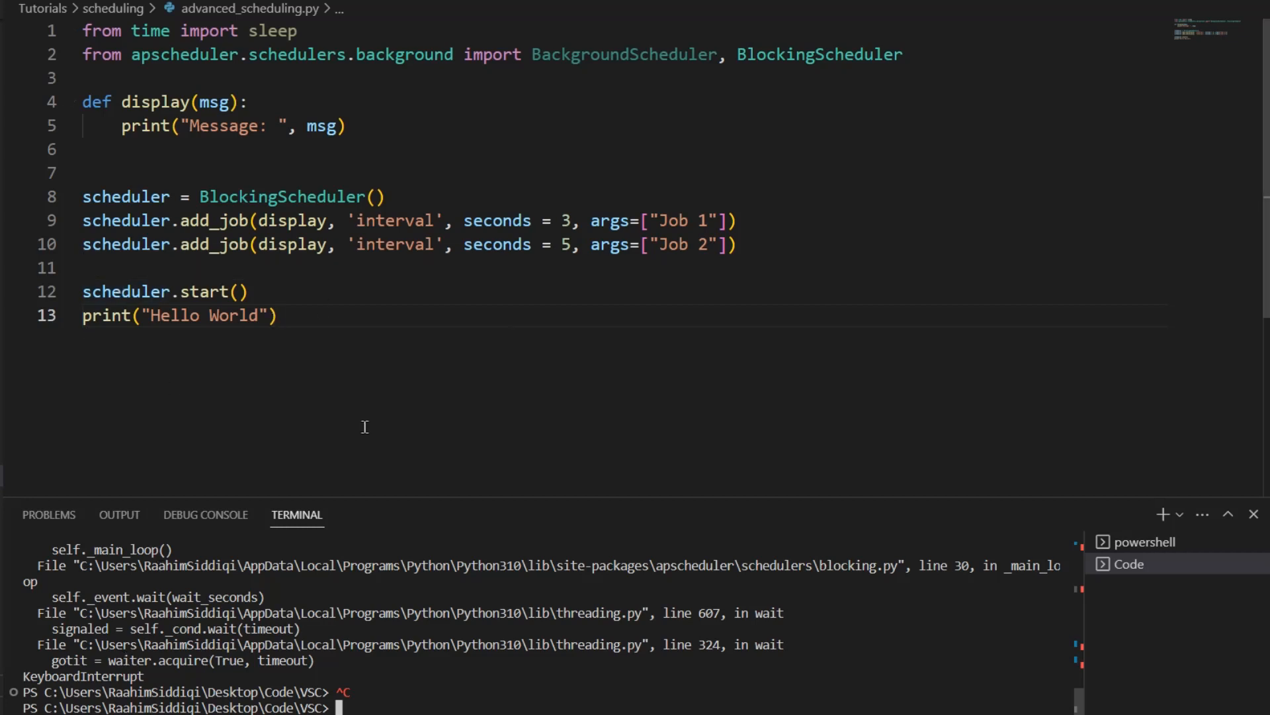
# Add scheduler.shutdown(wait = False) after the print in display and run the script.
pyautogui.tripleClick(179, 315)
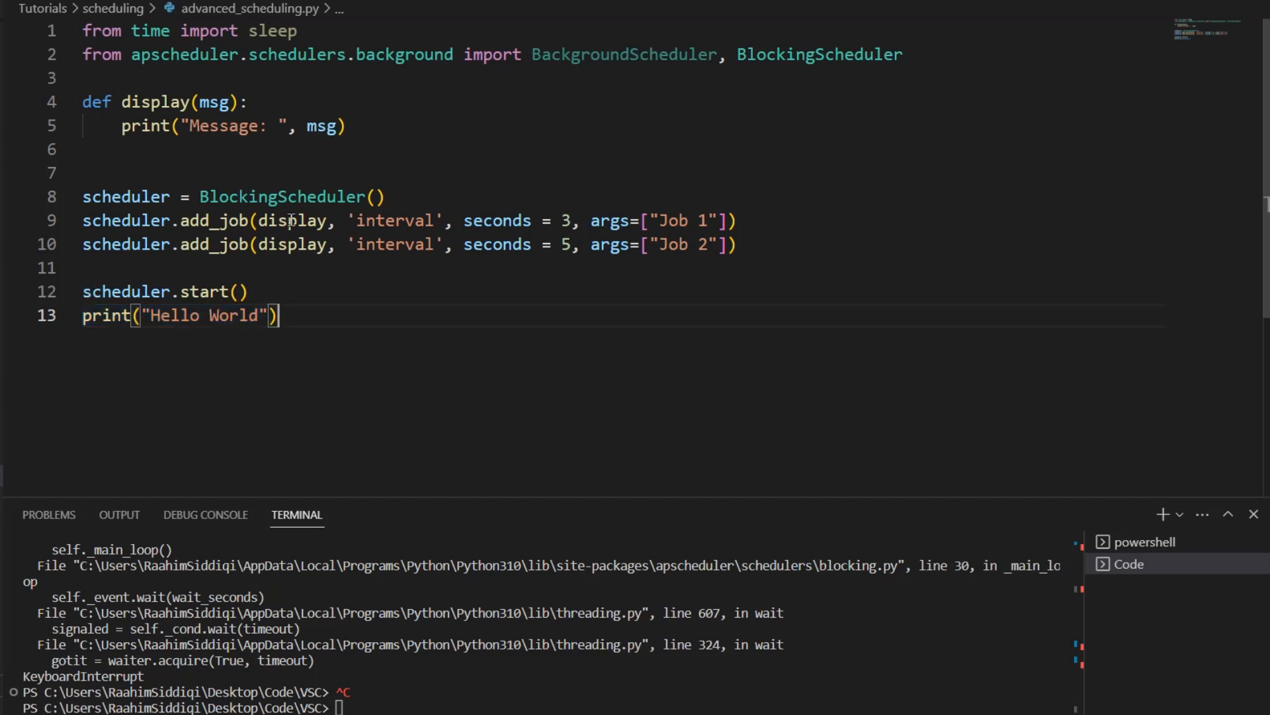
pyautogui.moveTo(244, 274)
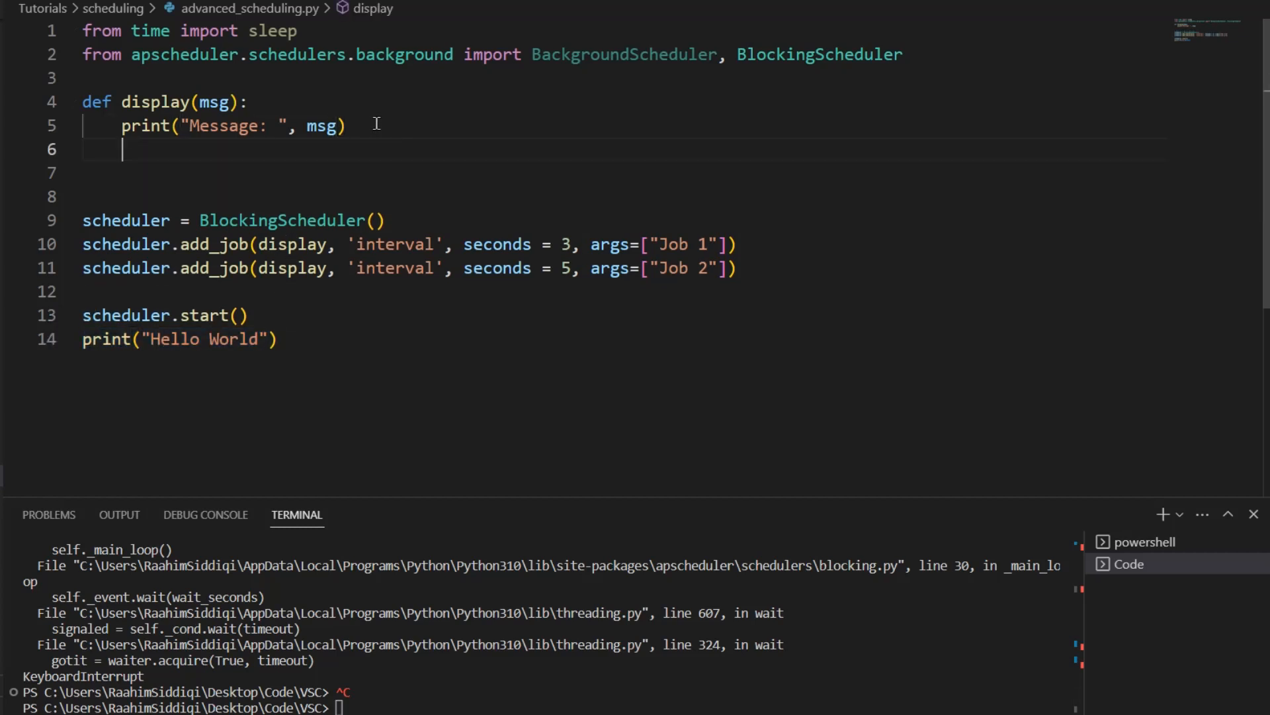
pyautogui.write('scheduler.')
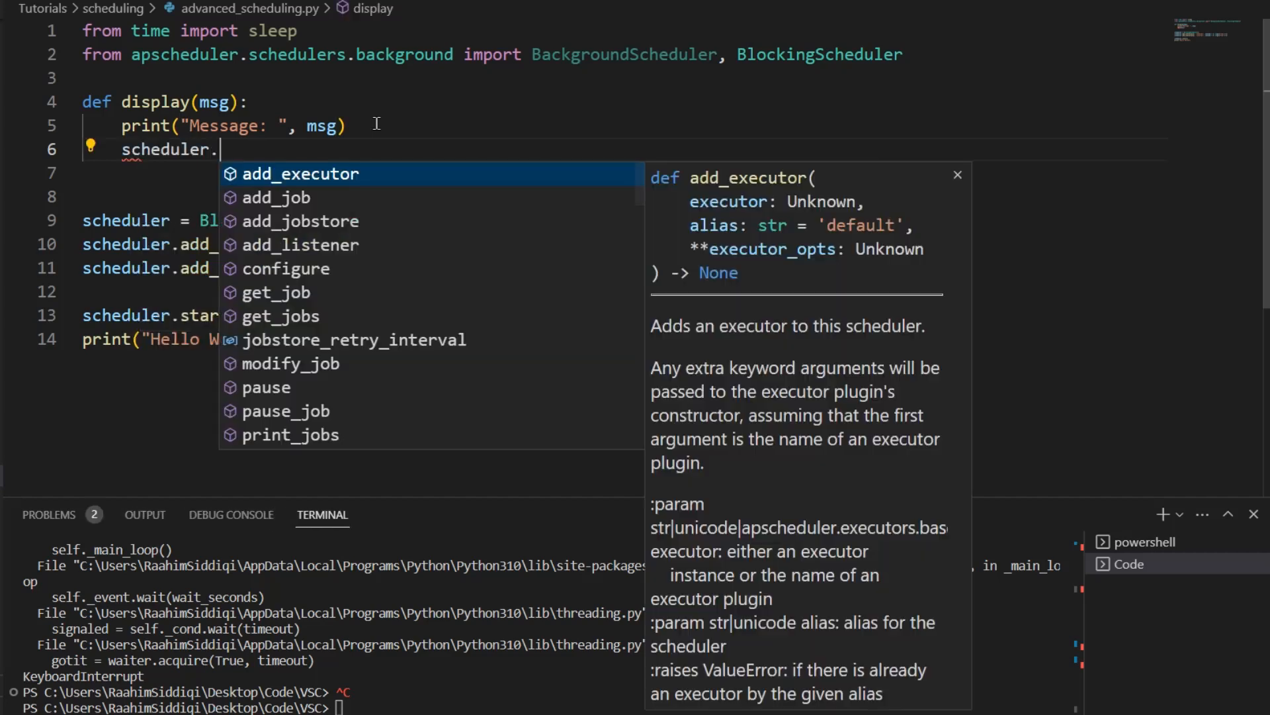
pyautogui.write('shutdown()')
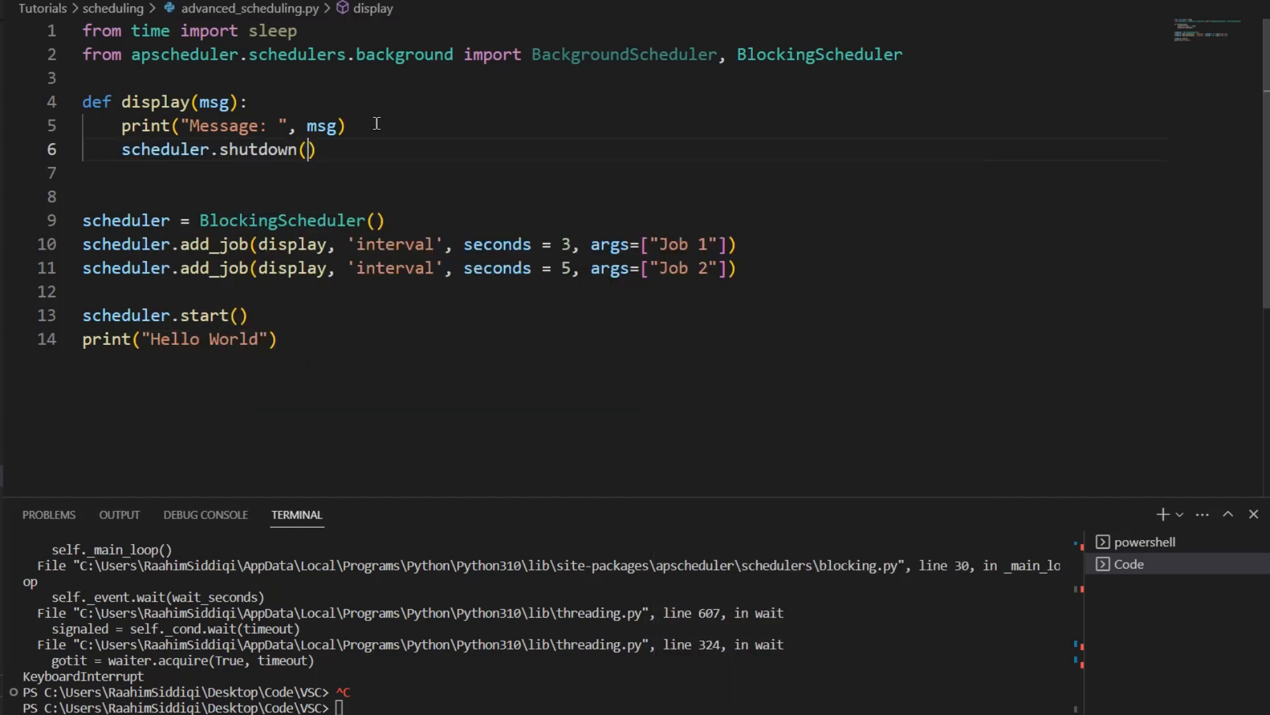
pyautogui.write('wait = False')
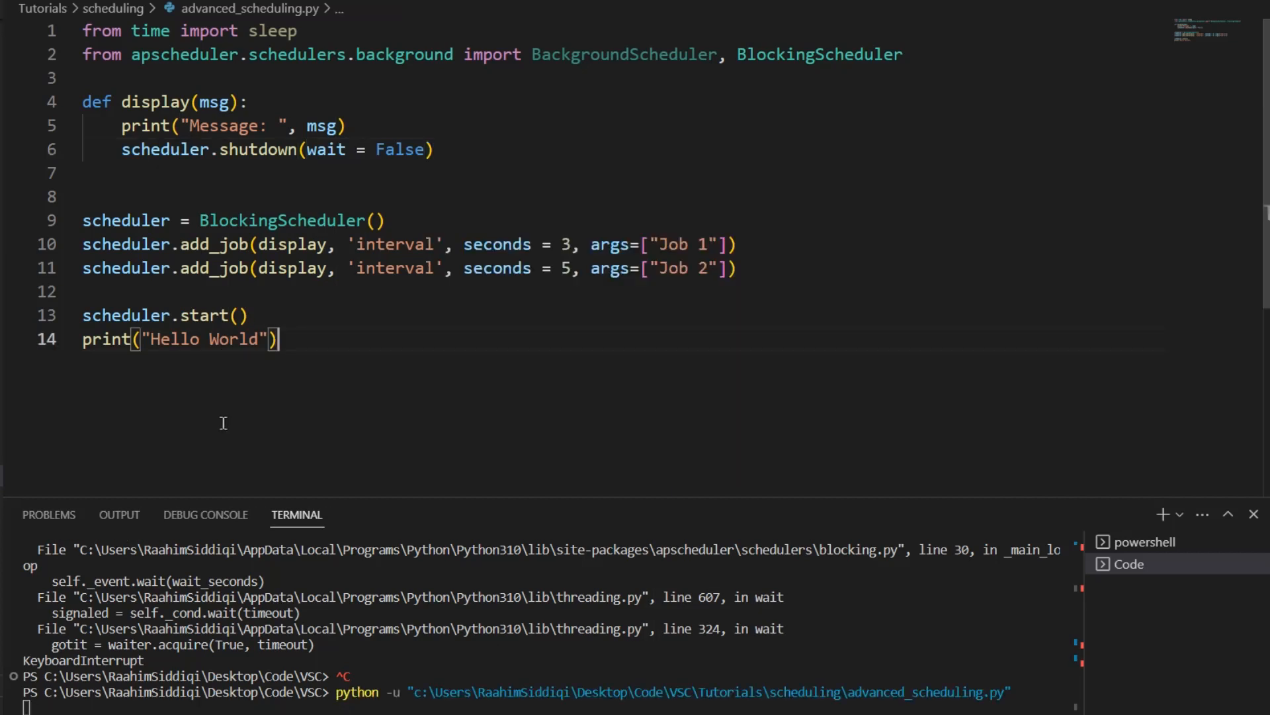
pyautogui.moveTo(174, 670)
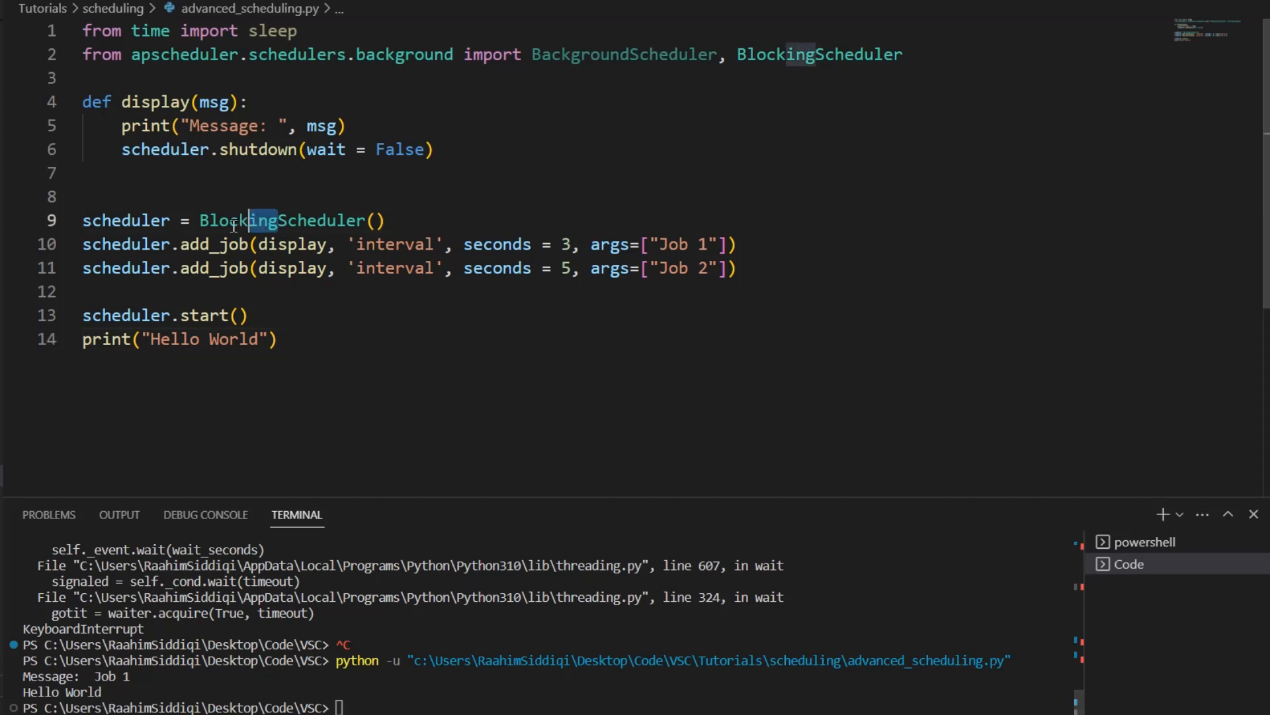
# Use BackgroundScheduler and put sleep(10) after scheduler.start() in place of the print.
pyautogui.write('Background')
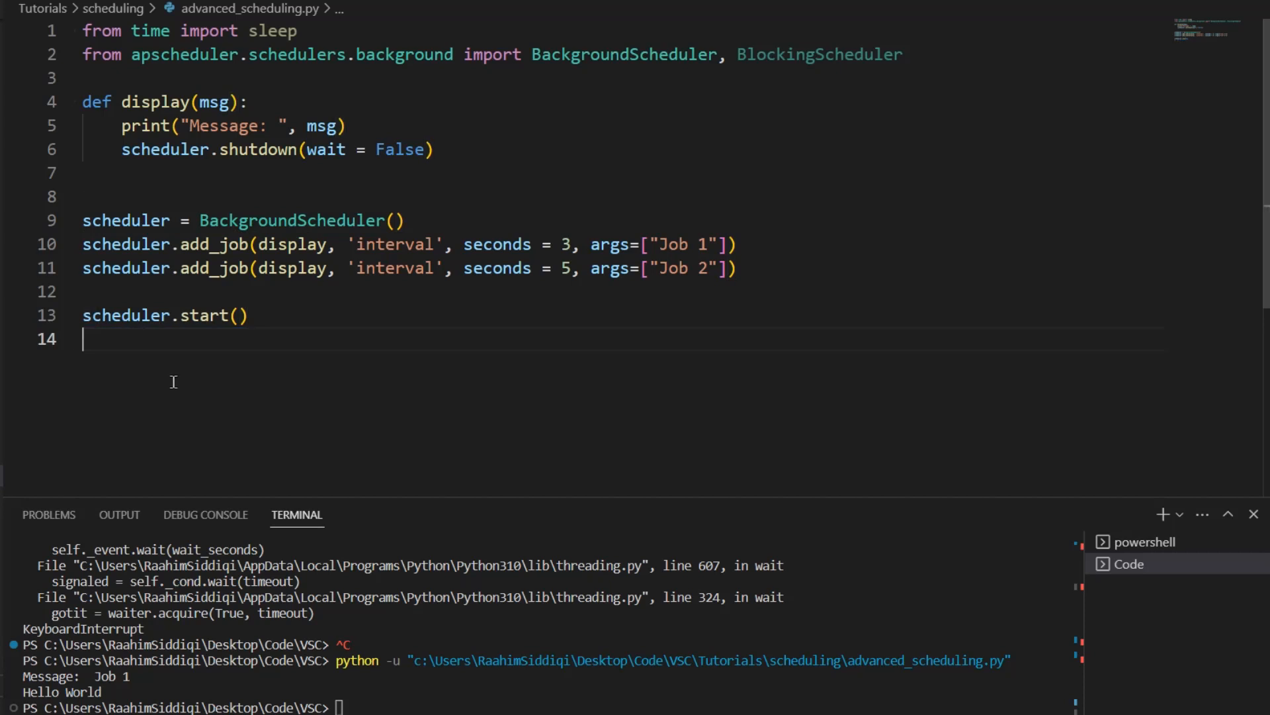
pyautogui.write('while')
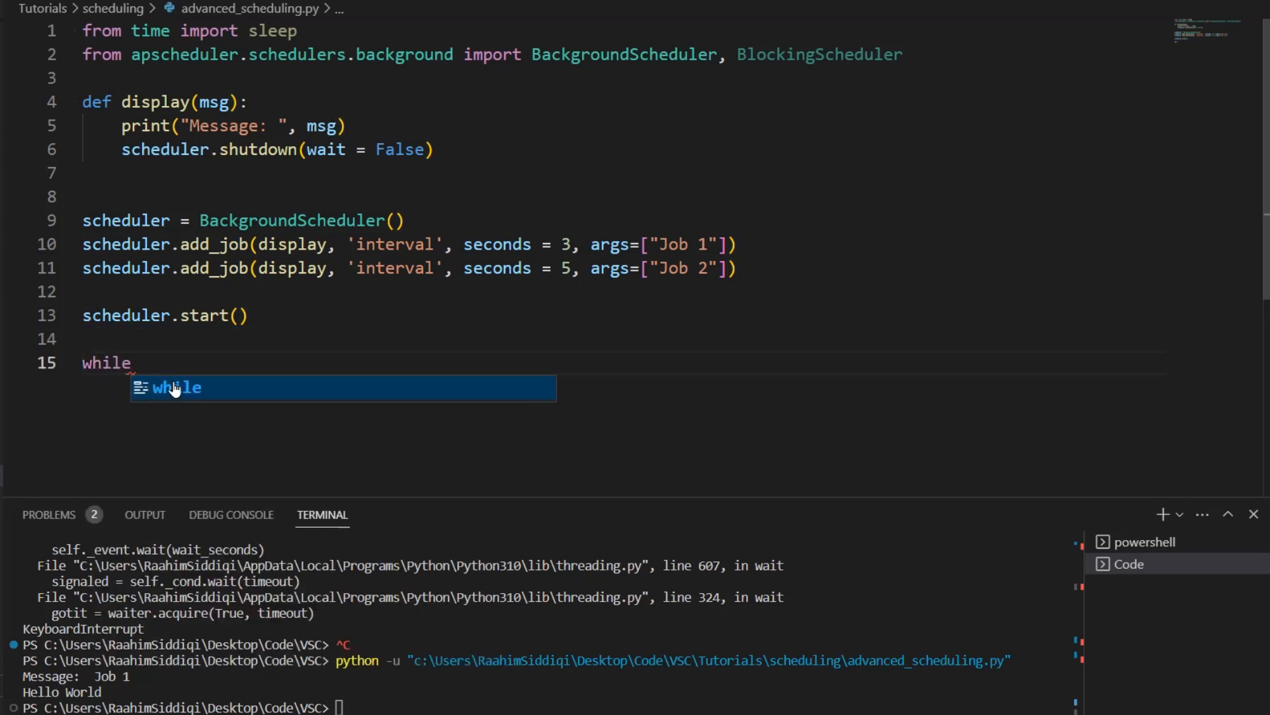
pyautogui.write('1:')
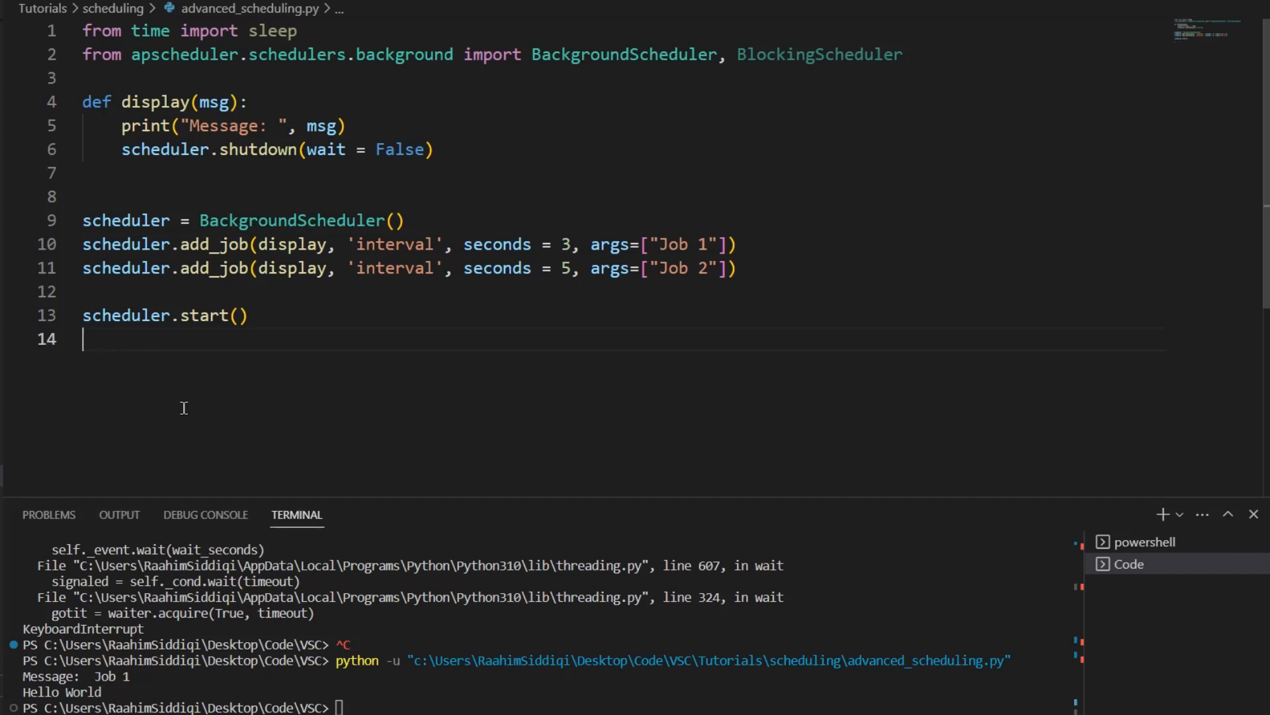
pyautogui.write('ts')
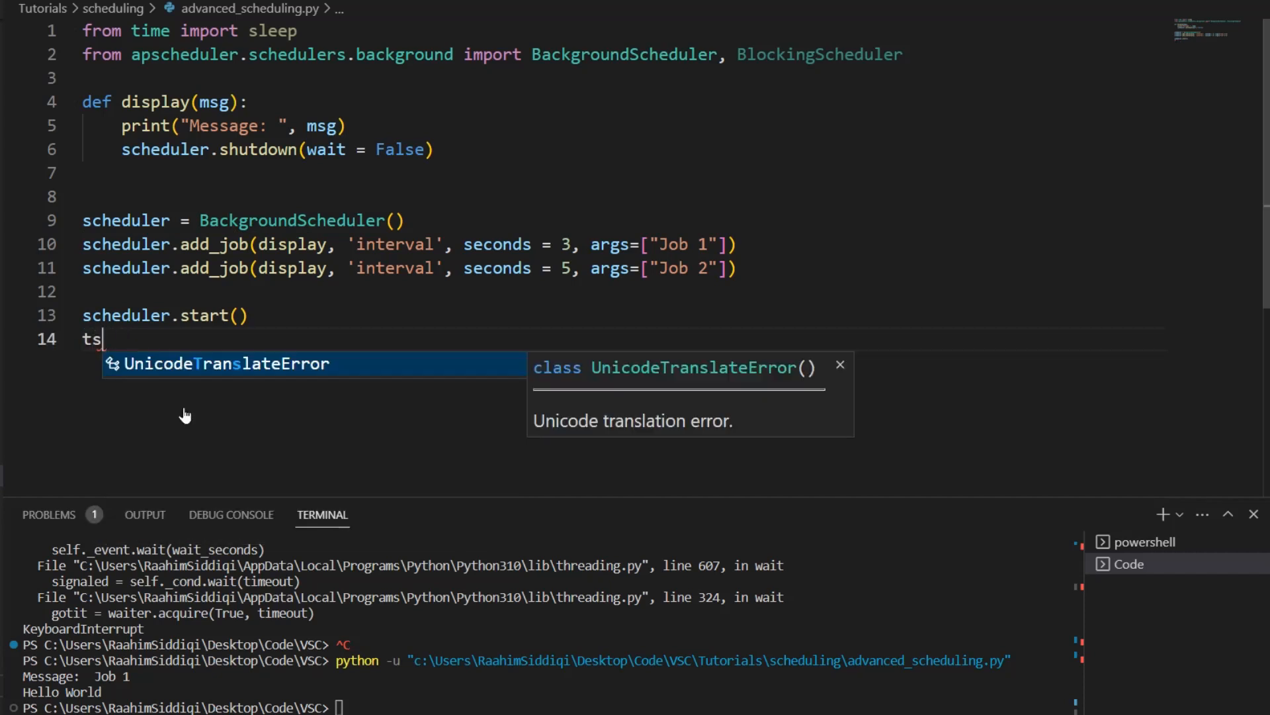
pyautogui.write('sleep(10)')
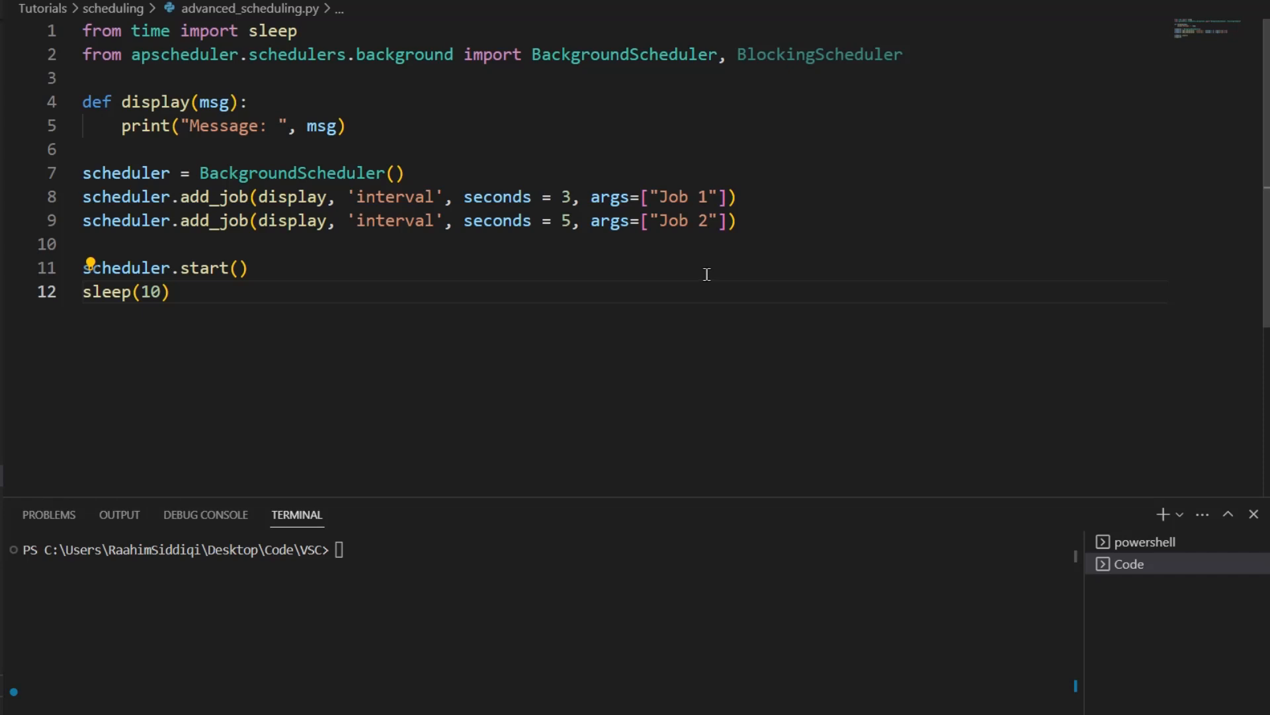
pyautogui.moveTo(742, 229)
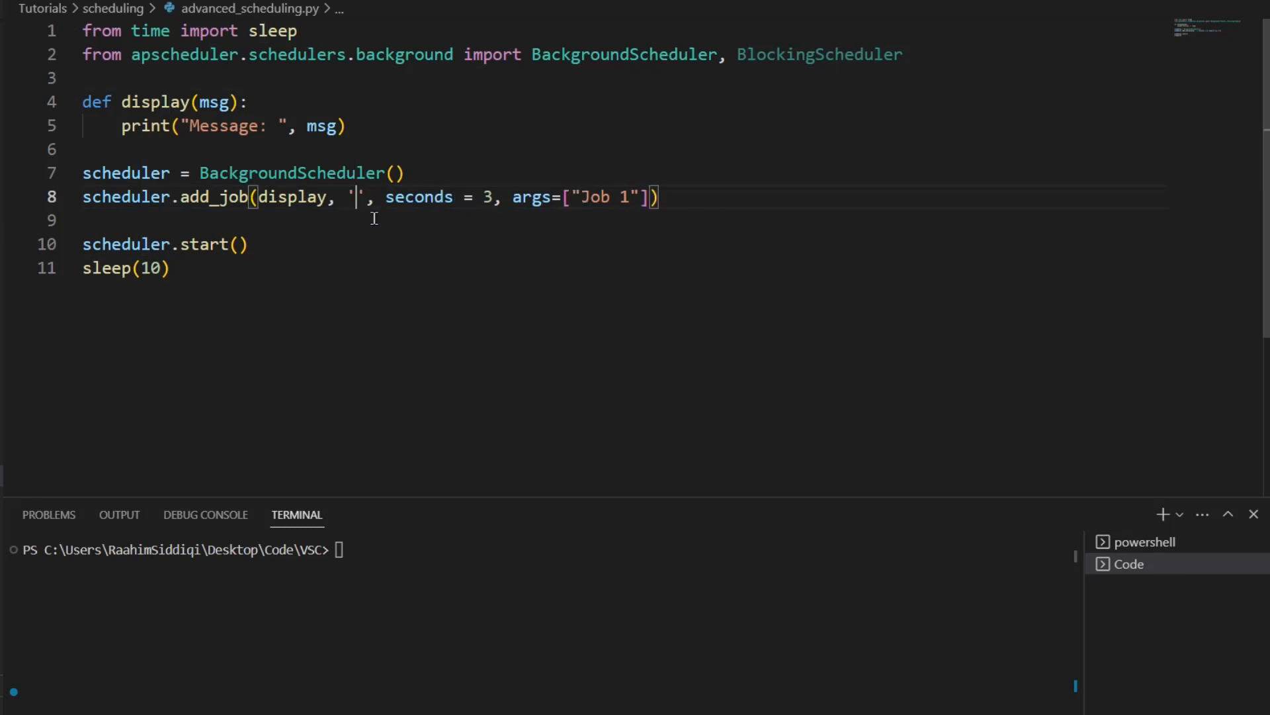
# Give the Job 1 line a 'date' trigger instead of 'interval'.
pyautogui.write('date')
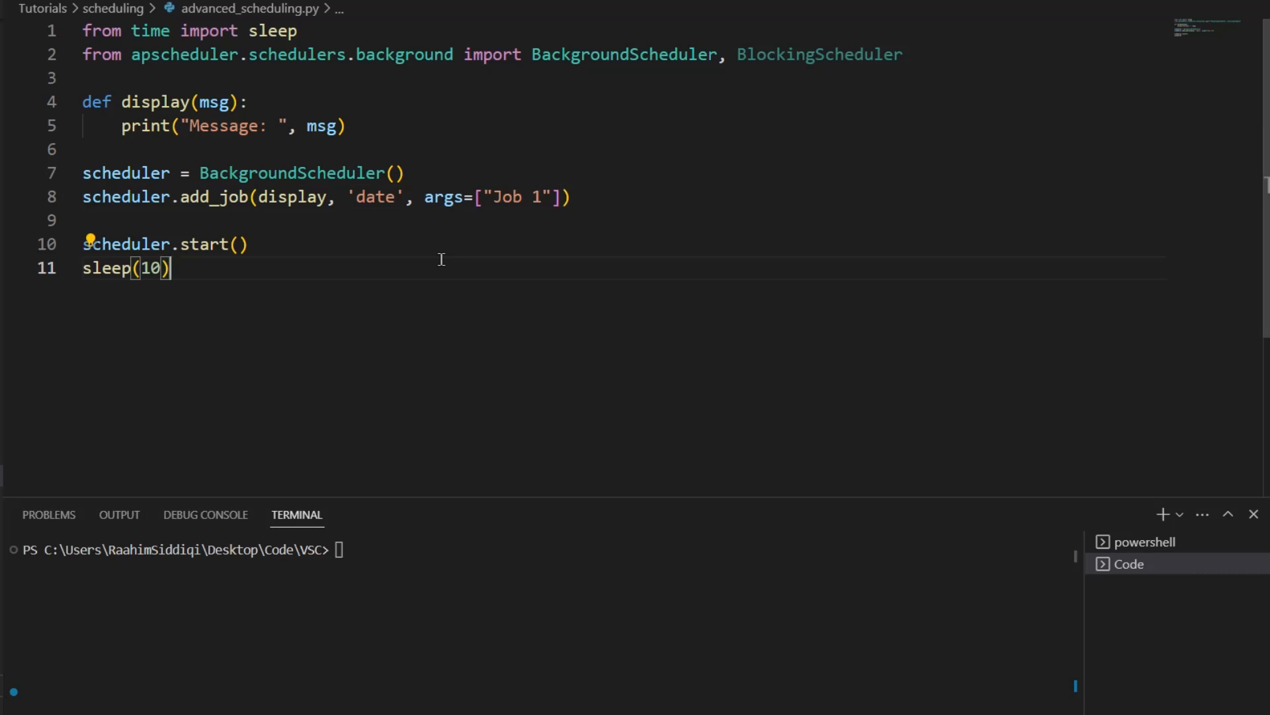
pyautogui.click(329, 78)
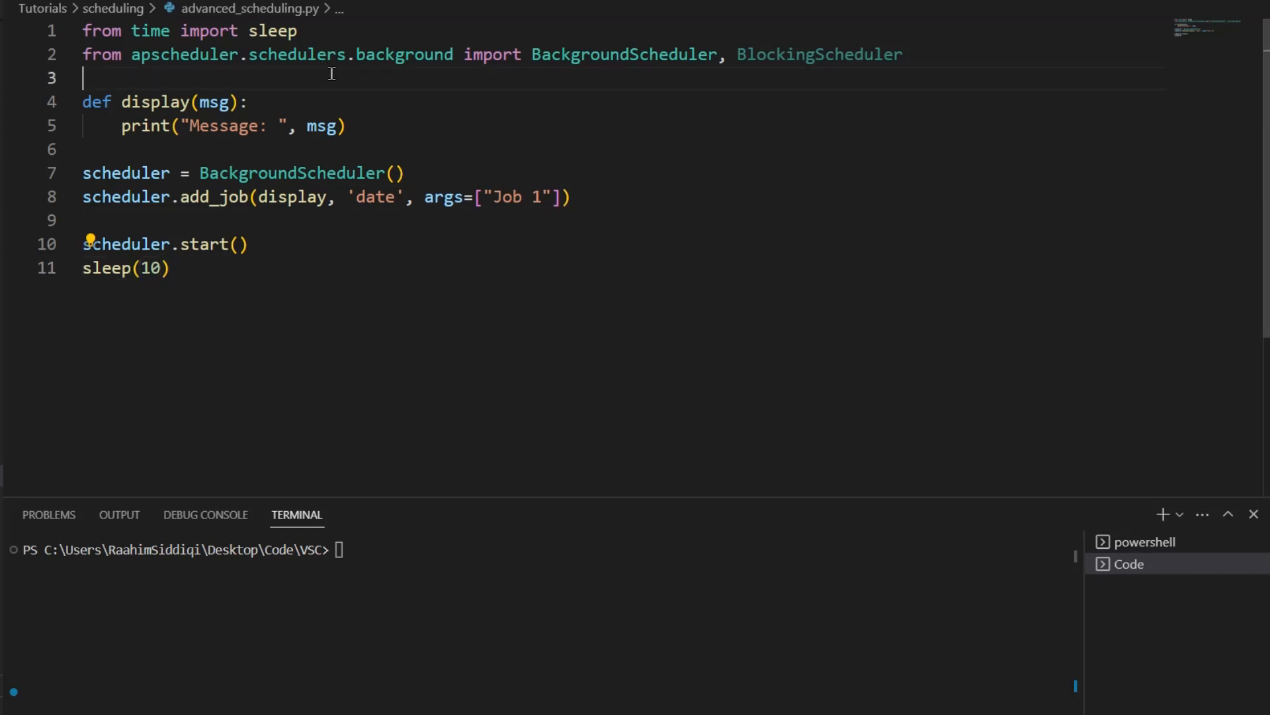
pyautogui.press('Enter')
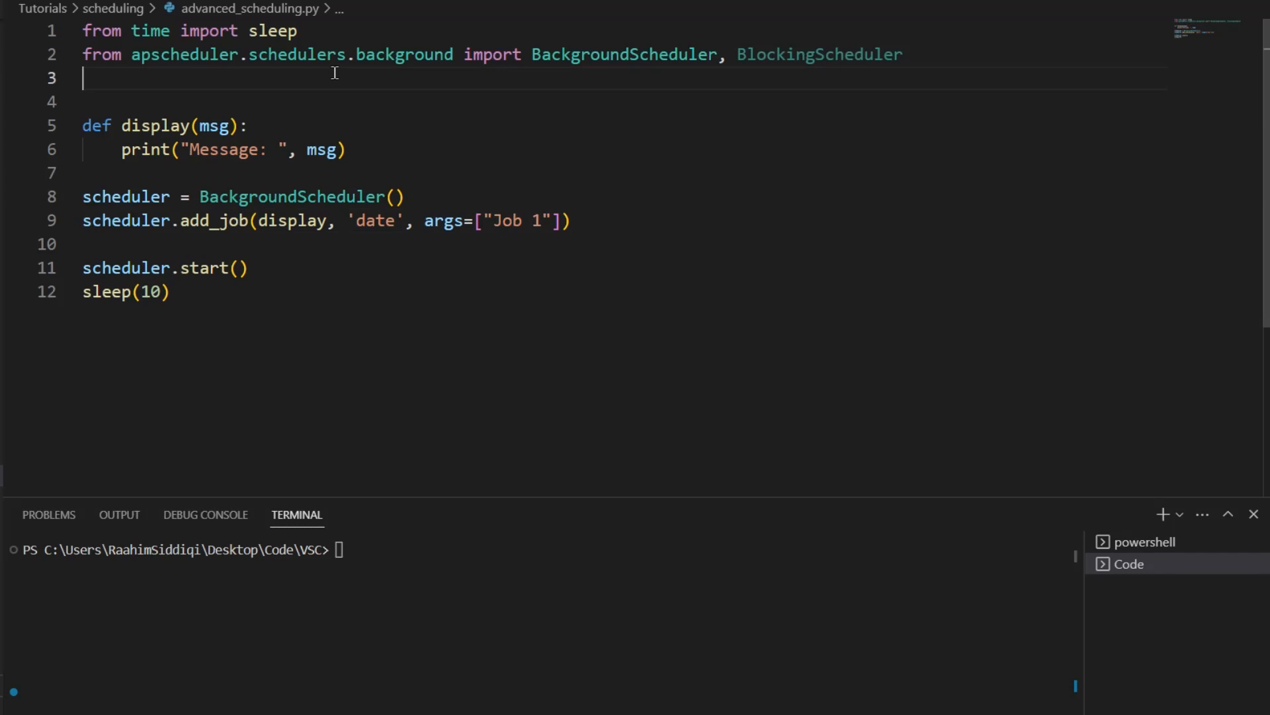
pyautogui.write('from datetime i')
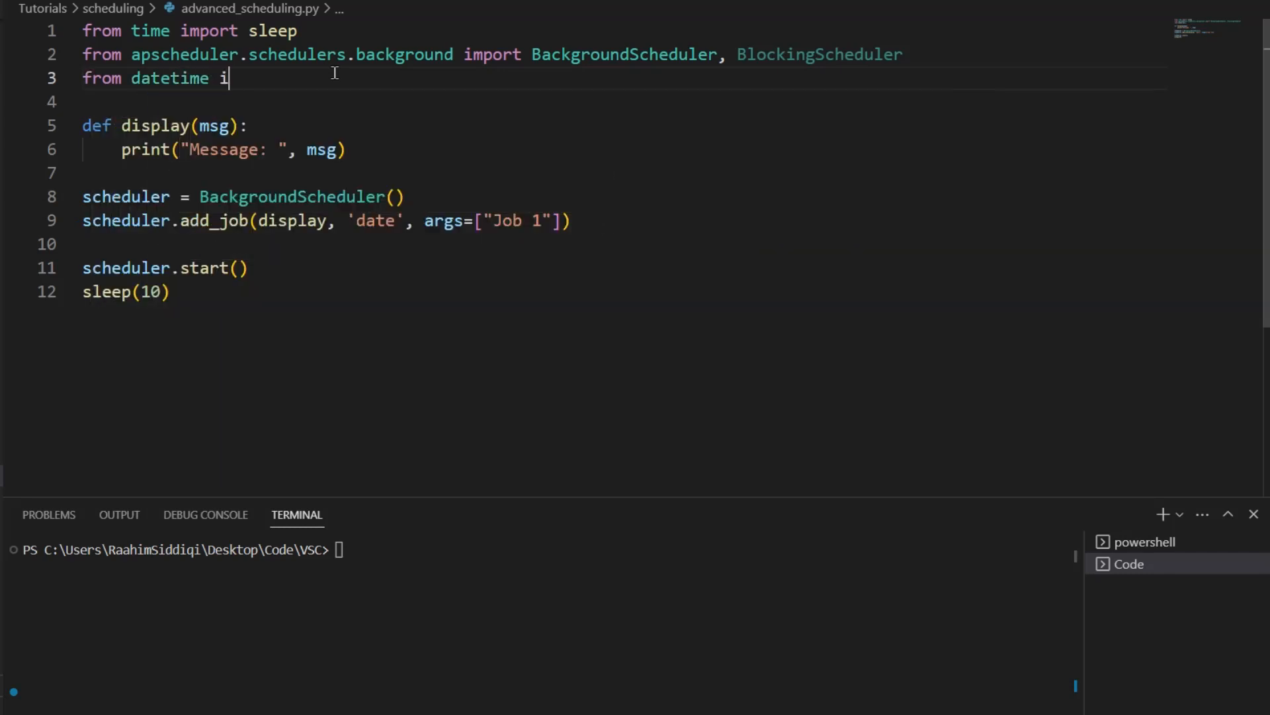
pyautogui.write('mport datetime')
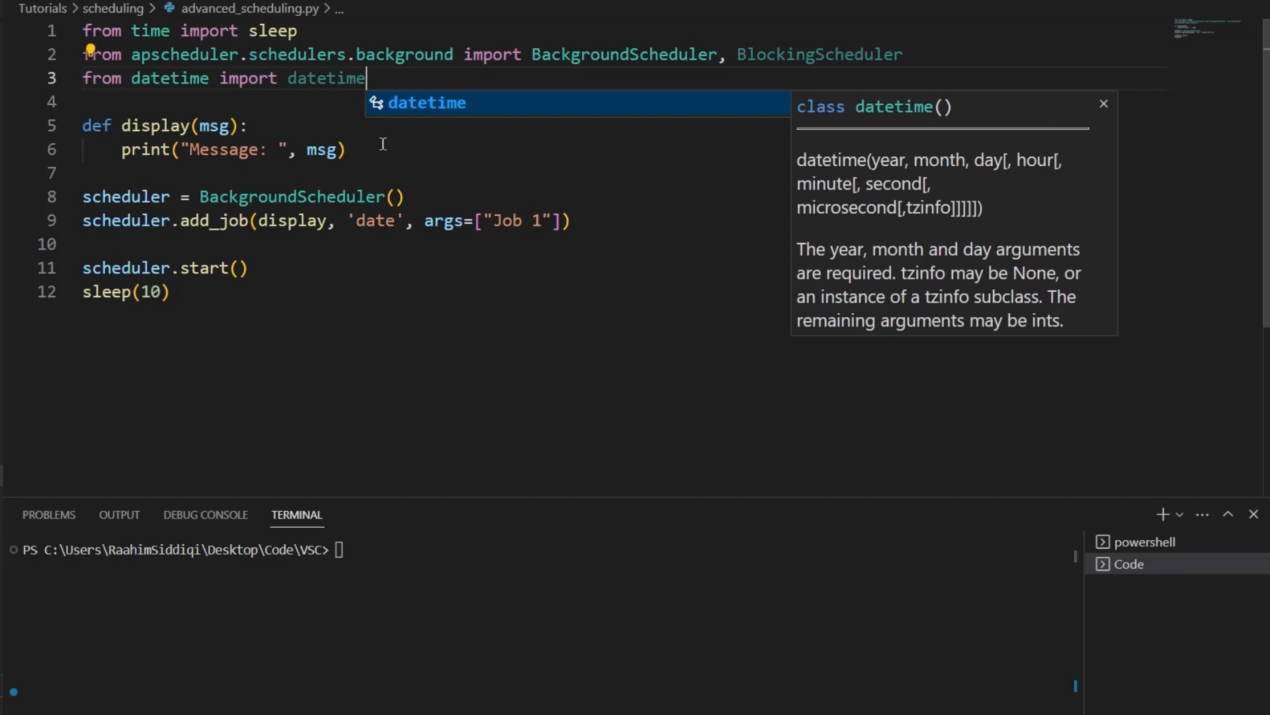
pyautogui.write('run_da')
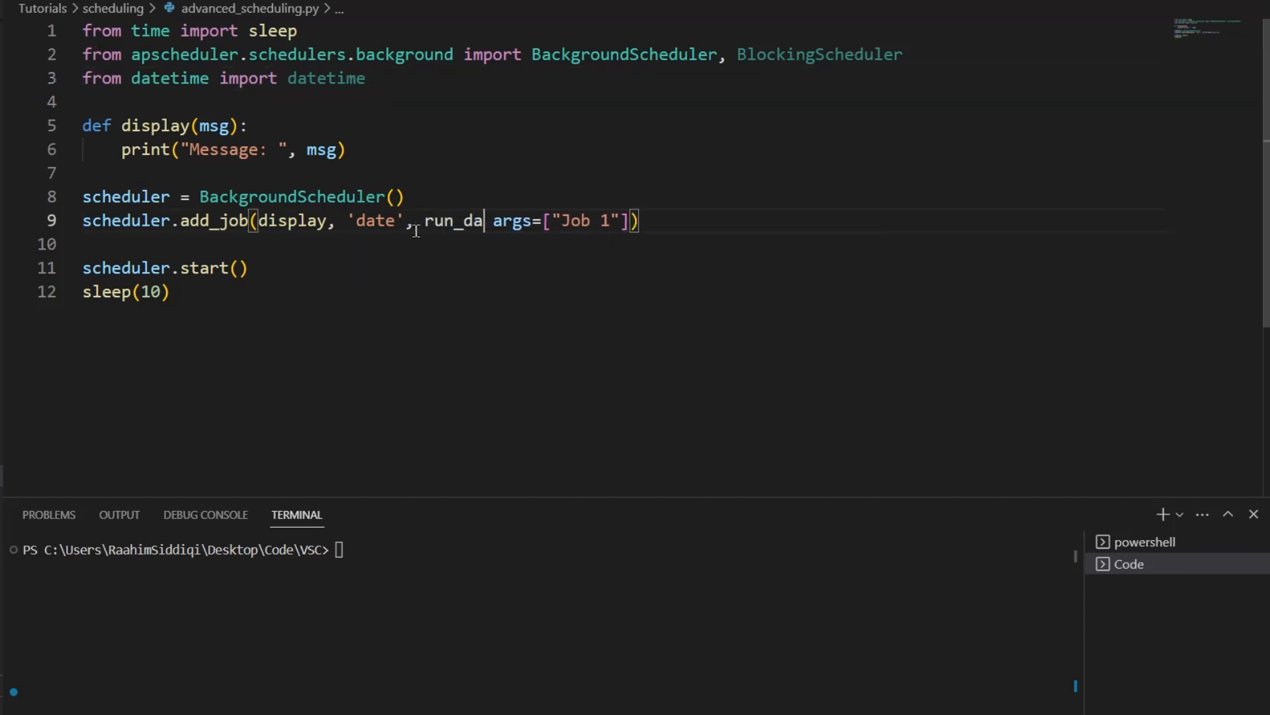
pyautogui.write('te = datetime(),')
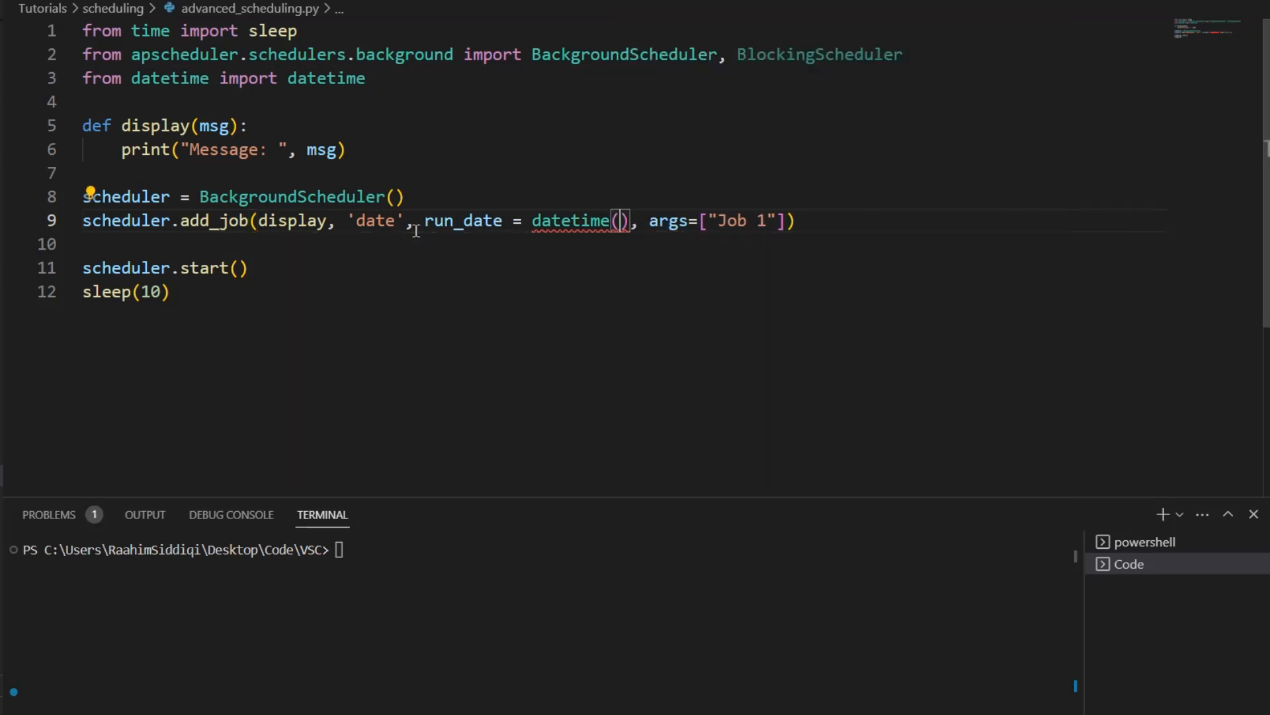
pyautogui.write('2023, 2,')
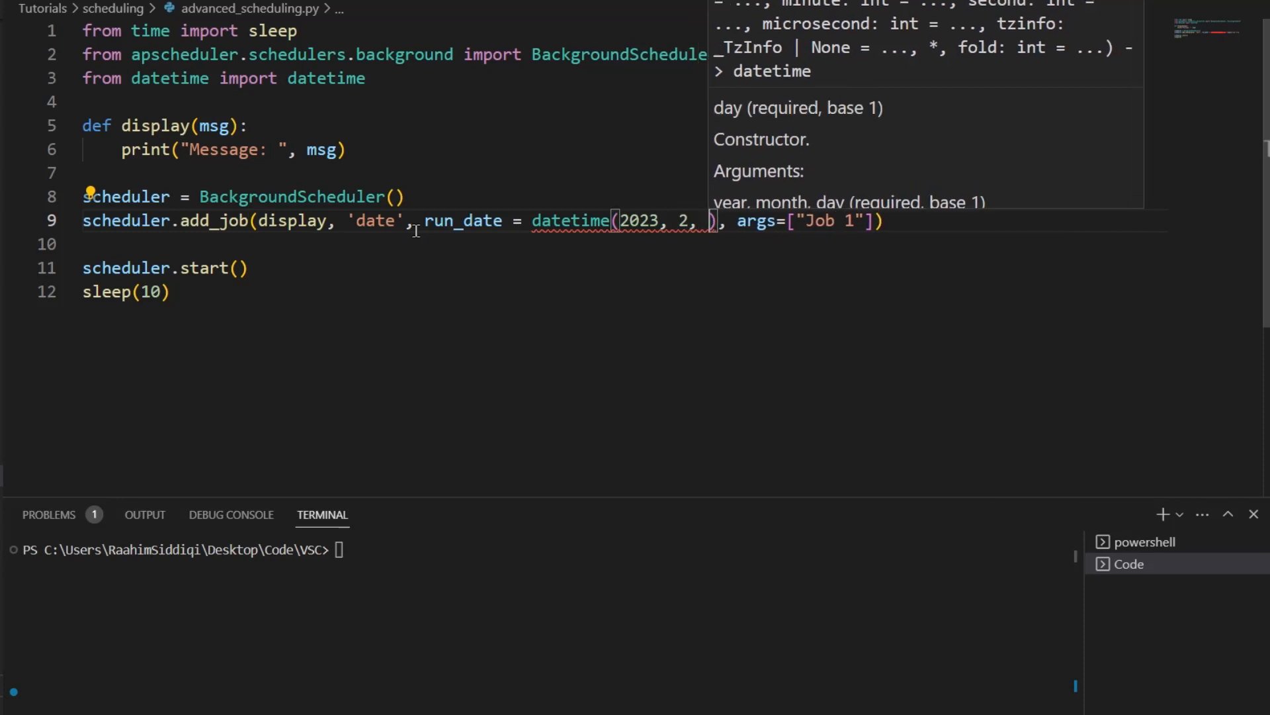
pyautogui.write('20,')
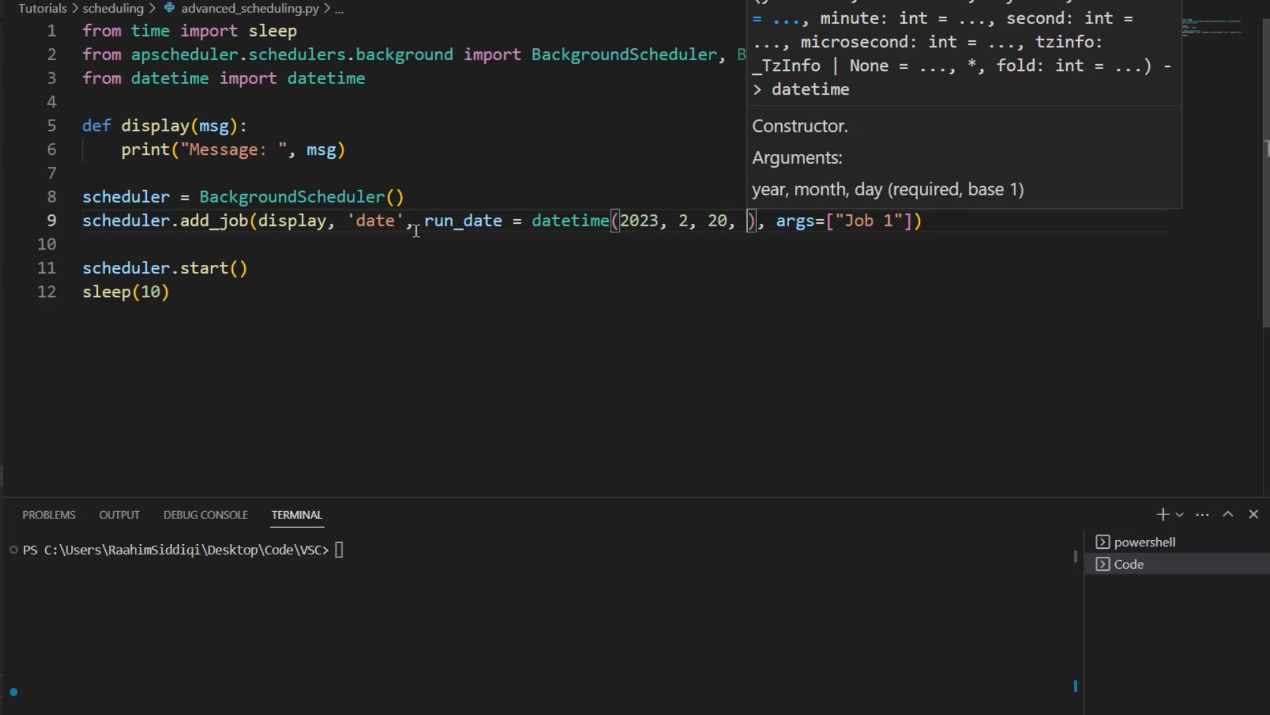
pyautogui.write('12')
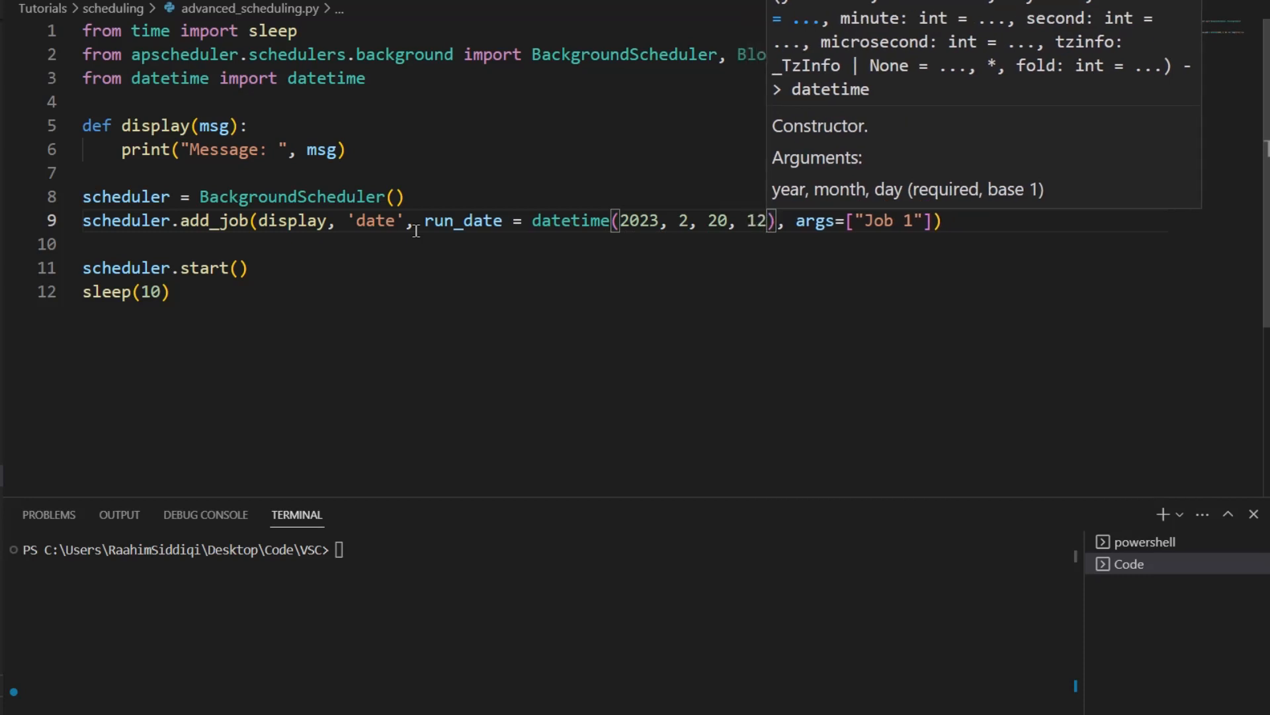
pyautogui.write(', 0, 0')
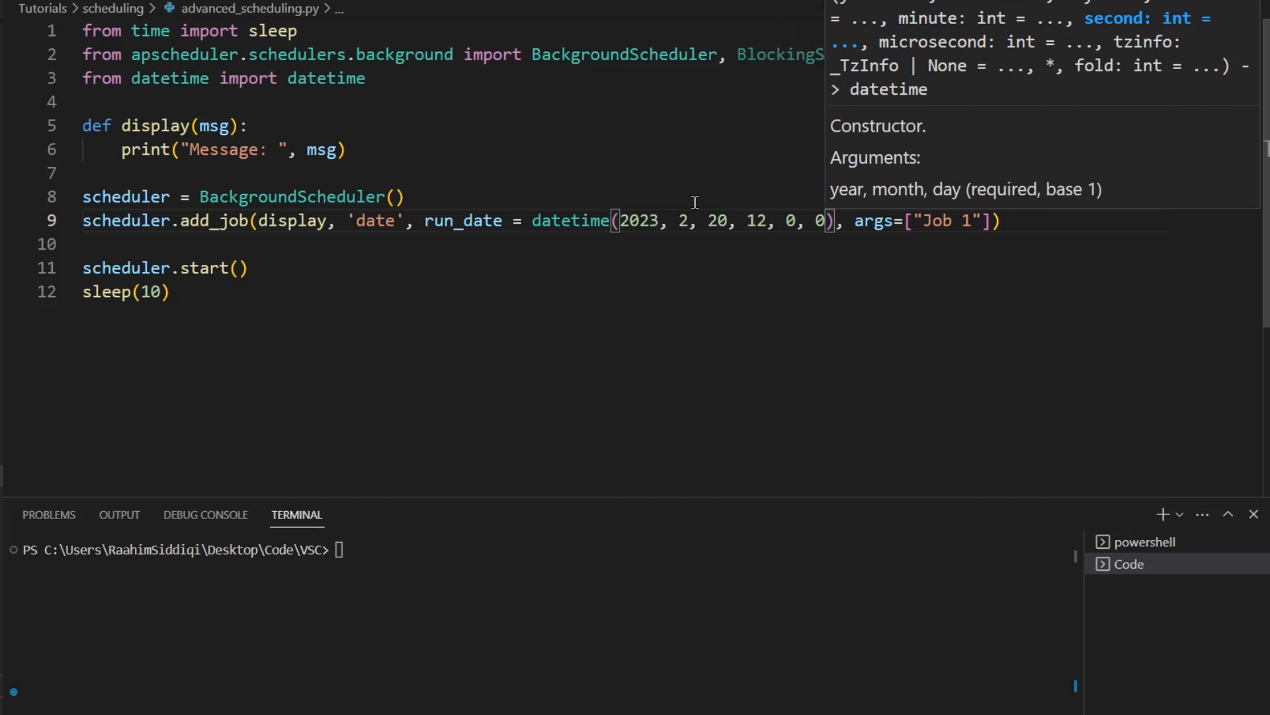
pyautogui.click(694, 245)
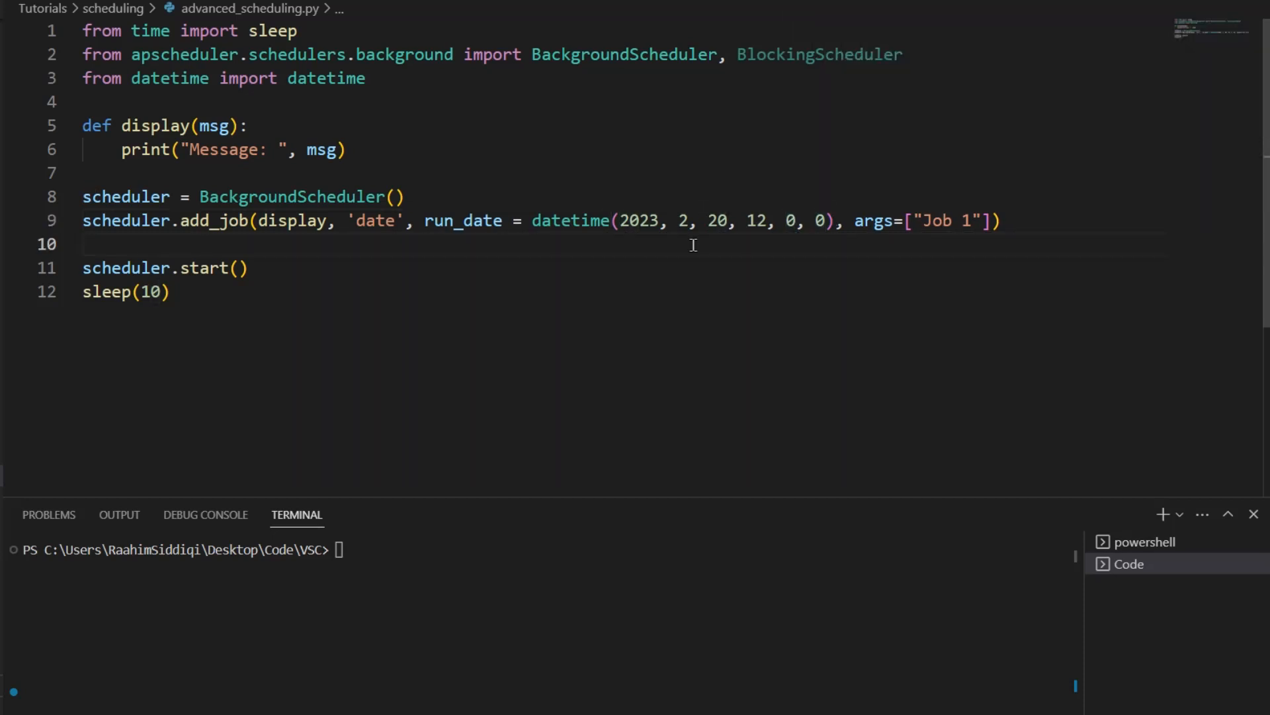
pyautogui.moveTo(82, 196); pyautogui.dragTo(1000, 220)
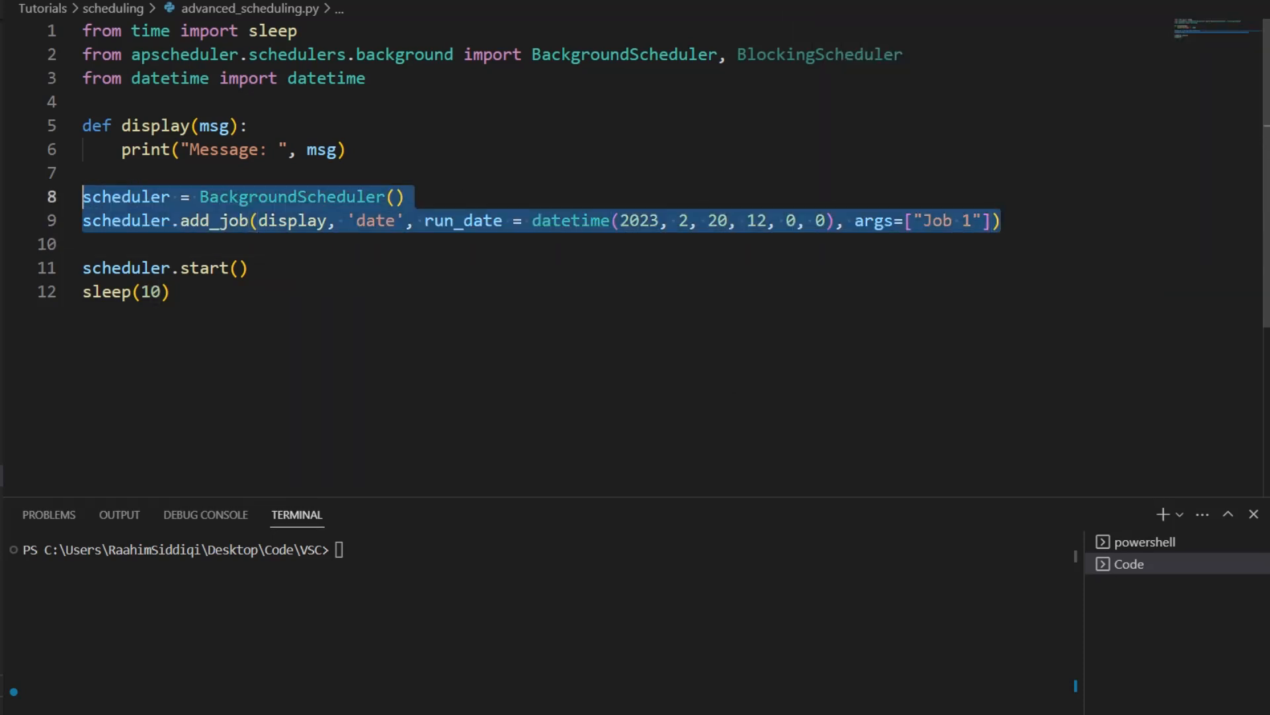
pyautogui.click(259, 267)
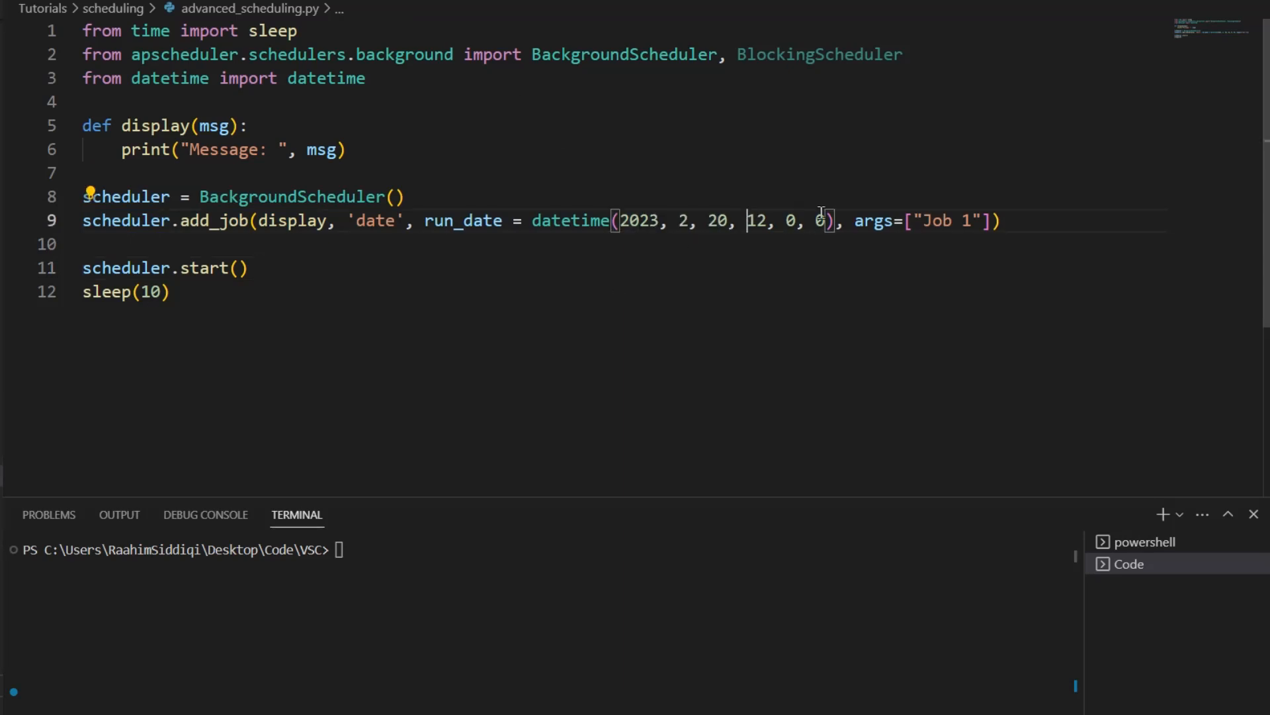
pyautogui.click(259, 267)
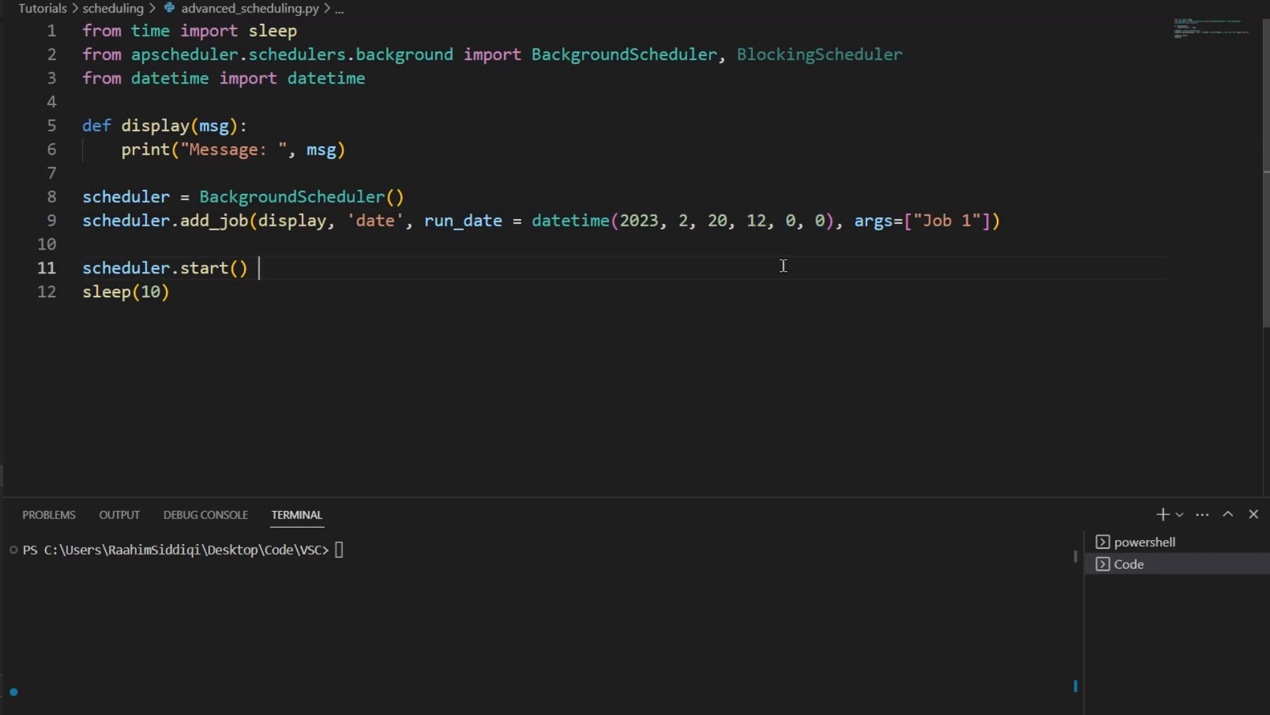
pyautogui.moveTo(532, 220); pyautogui.dragTo(842, 221)
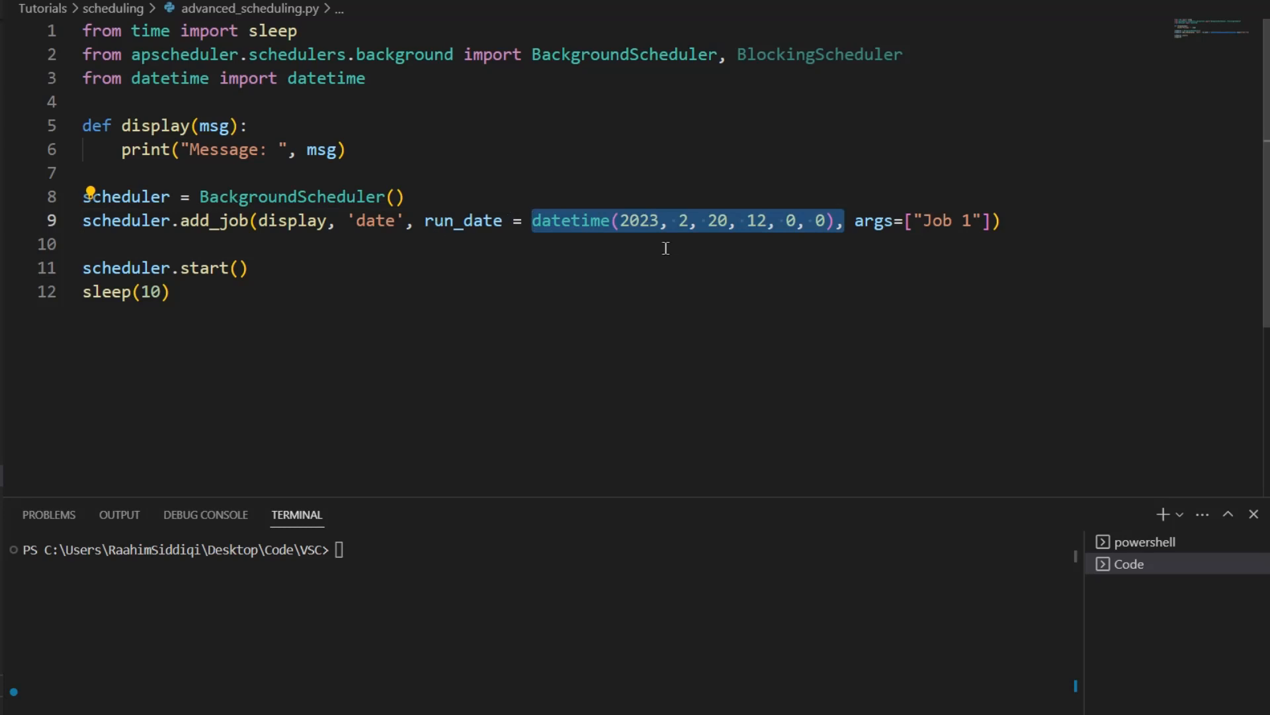
pyautogui.click(650, 260)
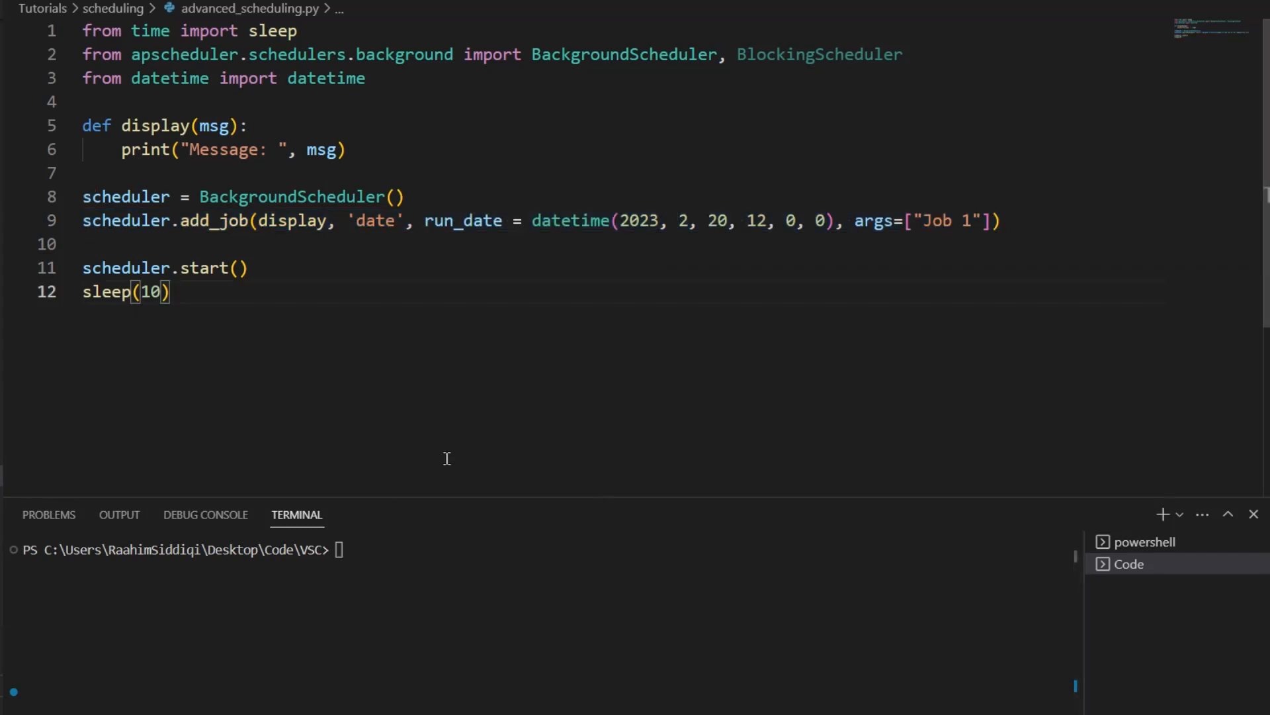
pyautogui.moveTo(628, 333)
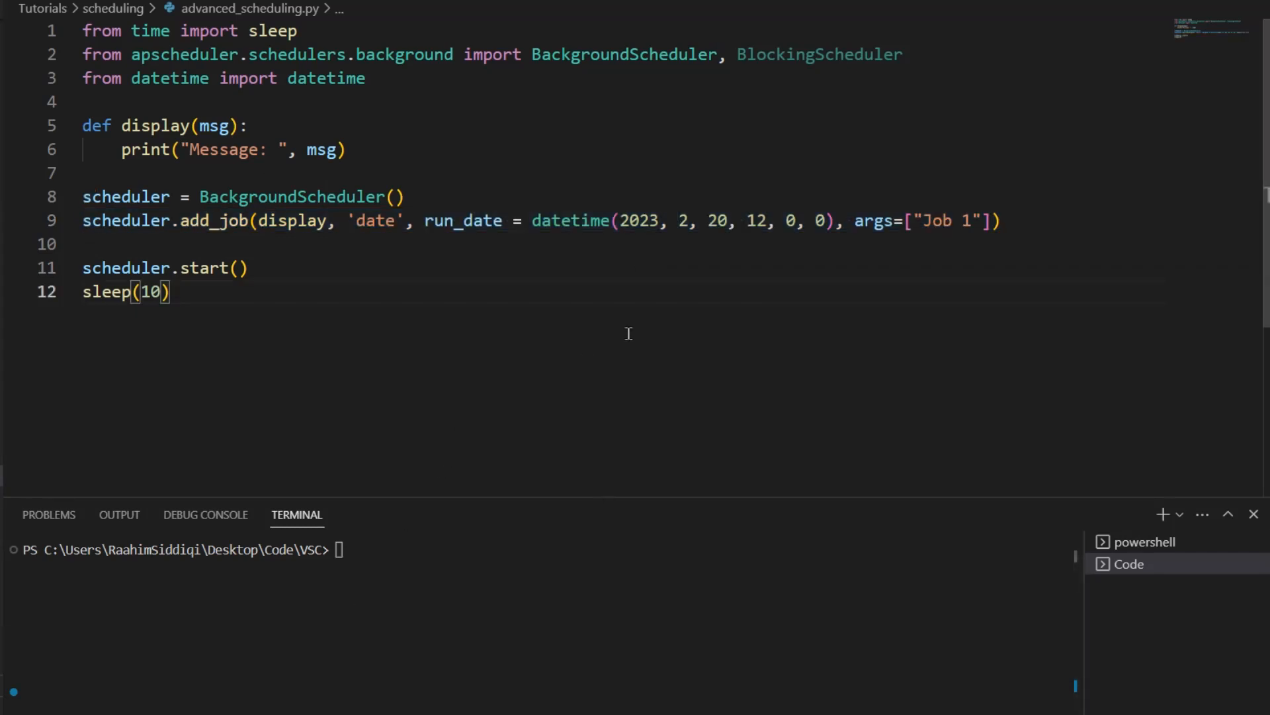
# Replace datetime(2023, 2, 20, 12, 0, 0) with the string "2022-4-30 08:00:00".
pyautogui.moveTo(531, 220); pyautogui.dragTo(834, 220)
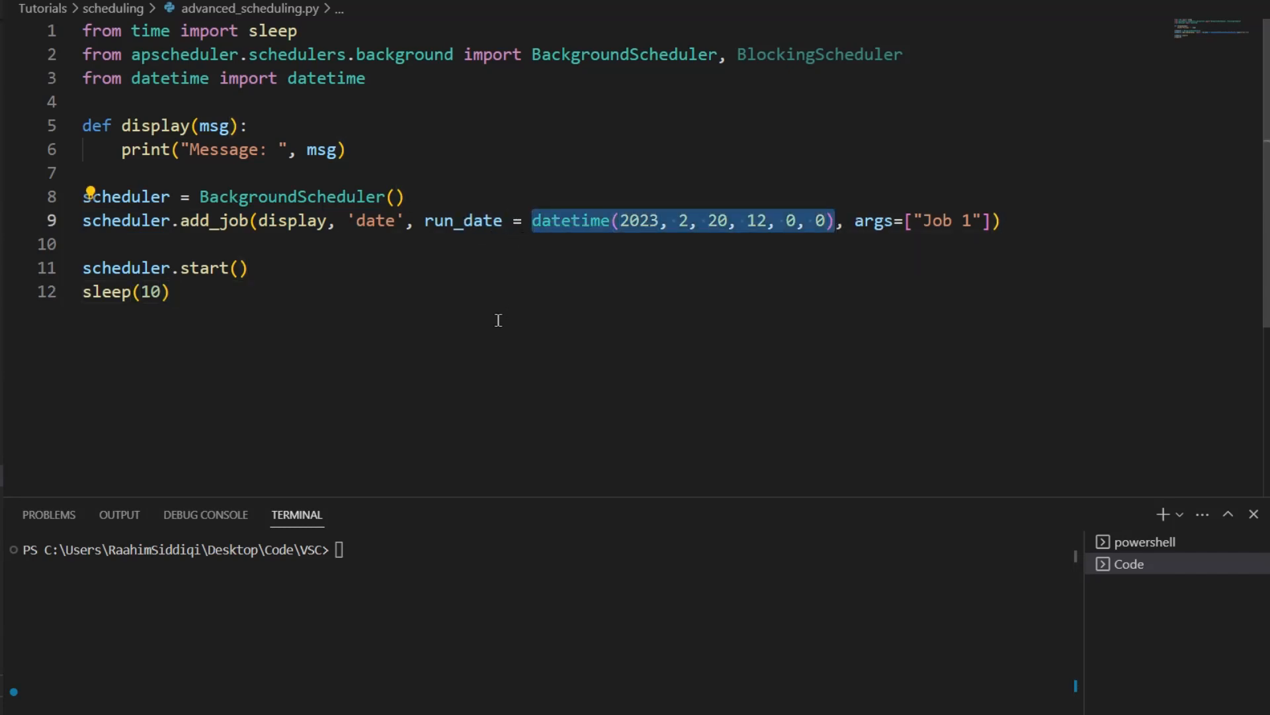
pyautogui.press('Delete')
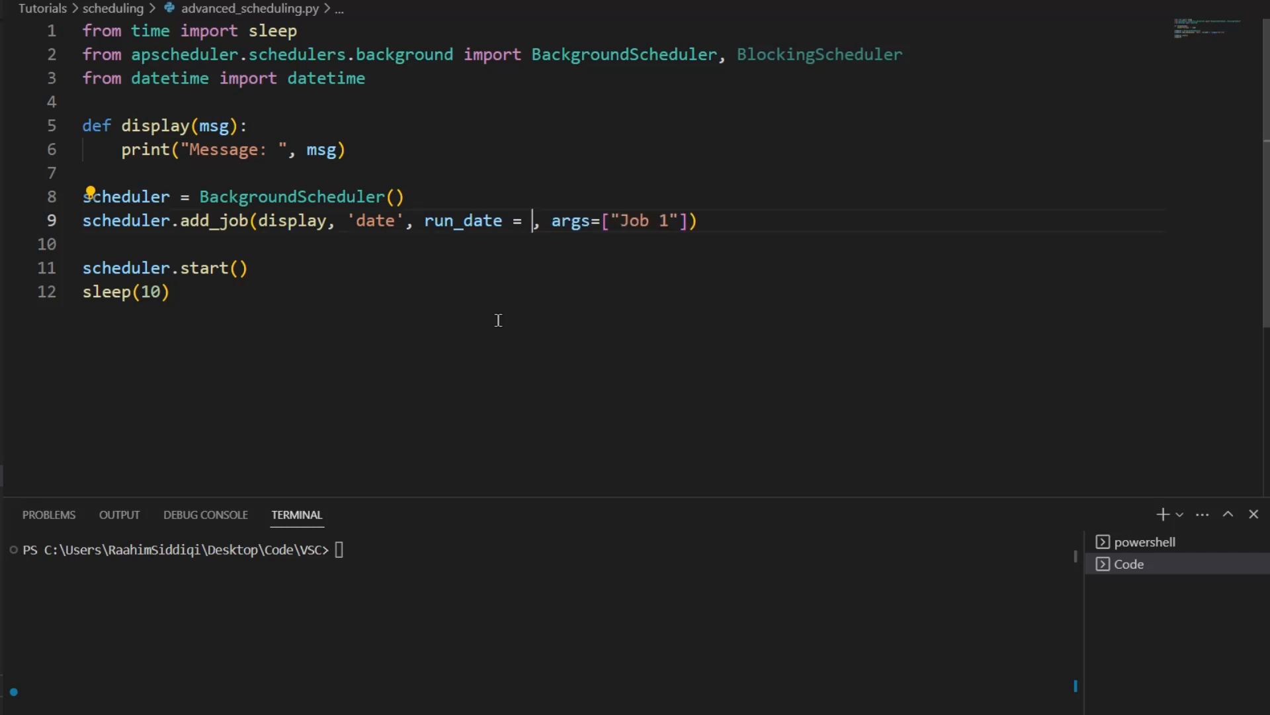
pyautogui.write('"2')
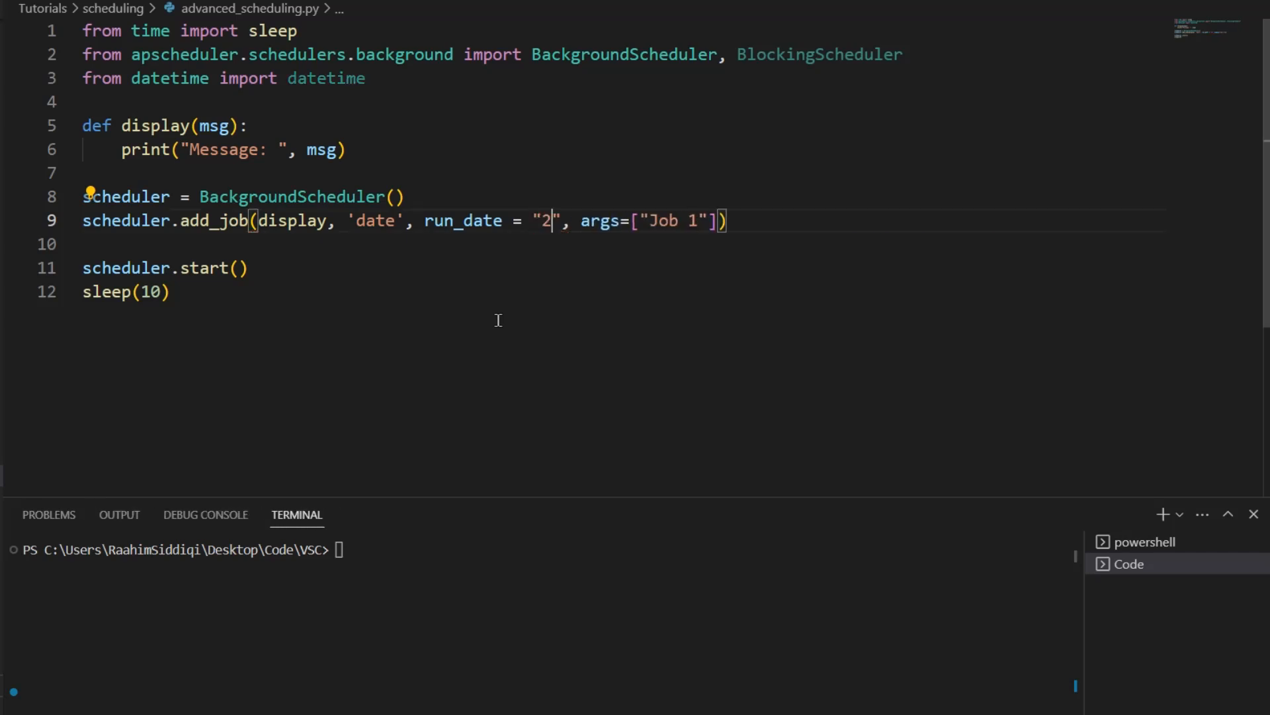
pyautogui.write('022-')
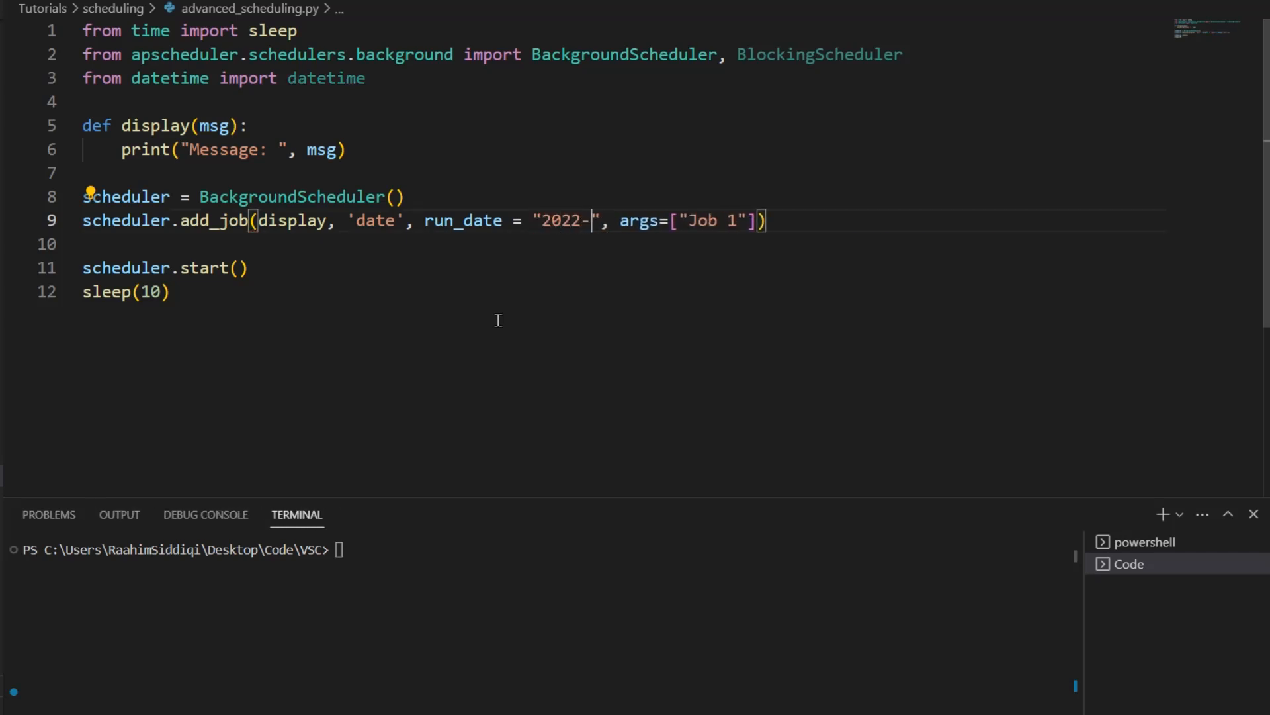
pyautogui.write('4-30')
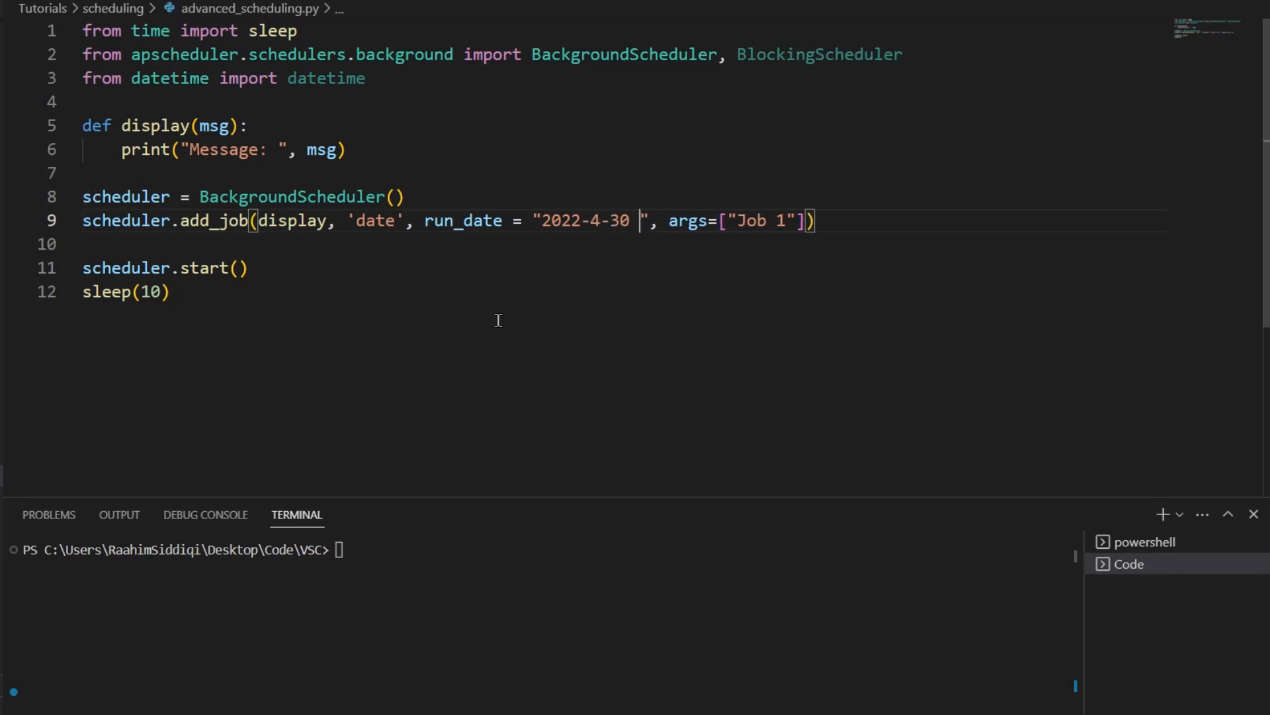
pyautogui.write('08')
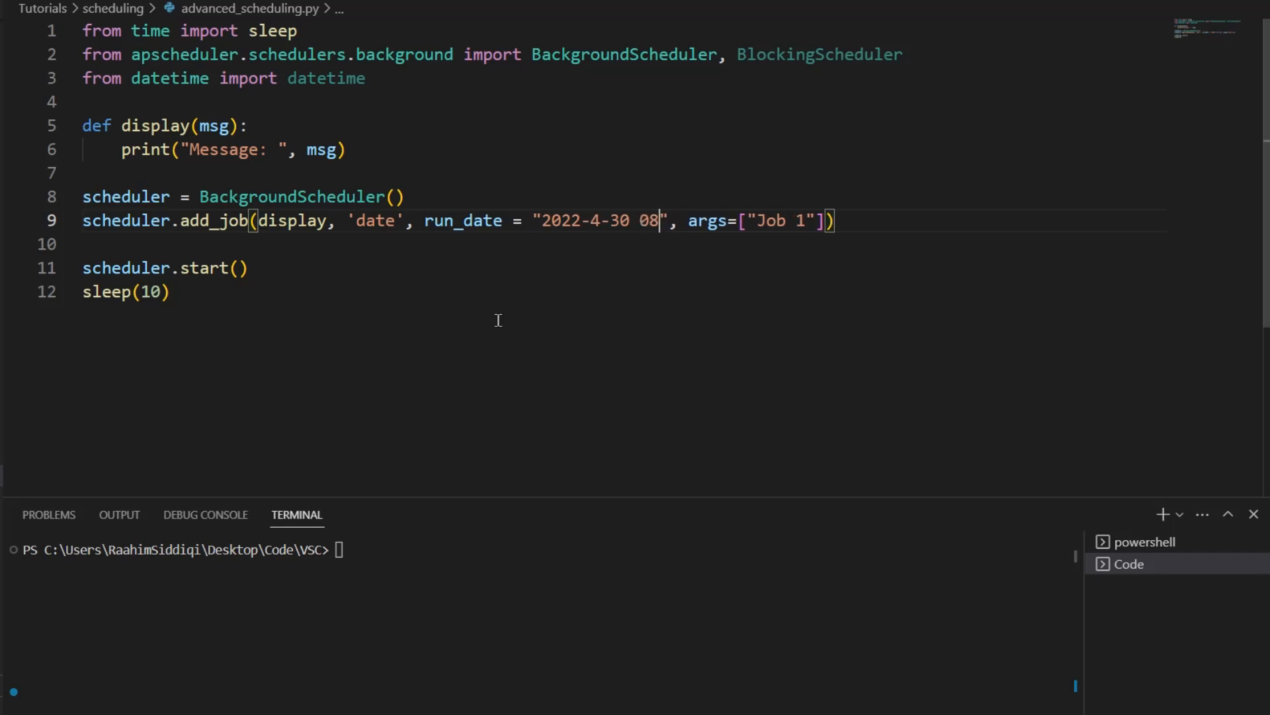
pyautogui.write(':00')
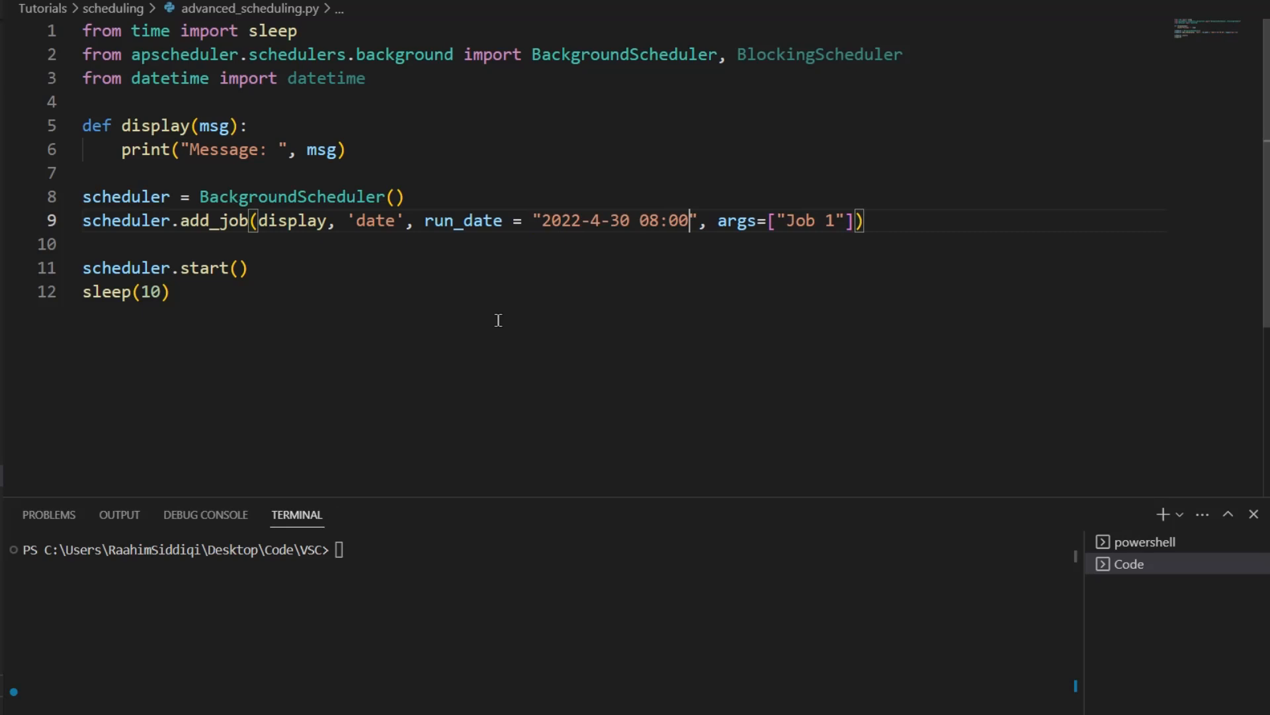
pyautogui.write(':00')
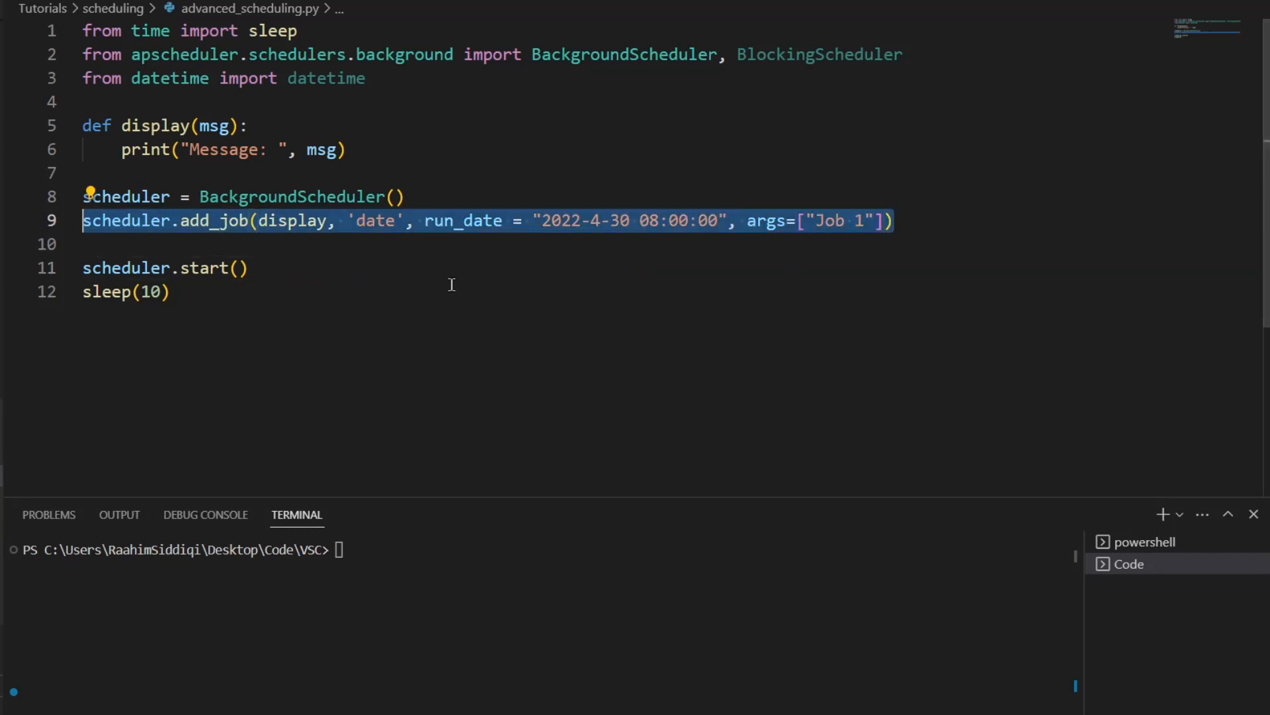
pyautogui.click(461, 288)
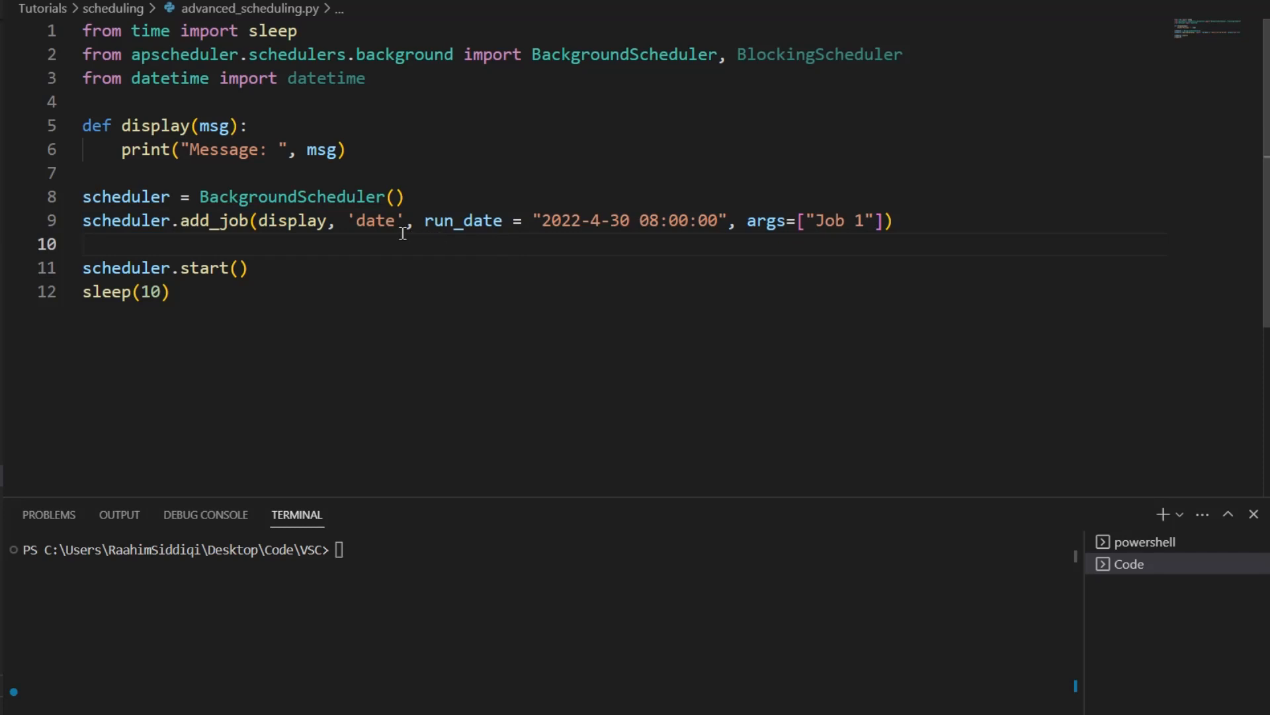
# Change the trigger to 'cron' and replace run_date with hour and minute = 30 arguments.
pyautogui.doubleClick(375, 221)
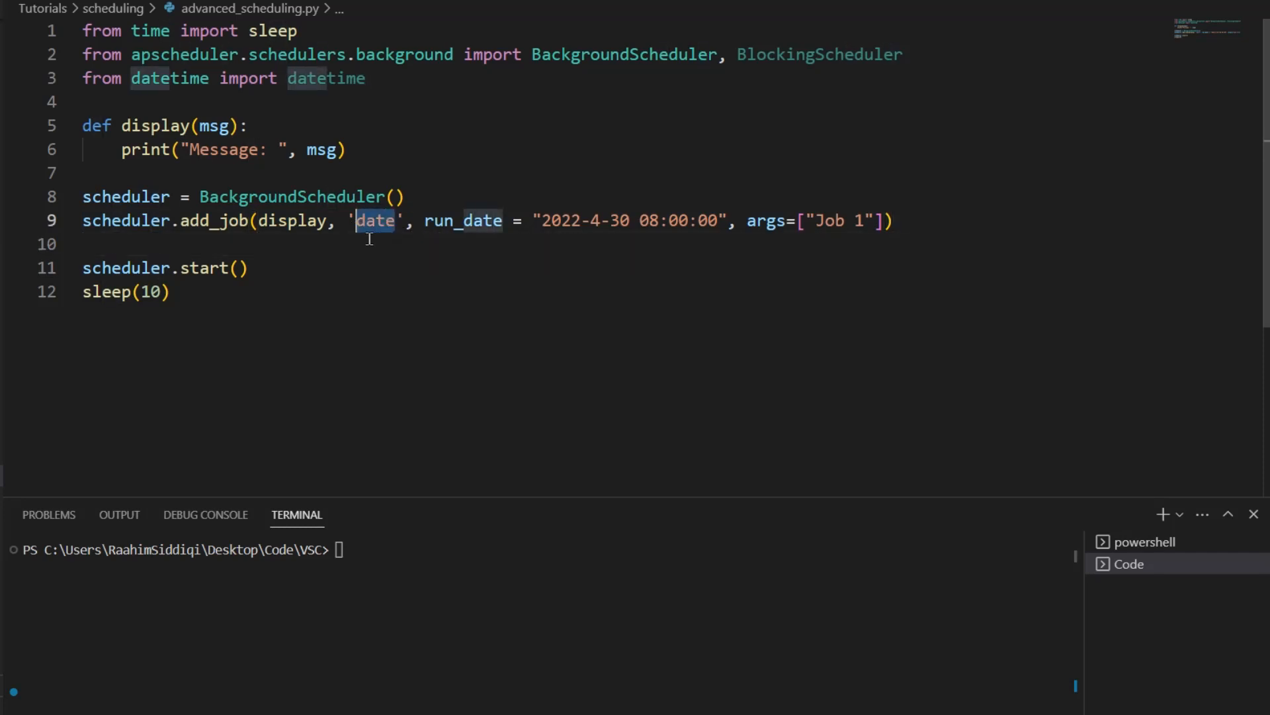
pyautogui.write('cron')
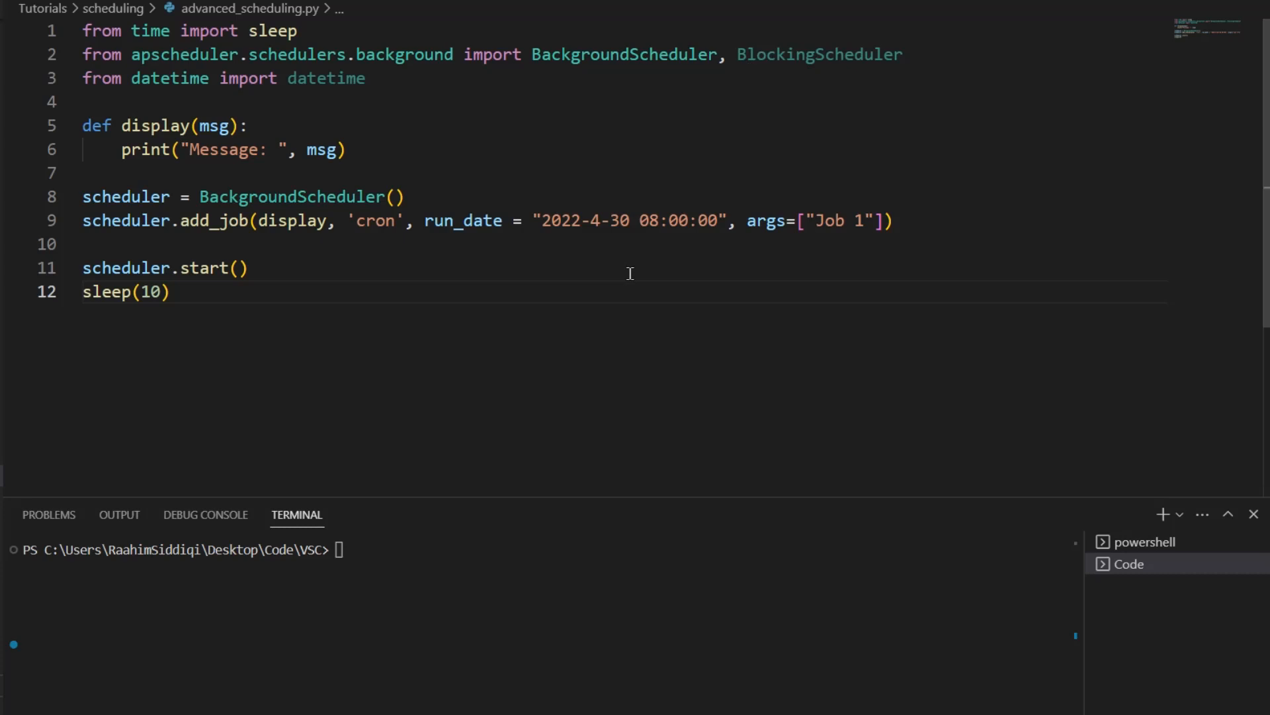
pyautogui.moveTo(425, 220); pyautogui.dragTo(733, 221)
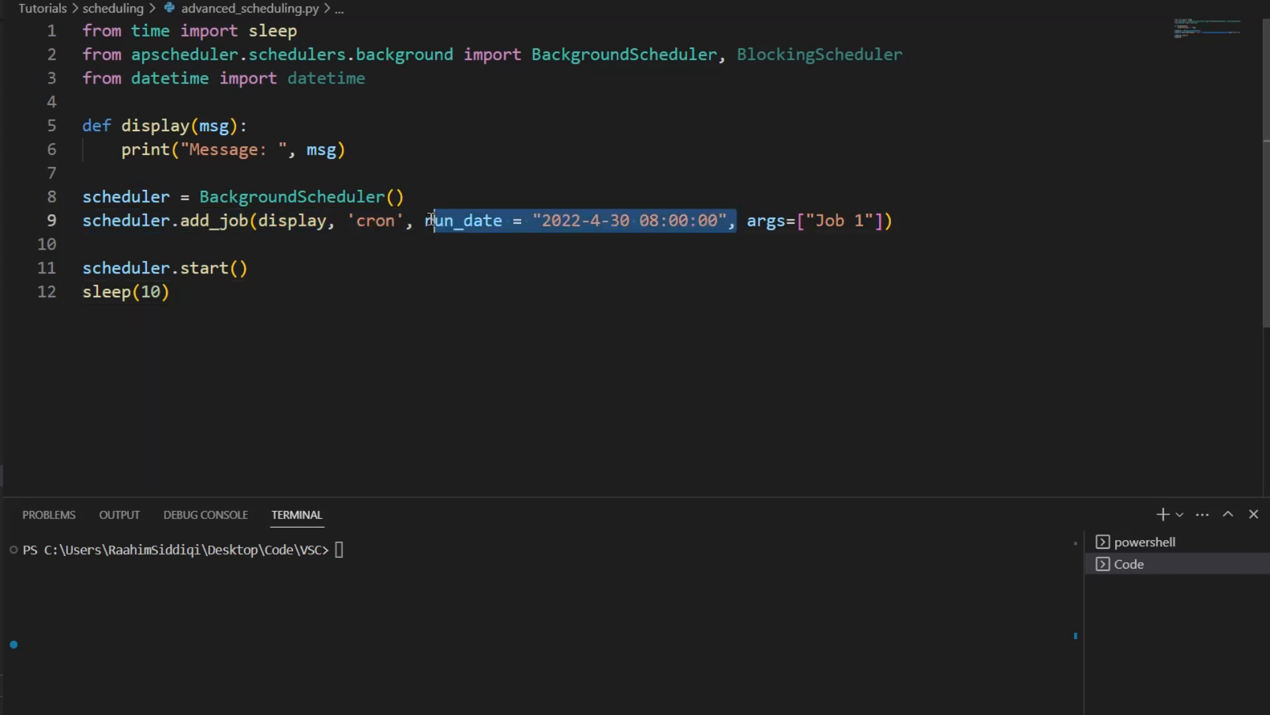
pyautogui.write('hour = 17,')
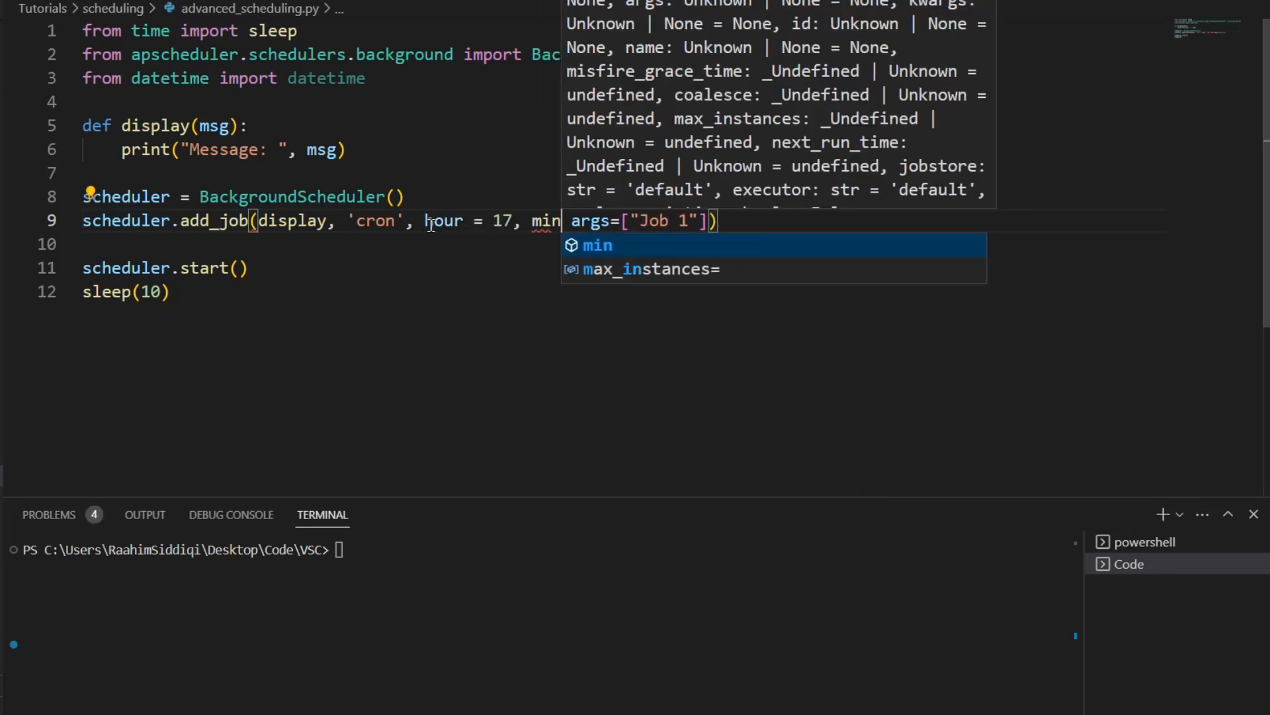
pyautogui.write('ute = 30,')
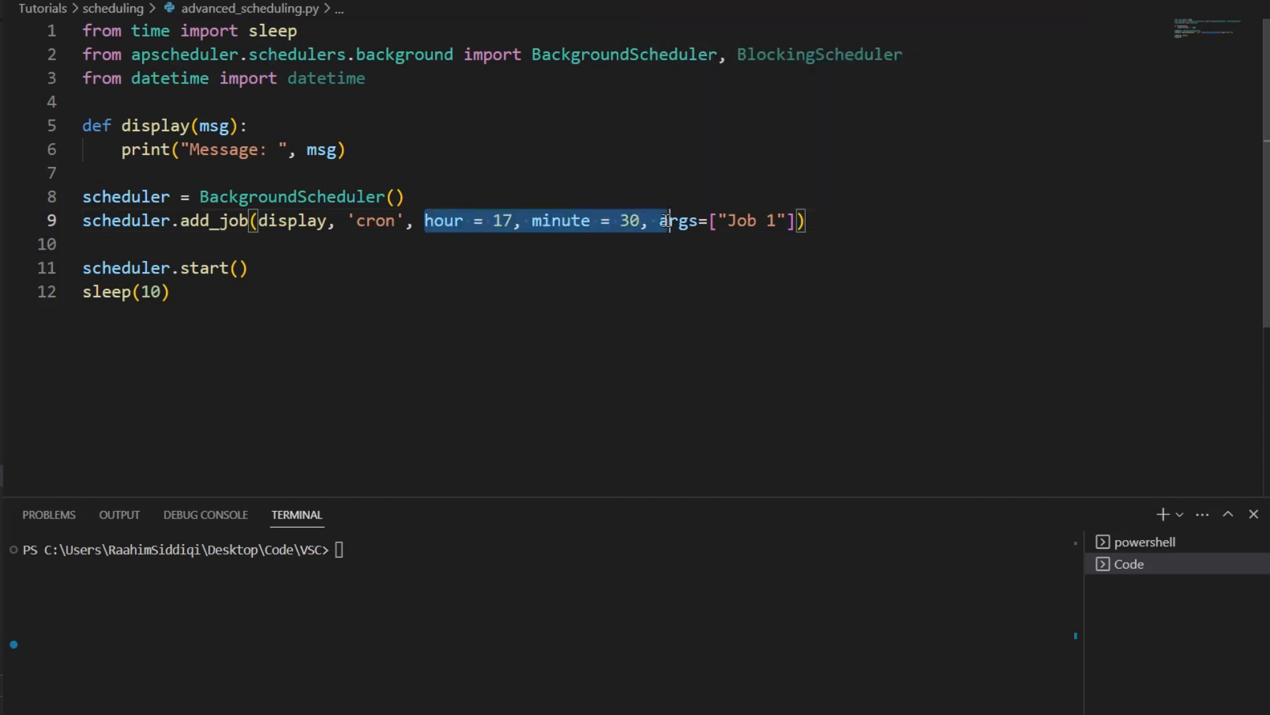
pyautogui.click(625, 242)
pyautogui.write('"')
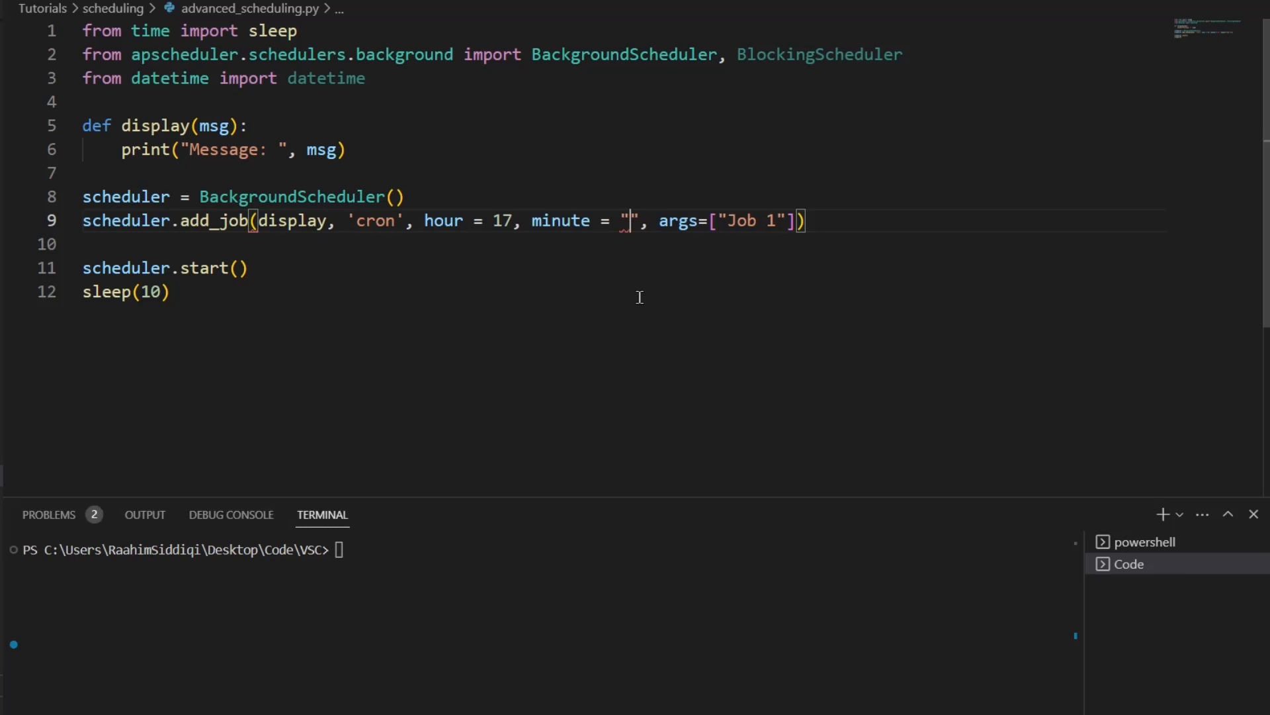
# Set hour = 3 and second = "*", and delete a line while switching to BlockingScheduler.
pyautogui.write('*')
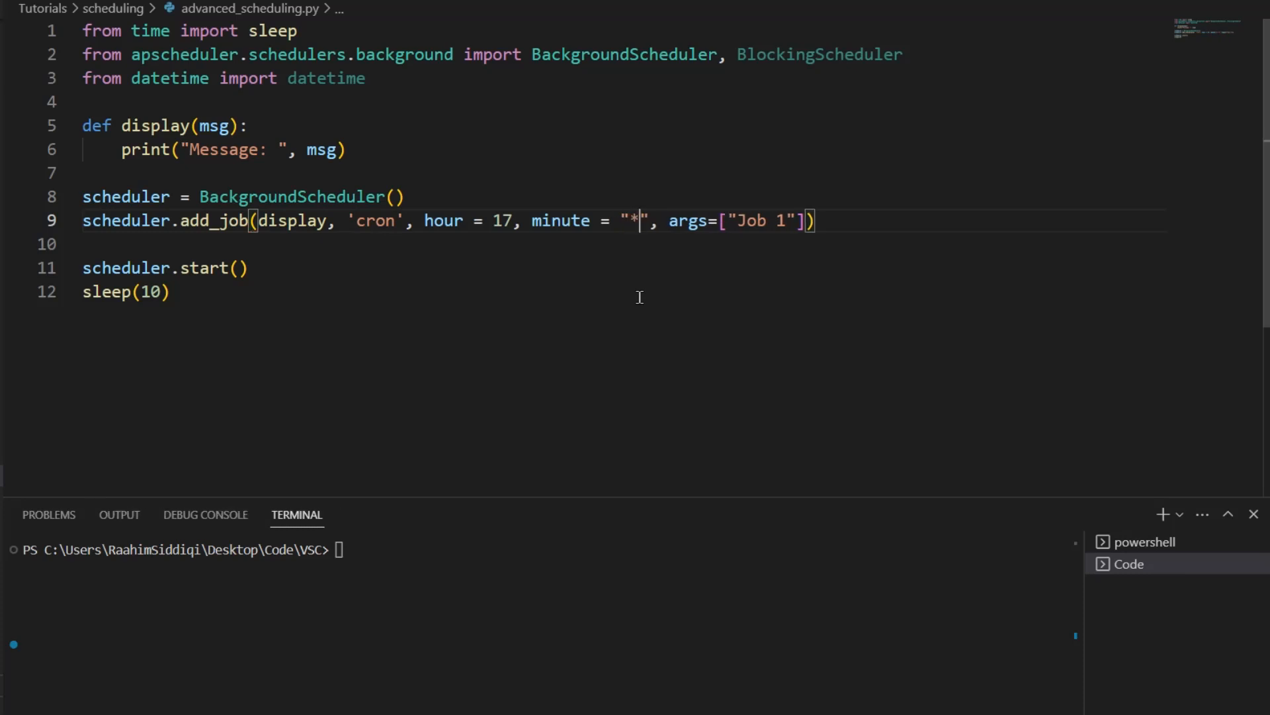
pyautogui.doubleClick(502, 220)
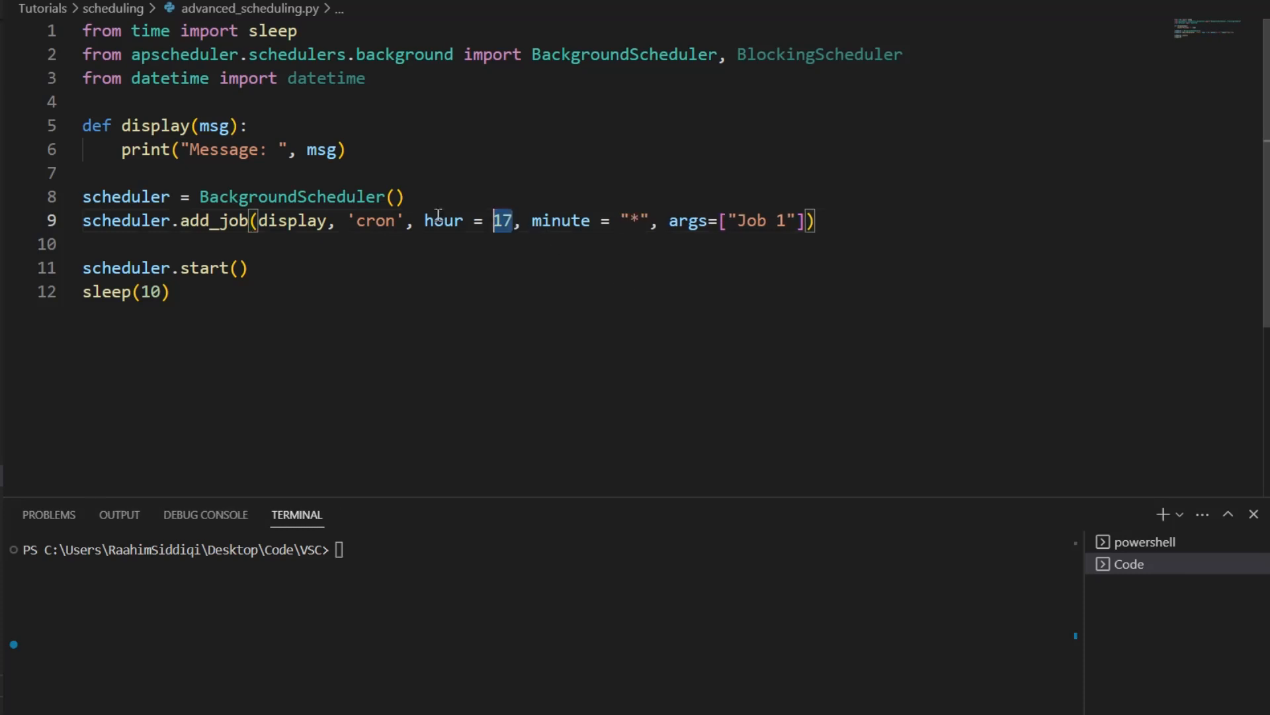
pyautogui.doubleClick(635, 220)
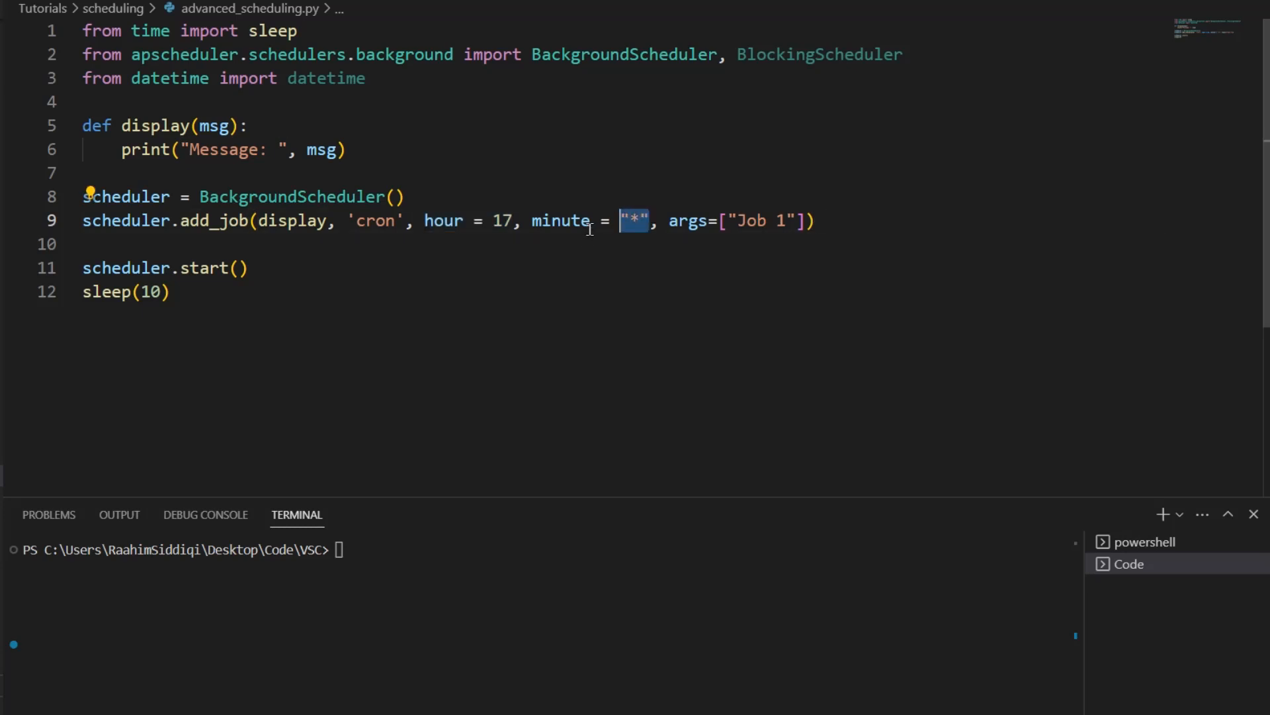
pyautogui.write('second')
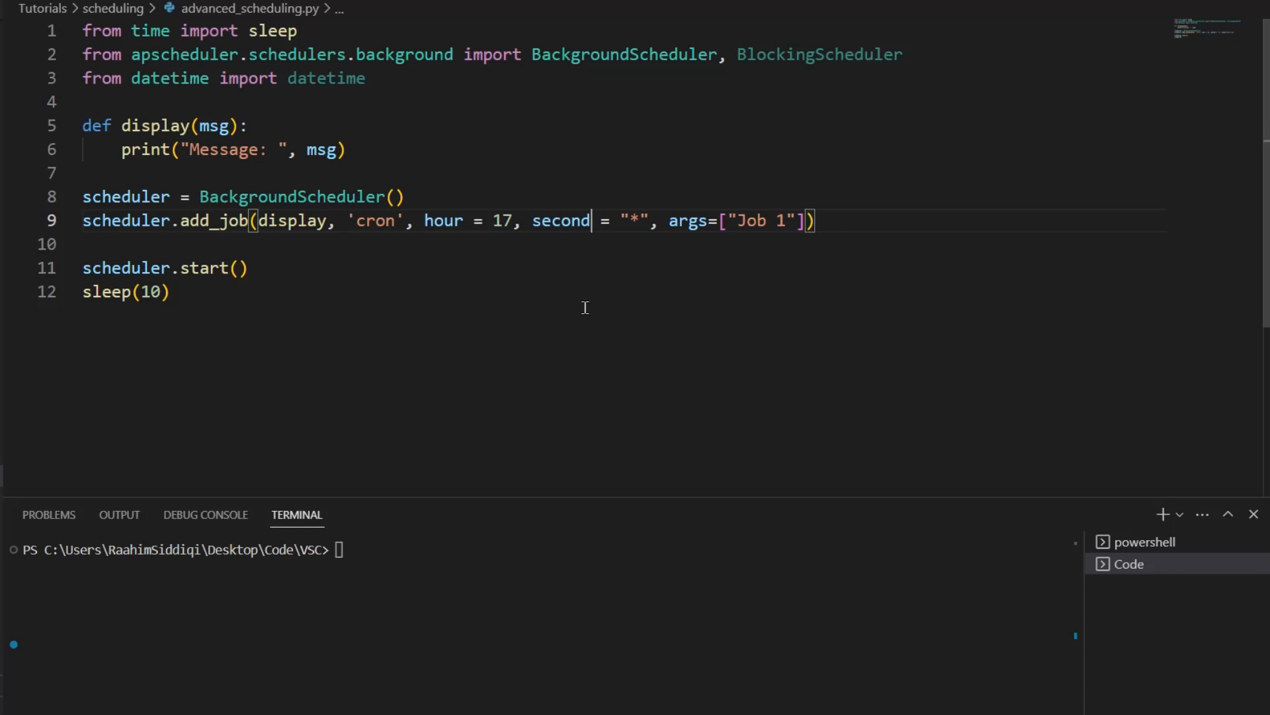
pyautogui.moveTo(510, 217)
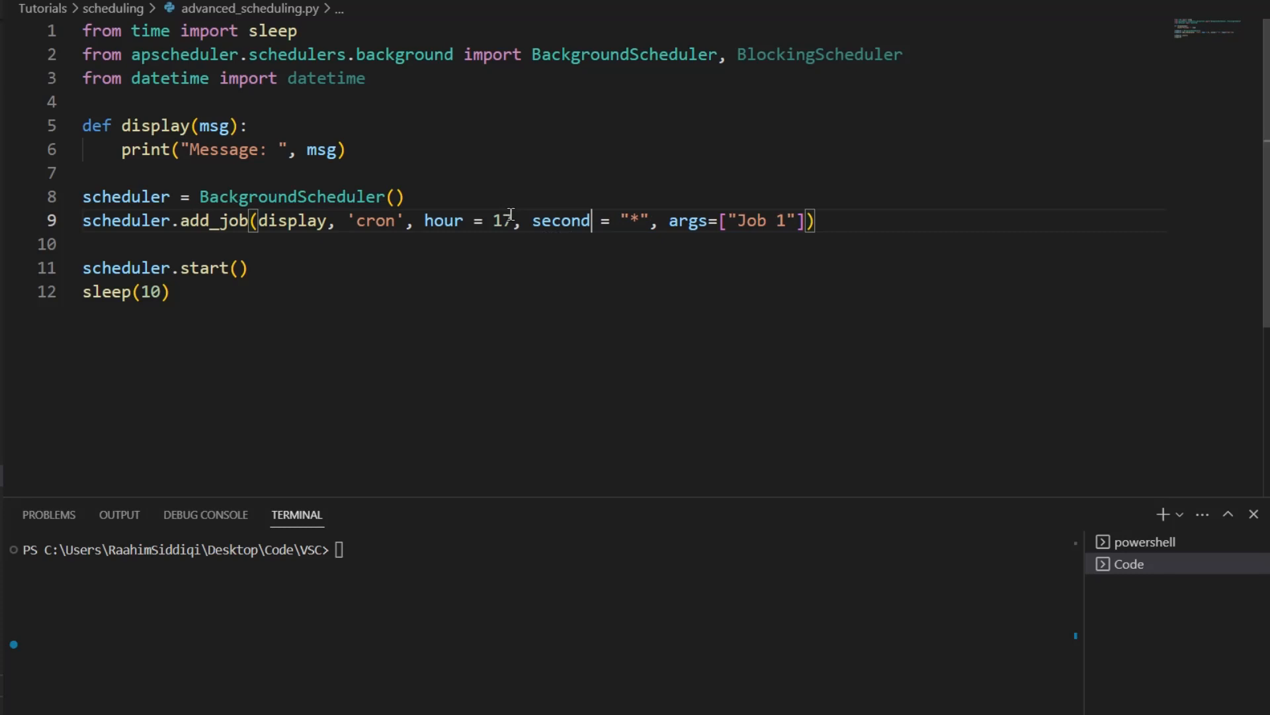
pyautogui.press('Backspace')
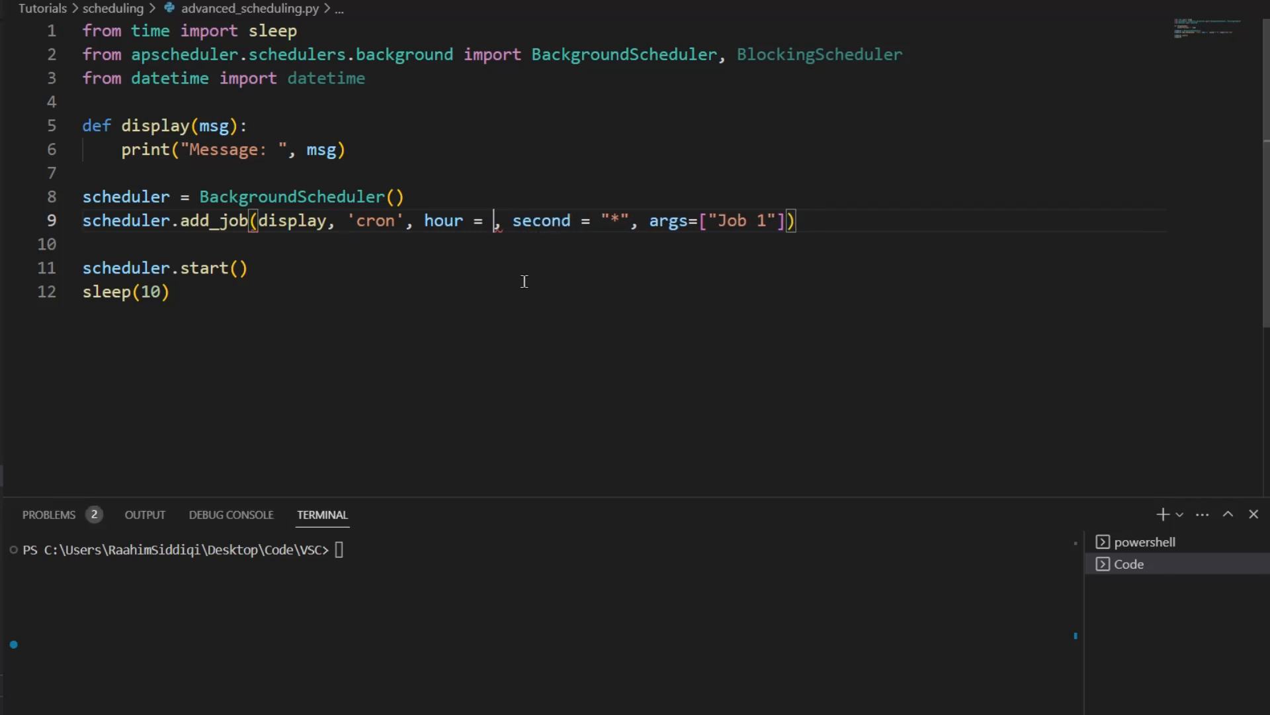
pyautogui.write('3')
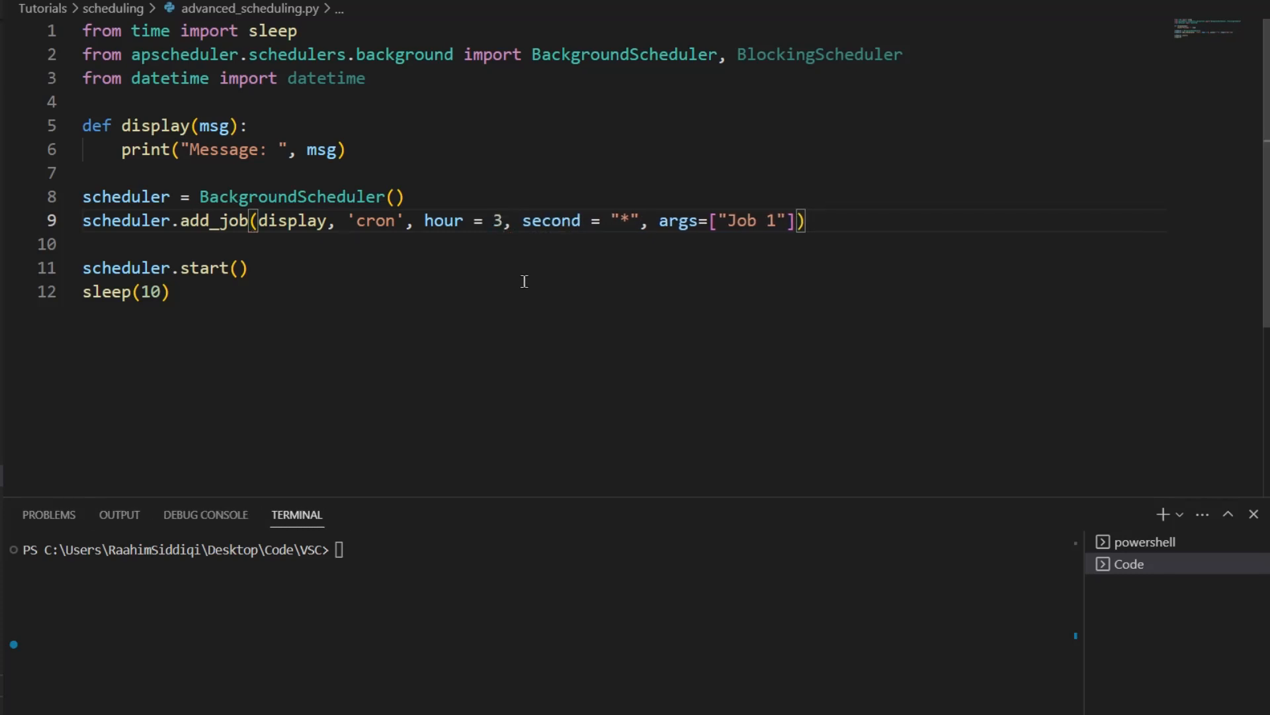
pyautogui.doubleClick(248, 196)
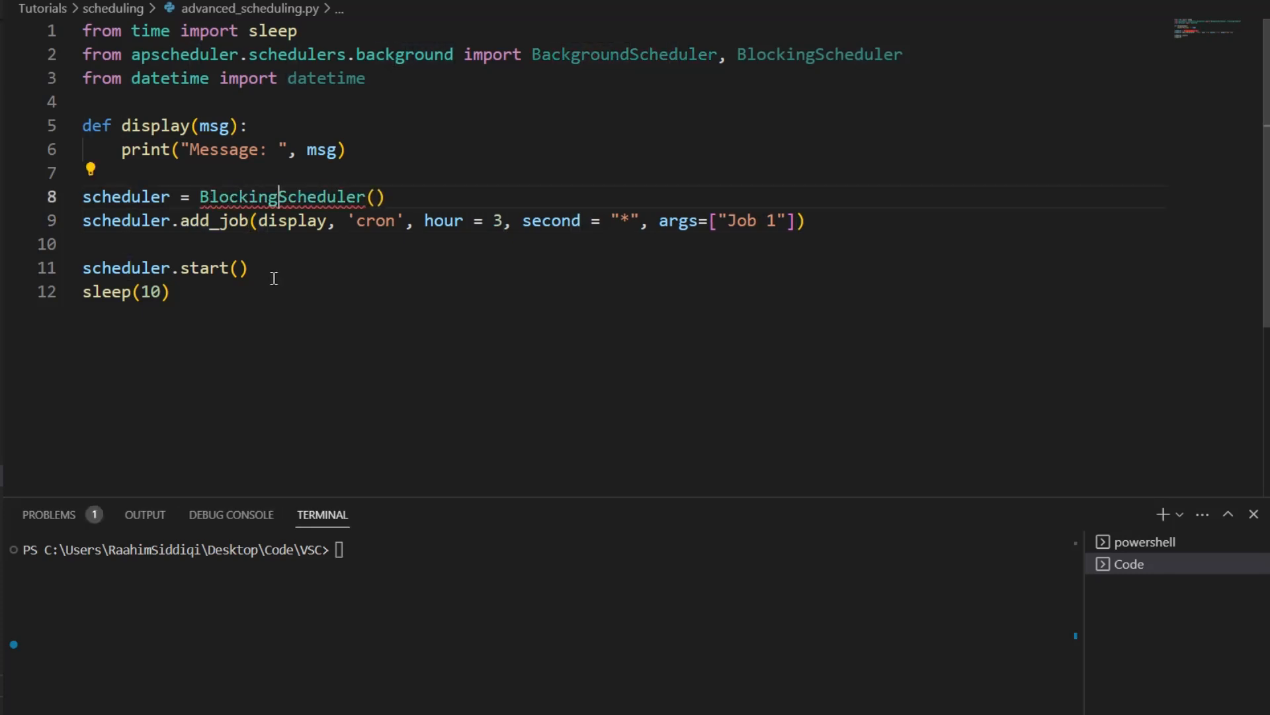
pyautogui.press('Ctrl+Shift+K')
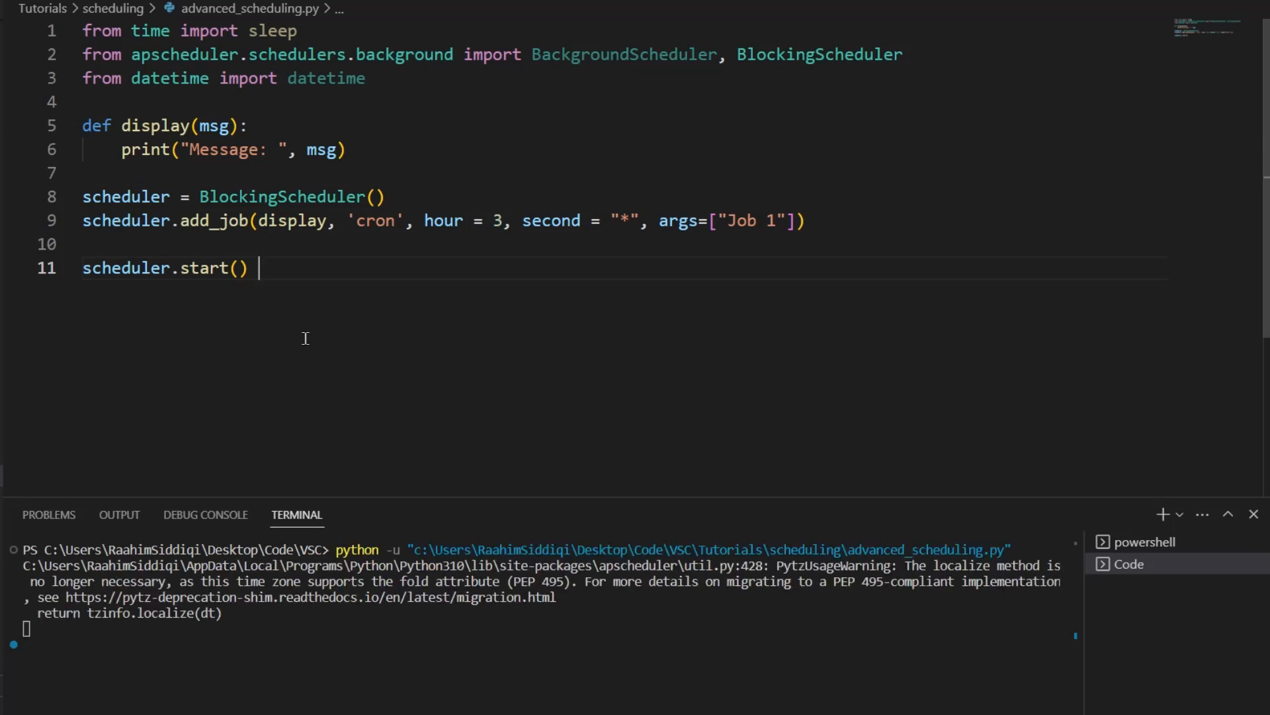
pyautogui.moveTo(556, 613)
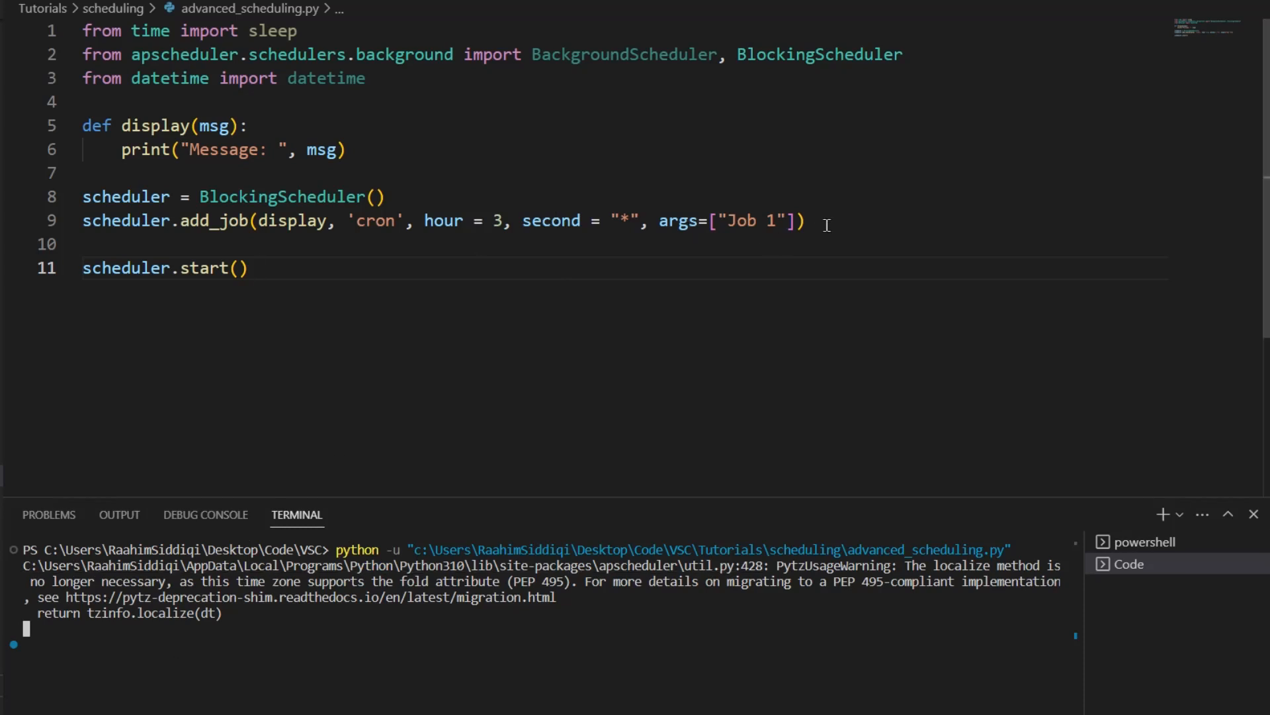
# Select the add_job lines and change the cron hour value to 15.
pyautogui.moveTo(82, 196); pyautogui.dragTo(805, 220)
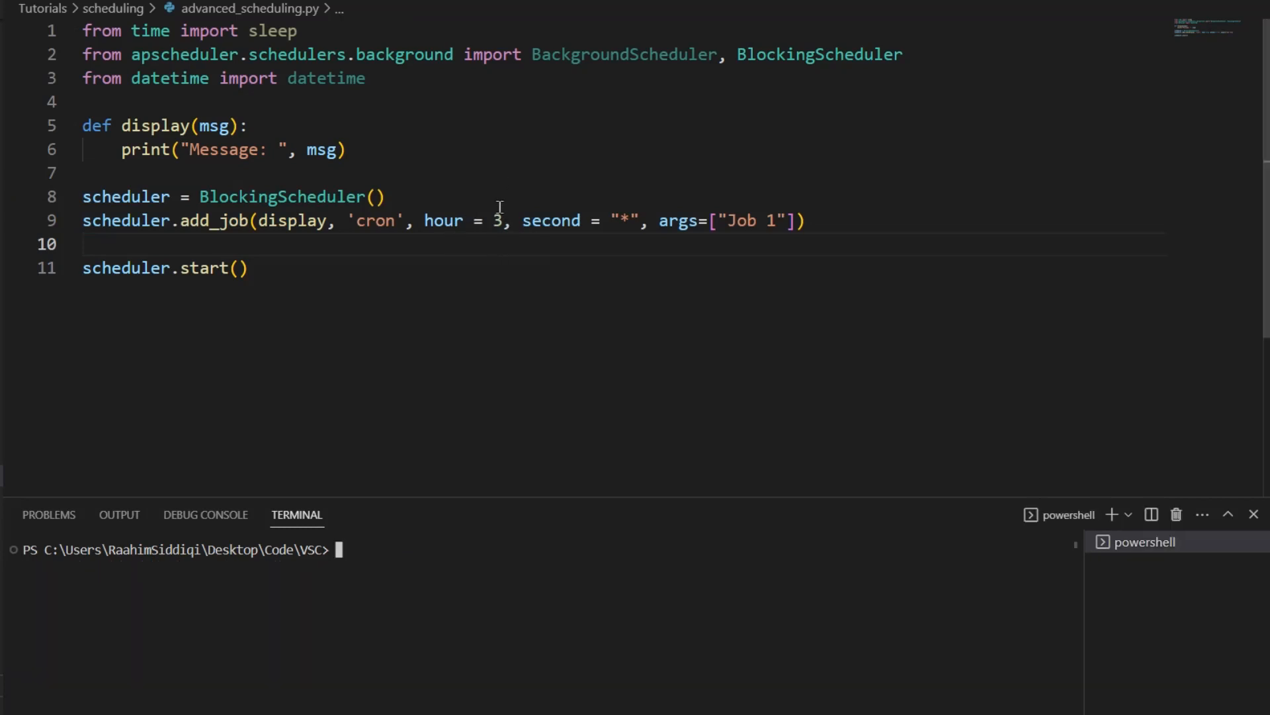
pyautogui.write('18')
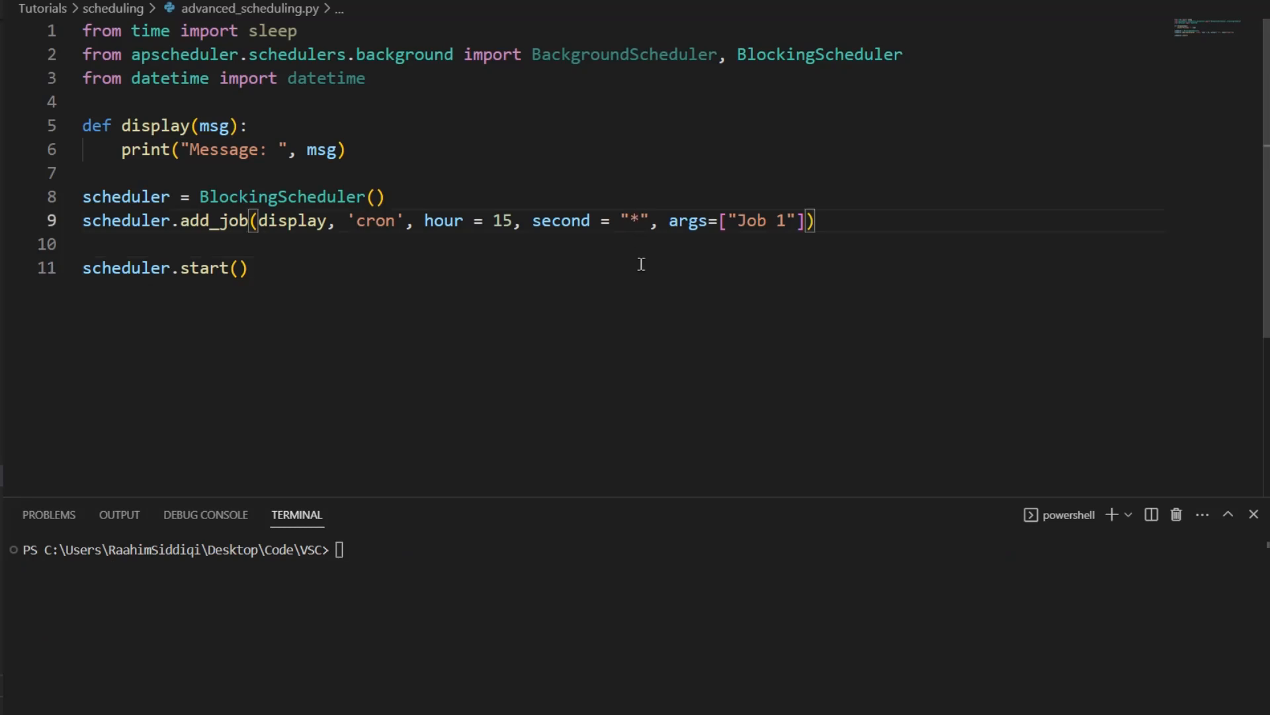
# Set second to "*/5", test-run and stop the script, then select hour = 15 for removal.
pyautogui.write('/5')
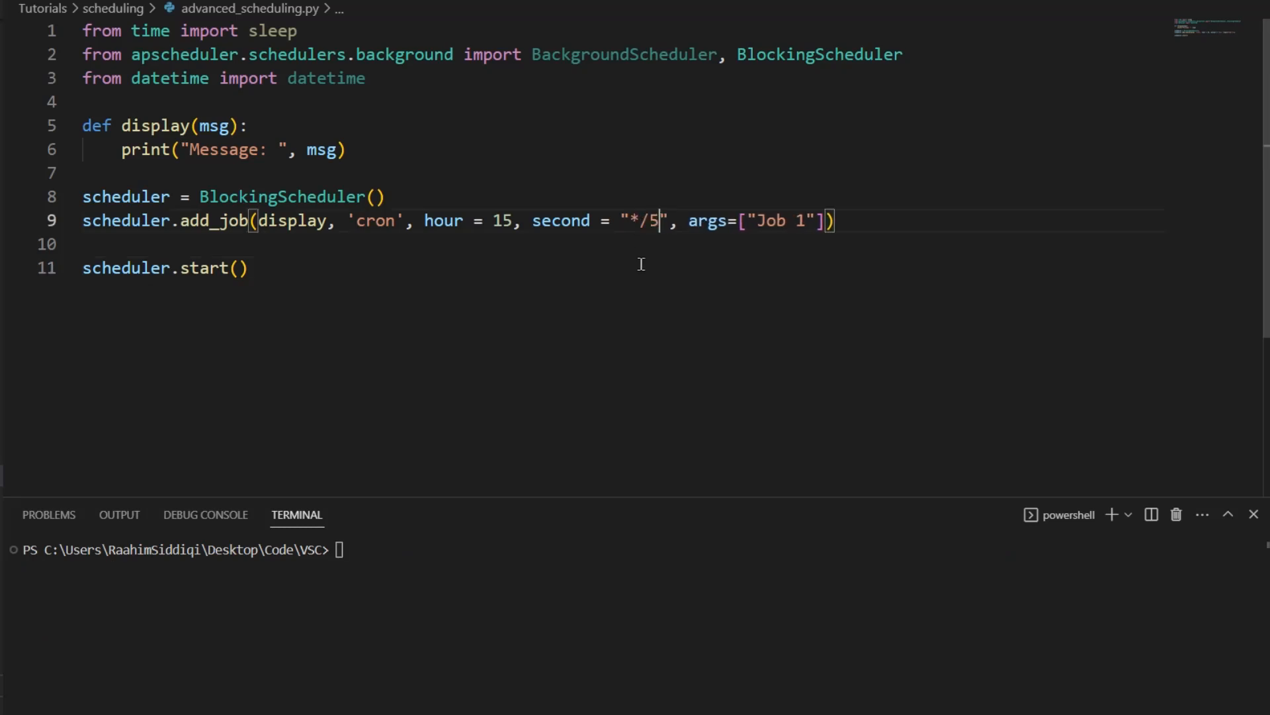
pyautogui.click(1128, 514)
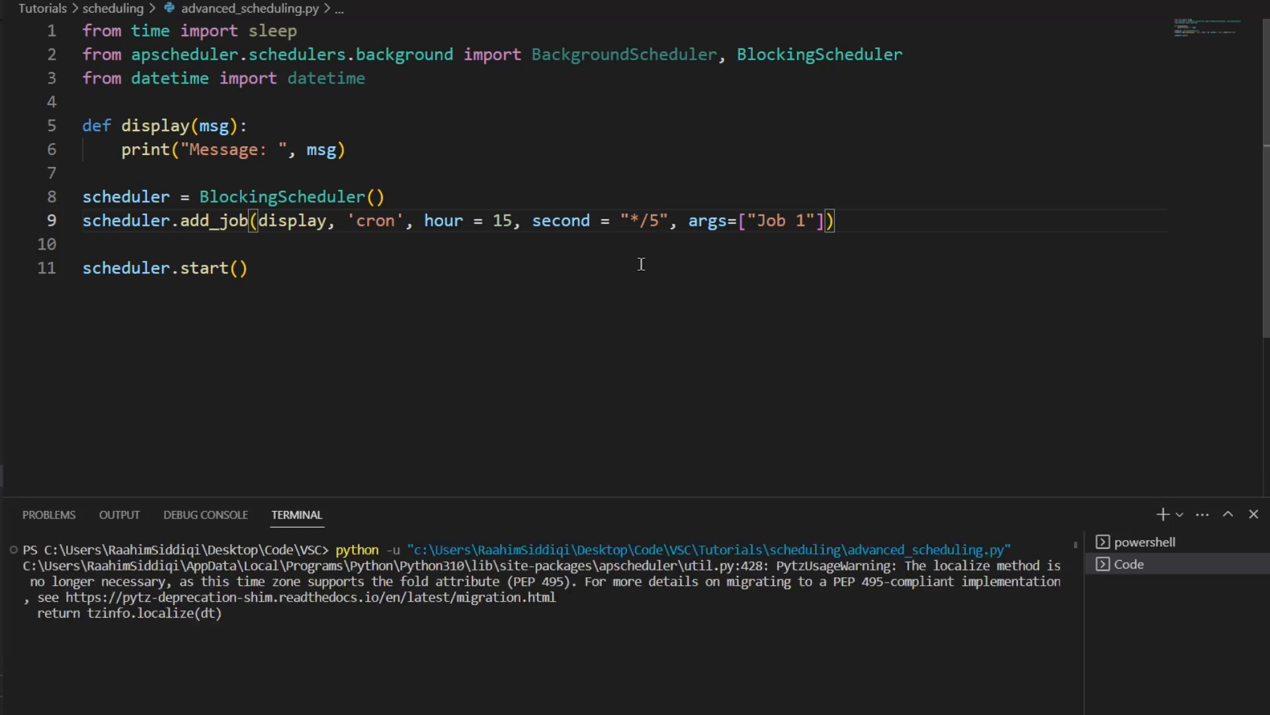
pyautogui.click(657, 221)
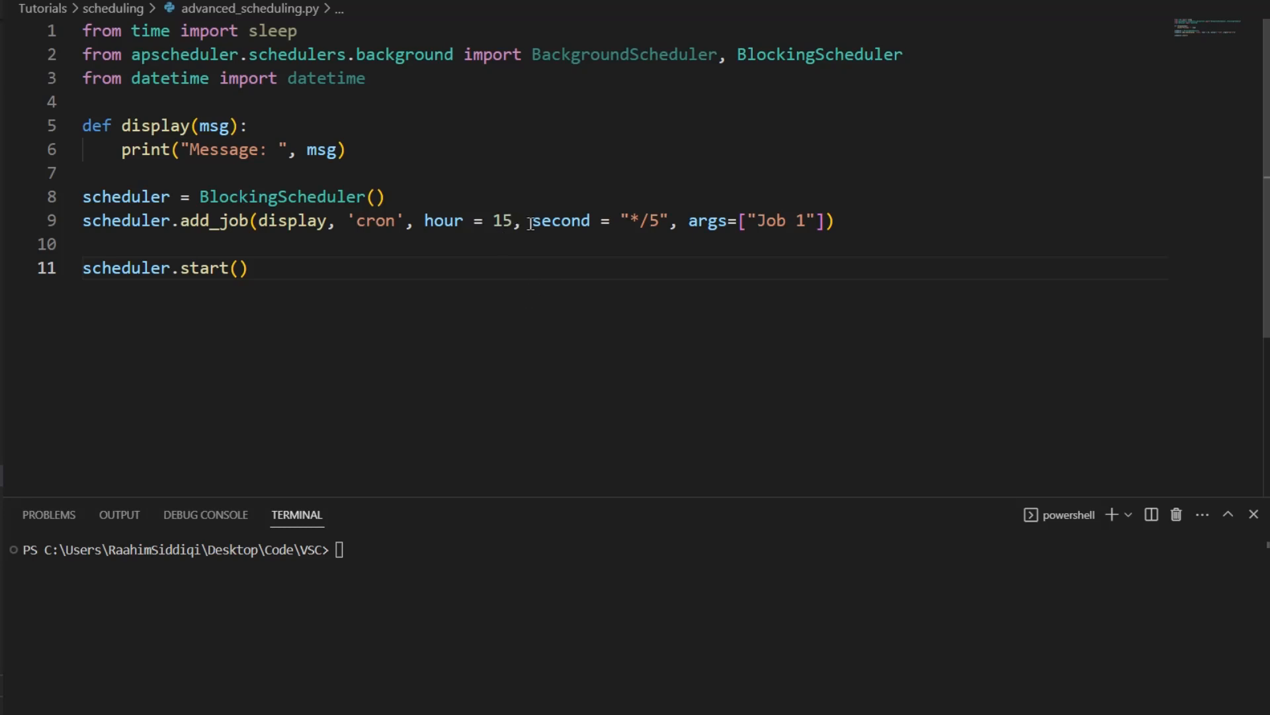
pyautogui.moveTo(425, 220); pyautogui.dragTo(532, 220)
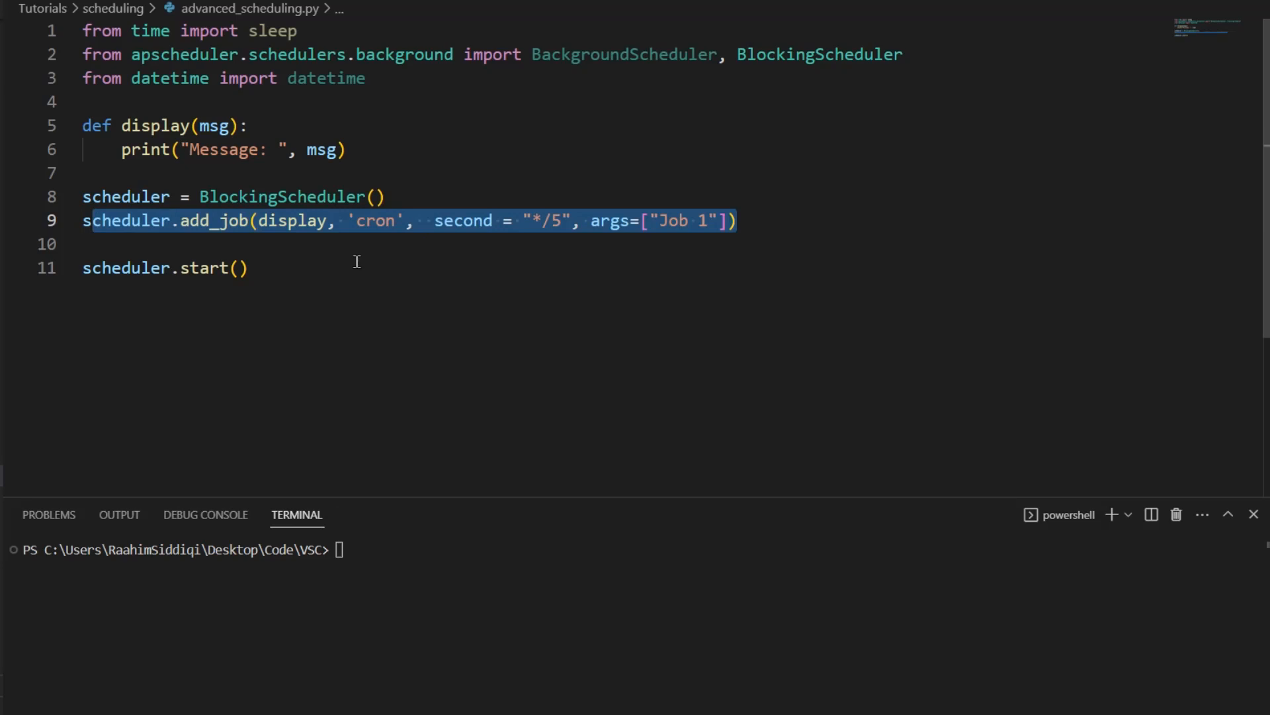
# Add month = "1-12" to the cron job and edit it to "1-3,5-8".
pyautogui.click(259, 268)
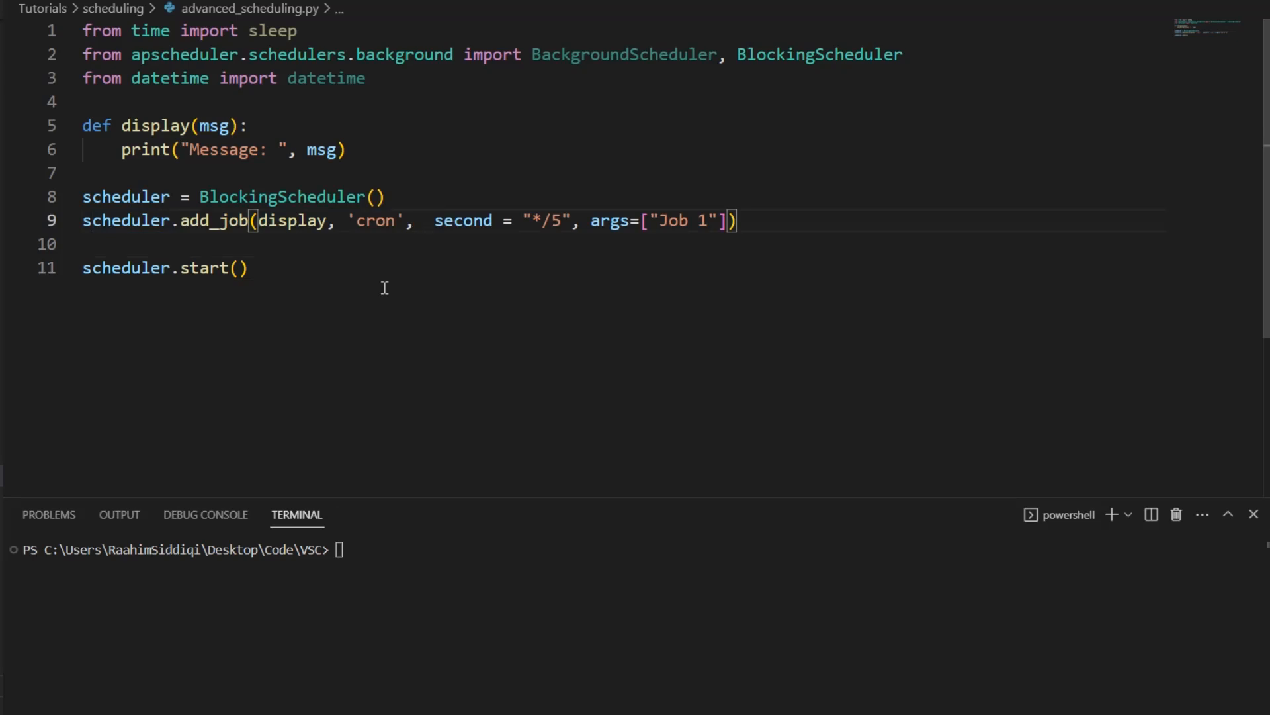
pyautogui.write('month,')
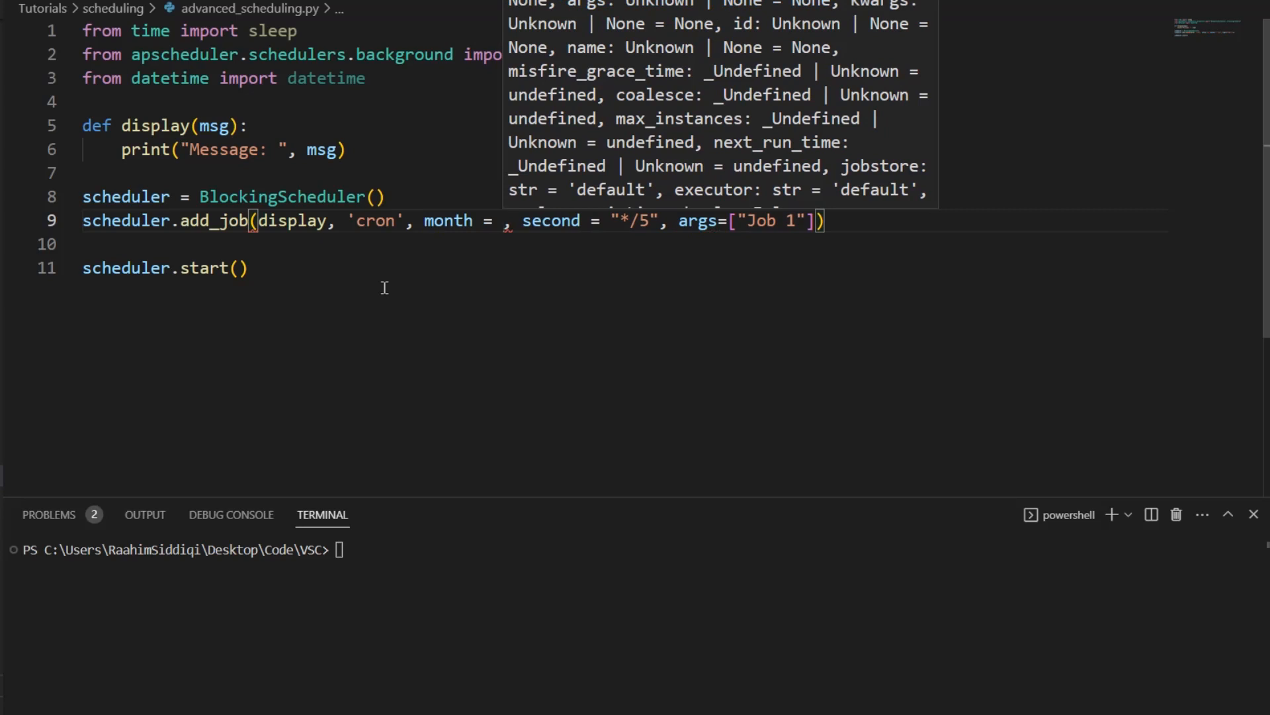
pyautogui.write('"1-12"')
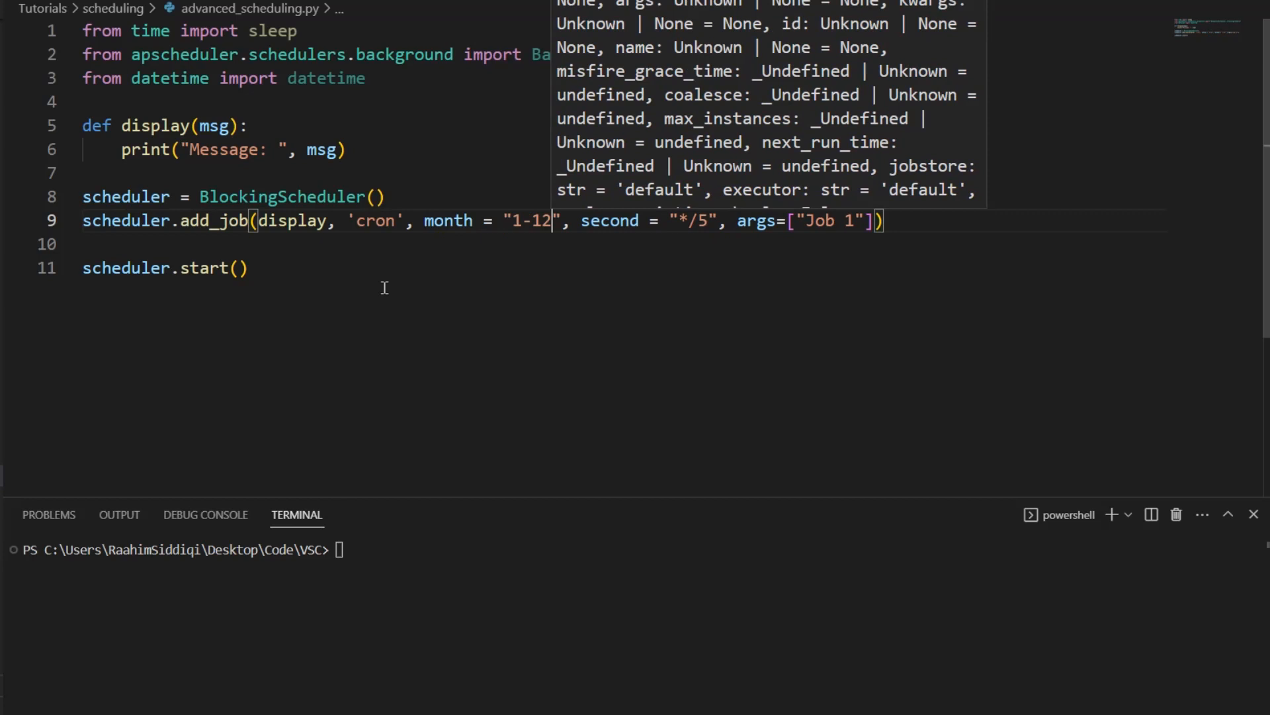
pyautogui.press('Backspace')
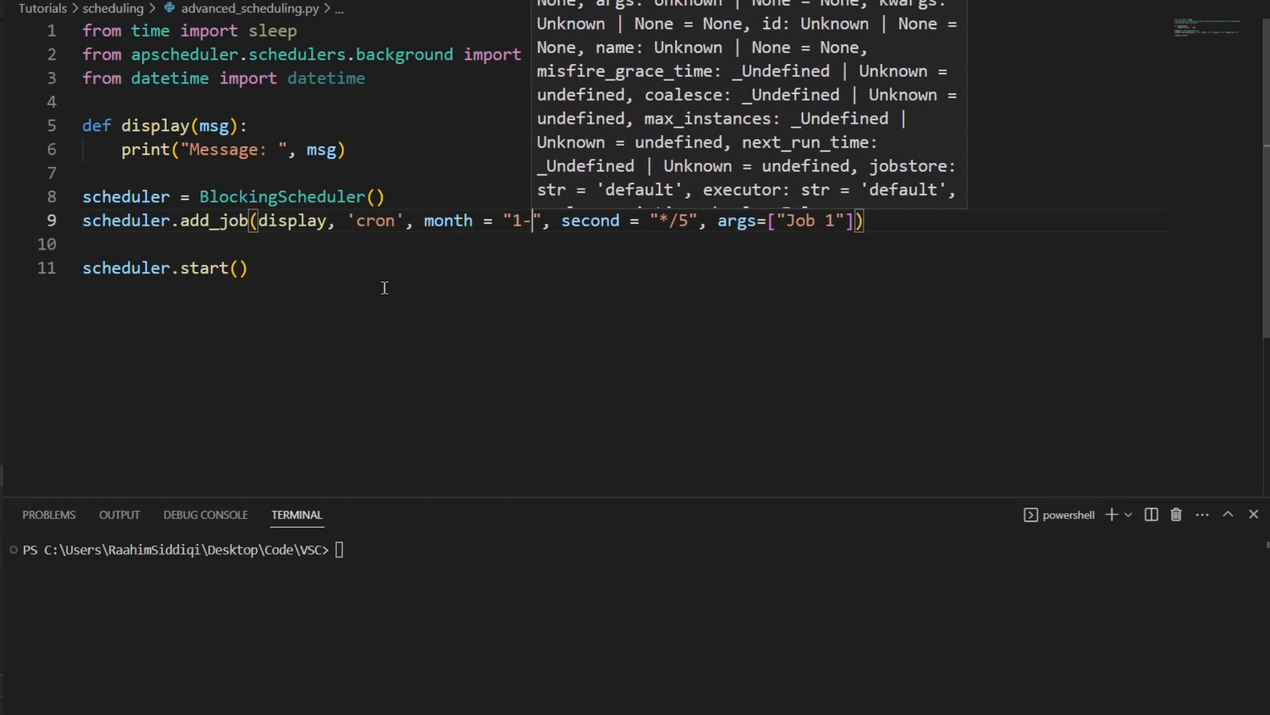
pyautogui.write('6')
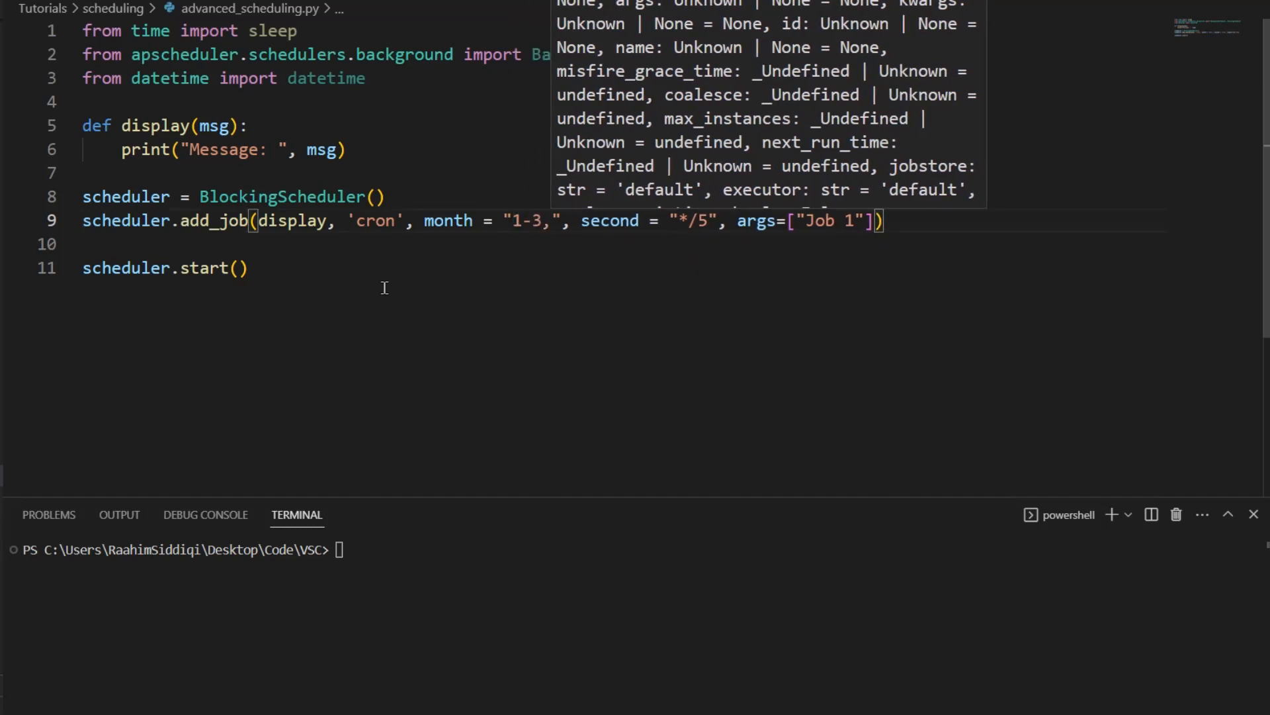
pyautogui.write('4-8')
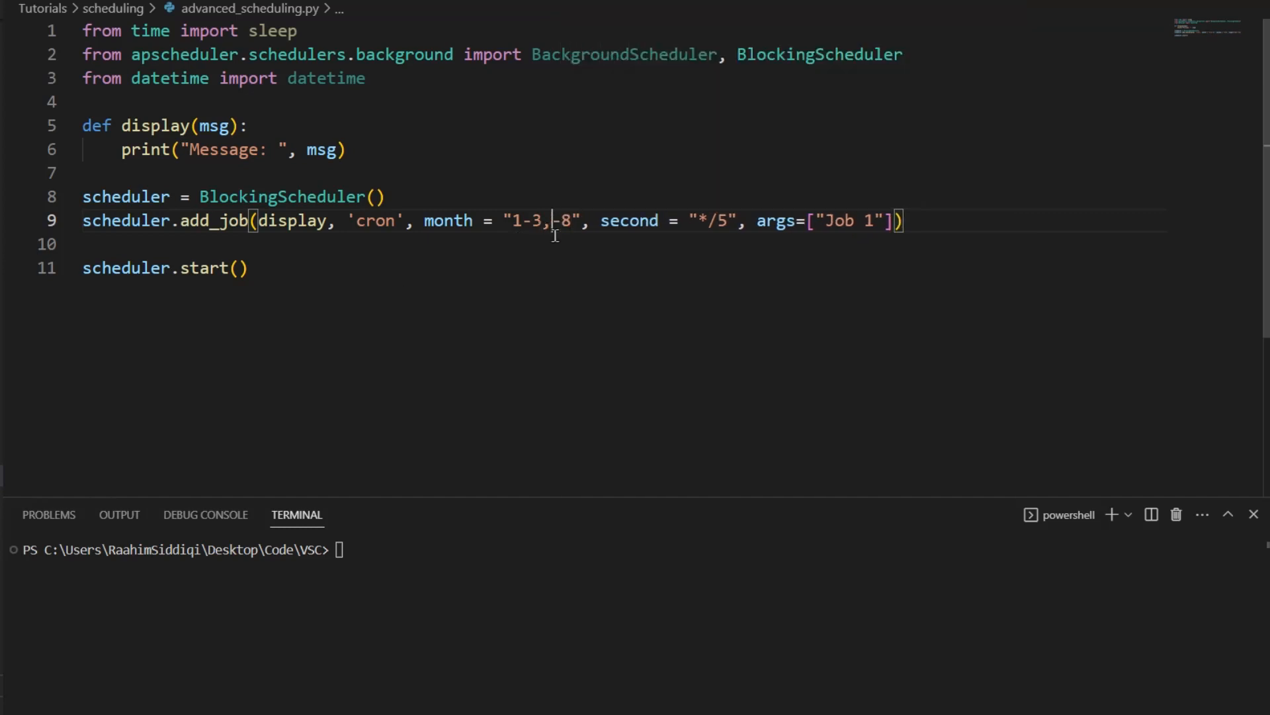
pyautogui.write('5')
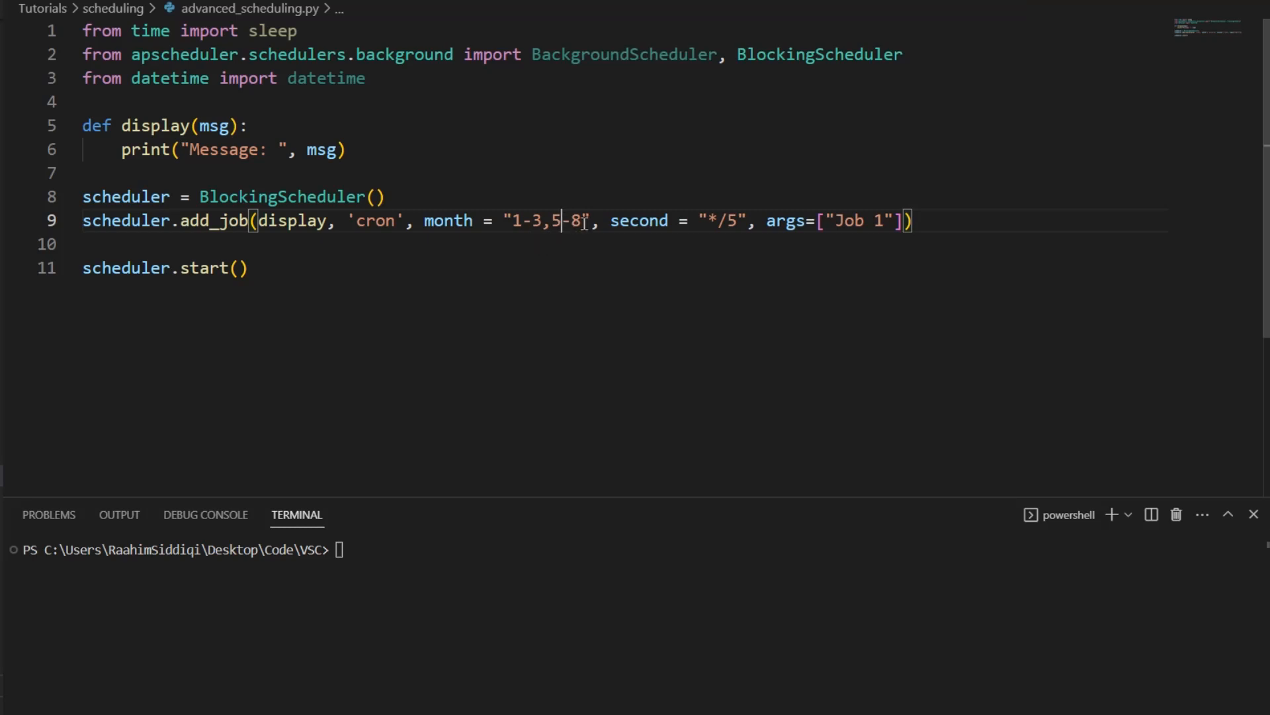
# Change the month value to "7", then "2", and run the script.
pyautogui.moveTo(513, 220); pyautogui.dragTo(583, 220)
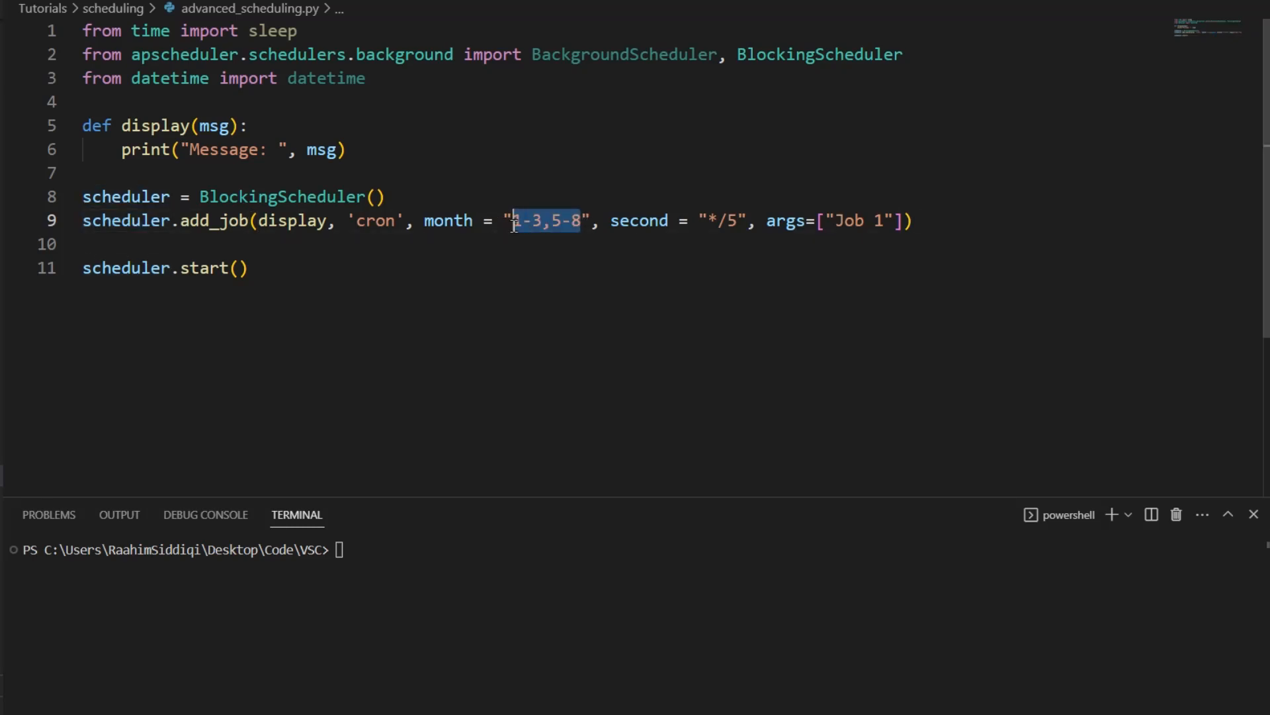
pyautogui.write('7')
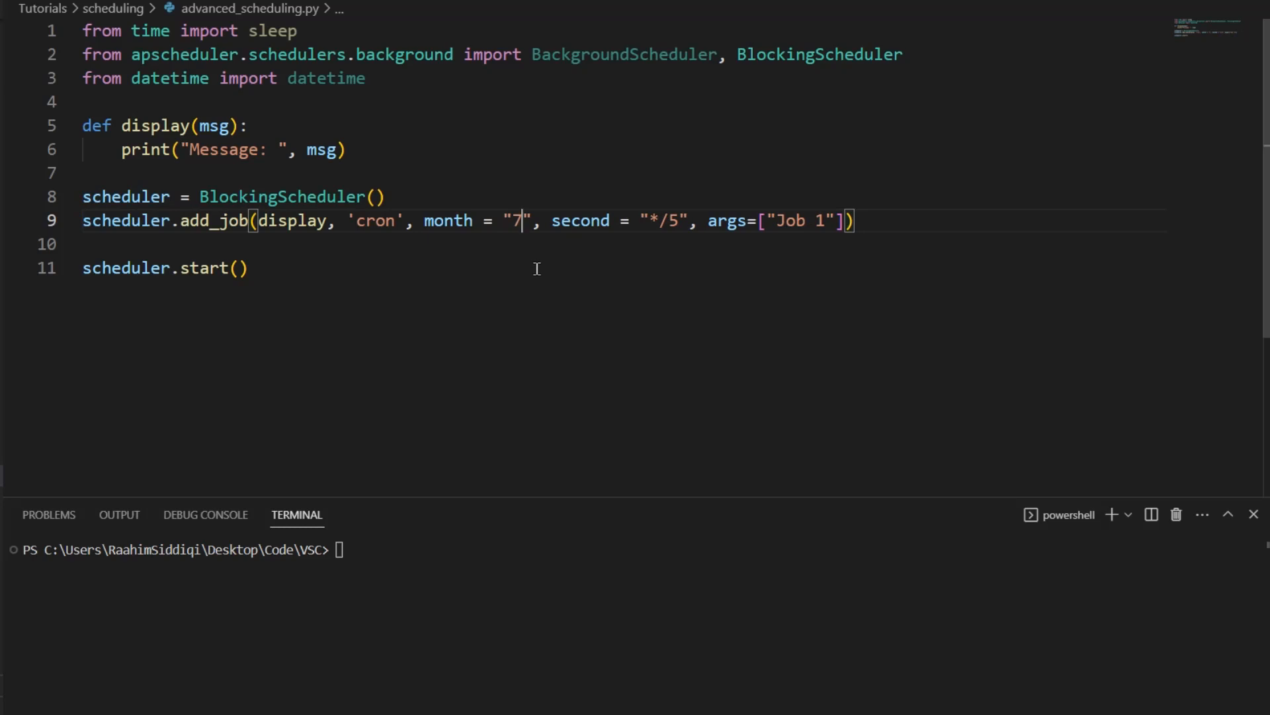
pyautogui.write('2')
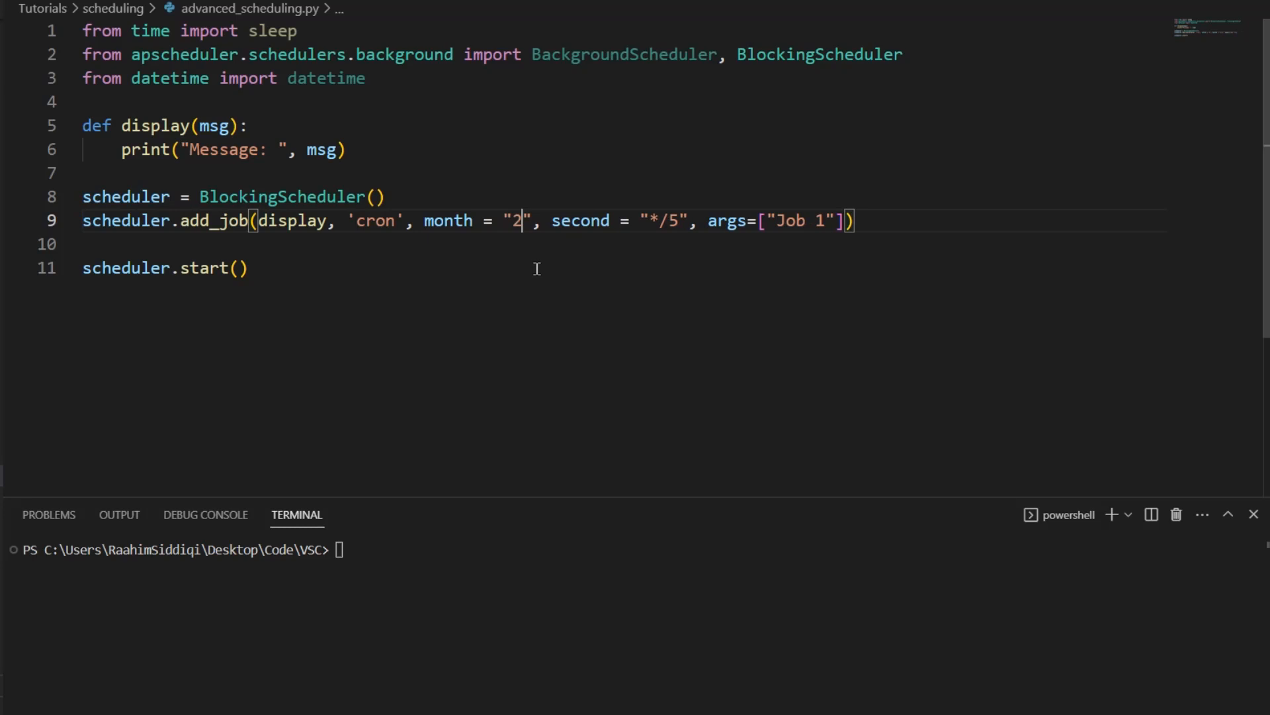
pyautogui.press('F5')
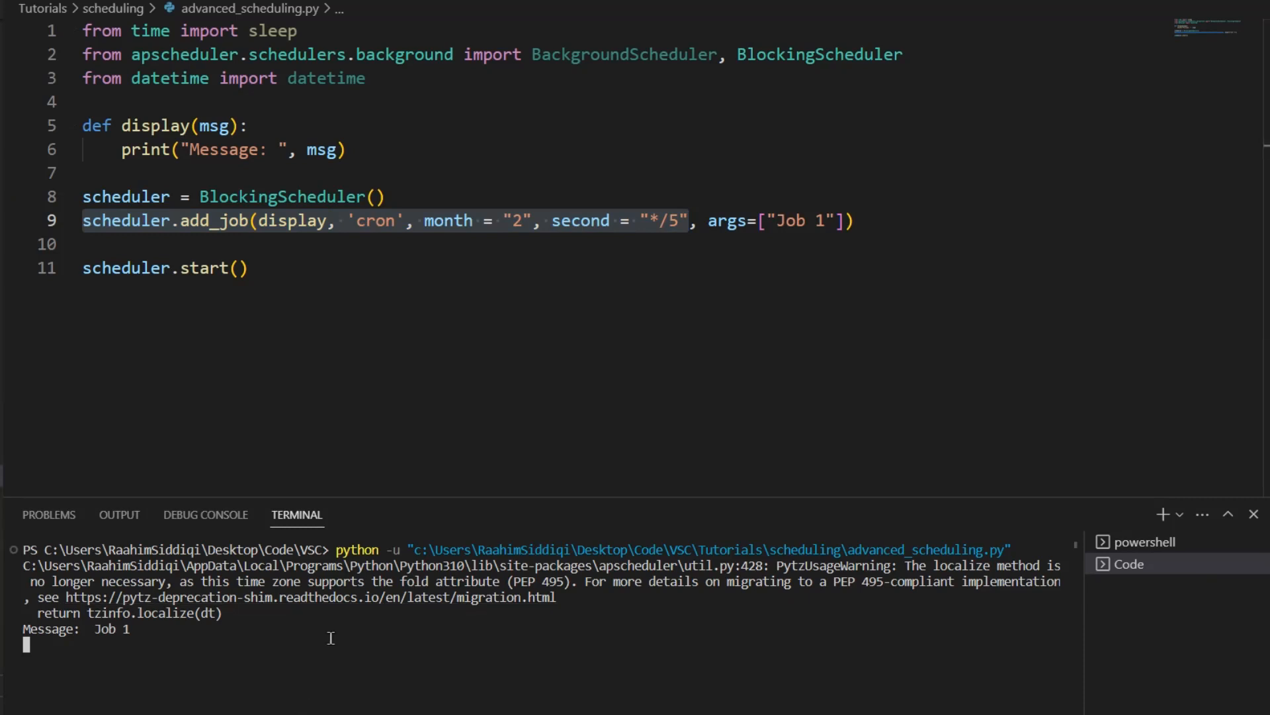
pyautogui.moveTo(1249, 553)
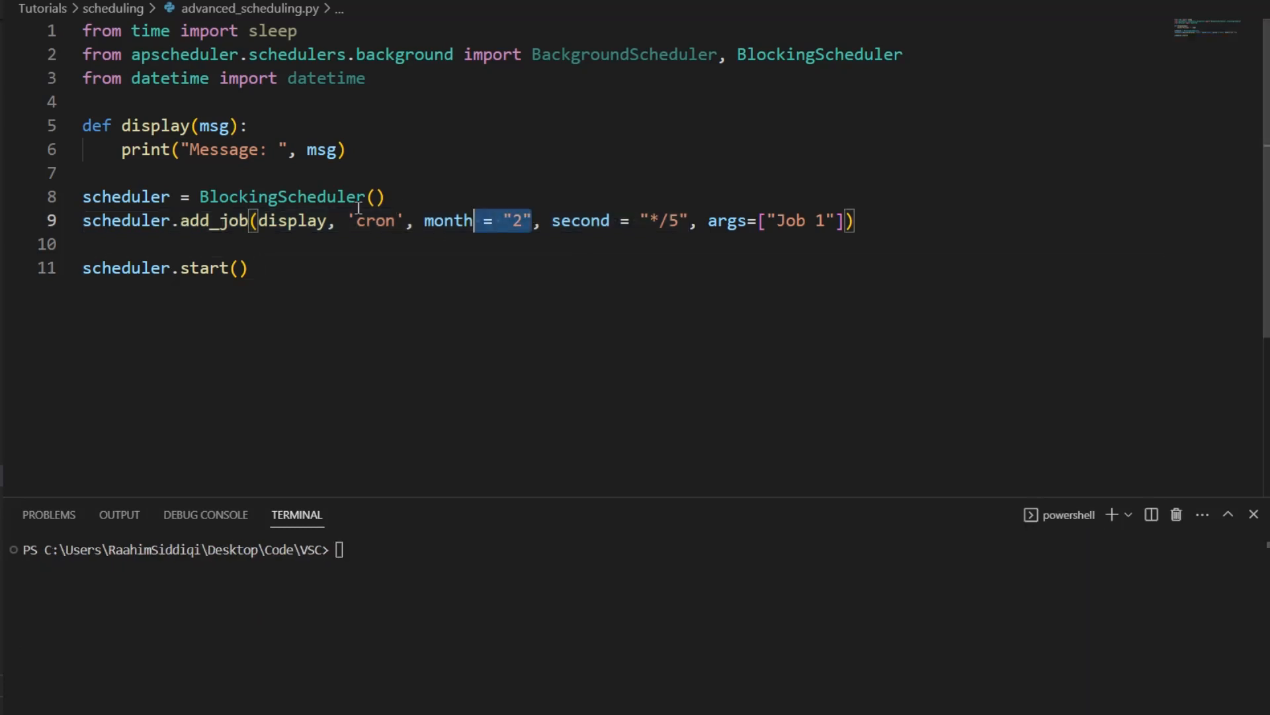
# Replace month = "2" with day = "*/30", then change the day to "3rd fri".
pyautogui.write('day')
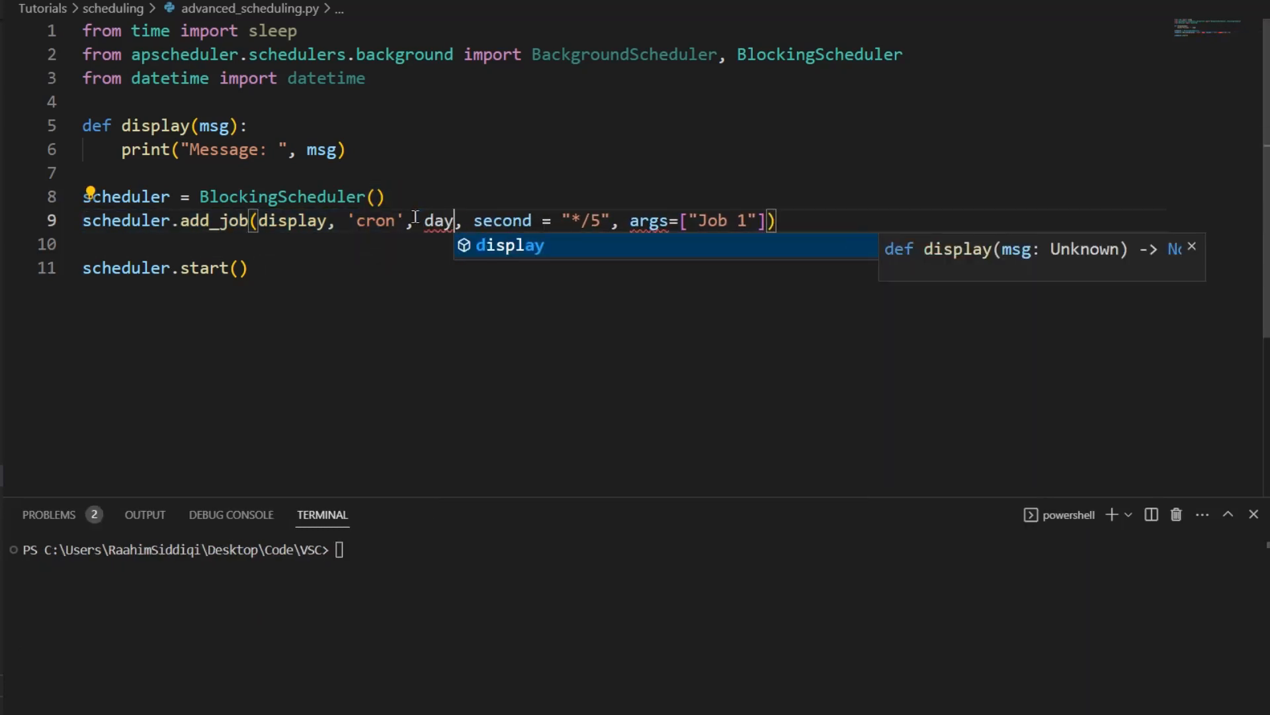
pyautogui.write('= "2"')
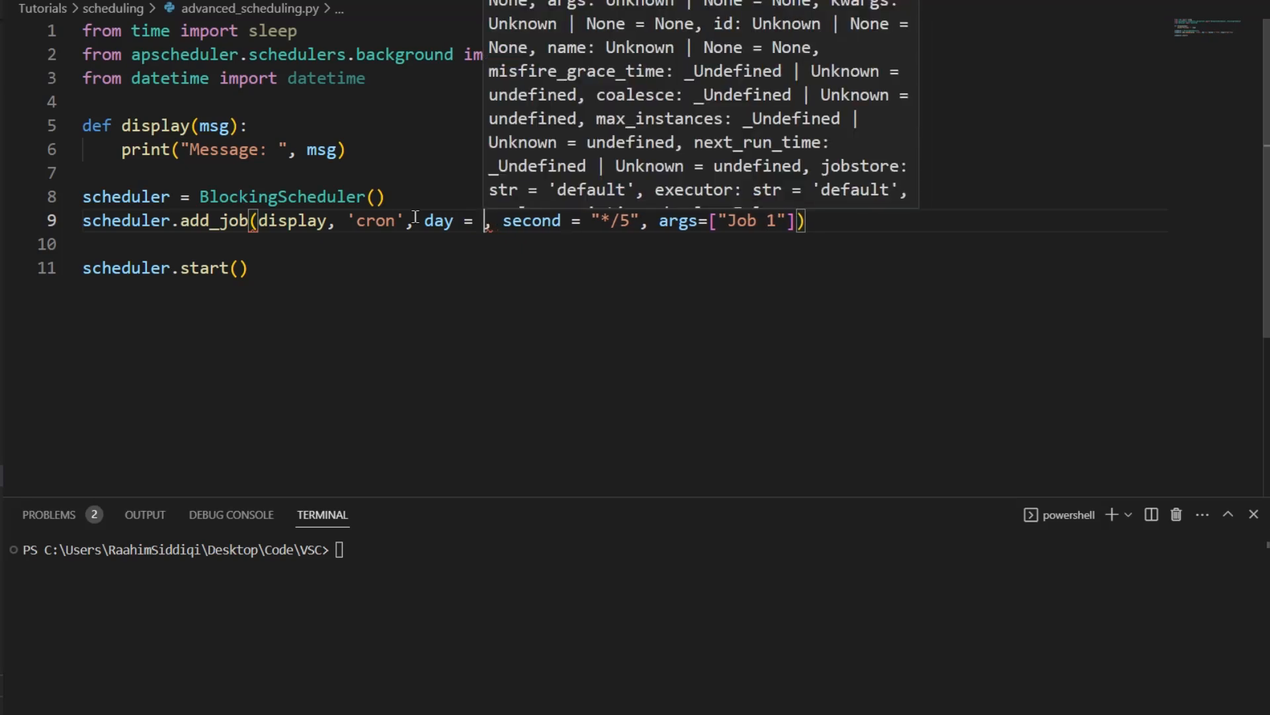
pyautogui.write('"*"')
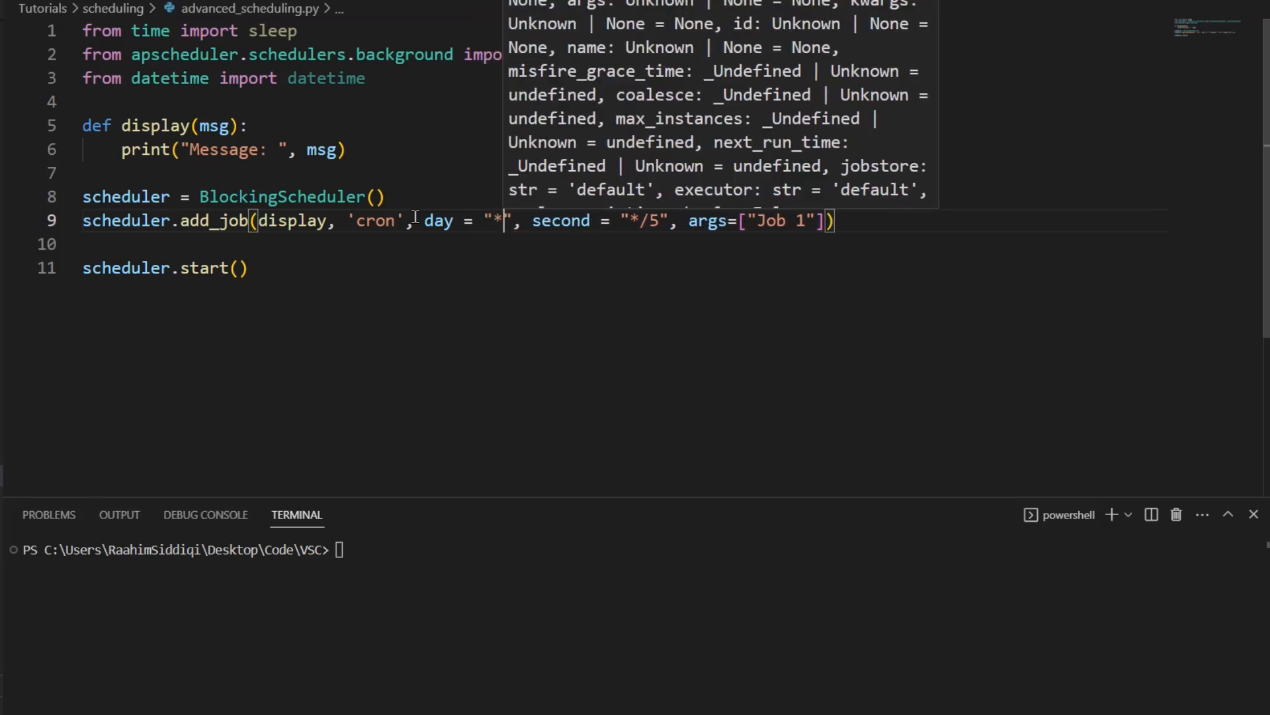
pyautogui.moveTo(414, 362)
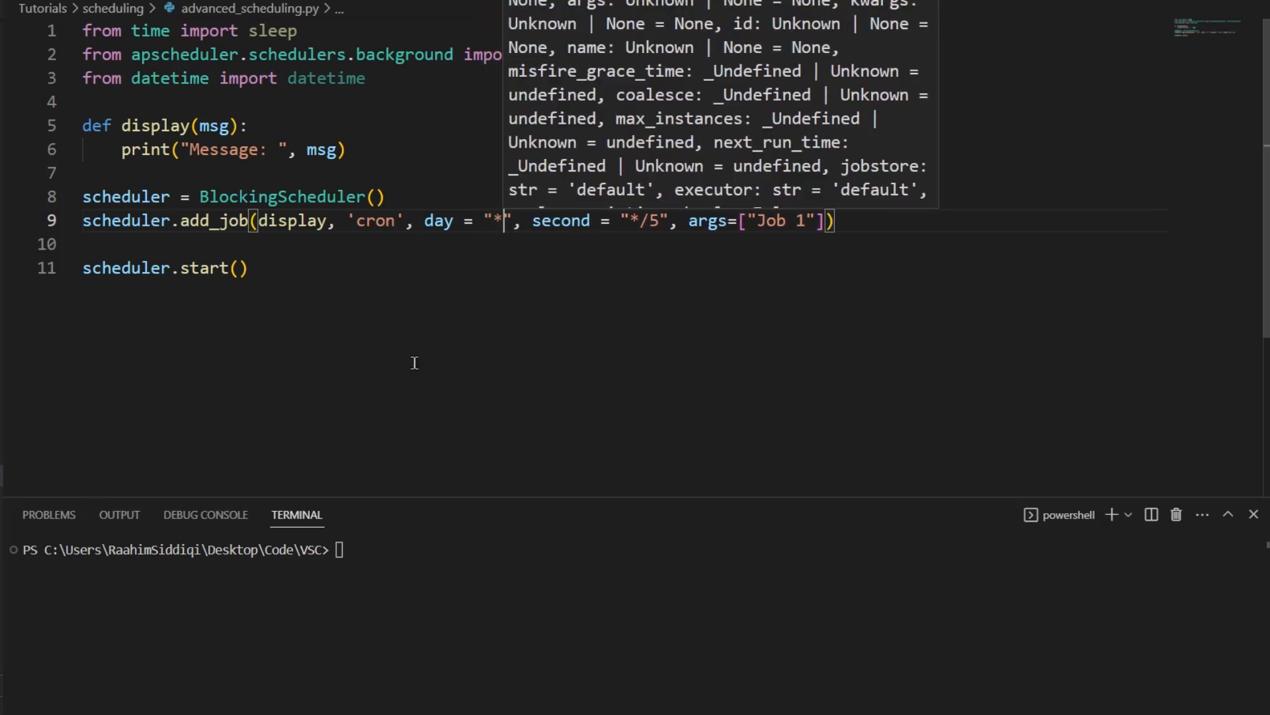
pyautogui.write('/30')
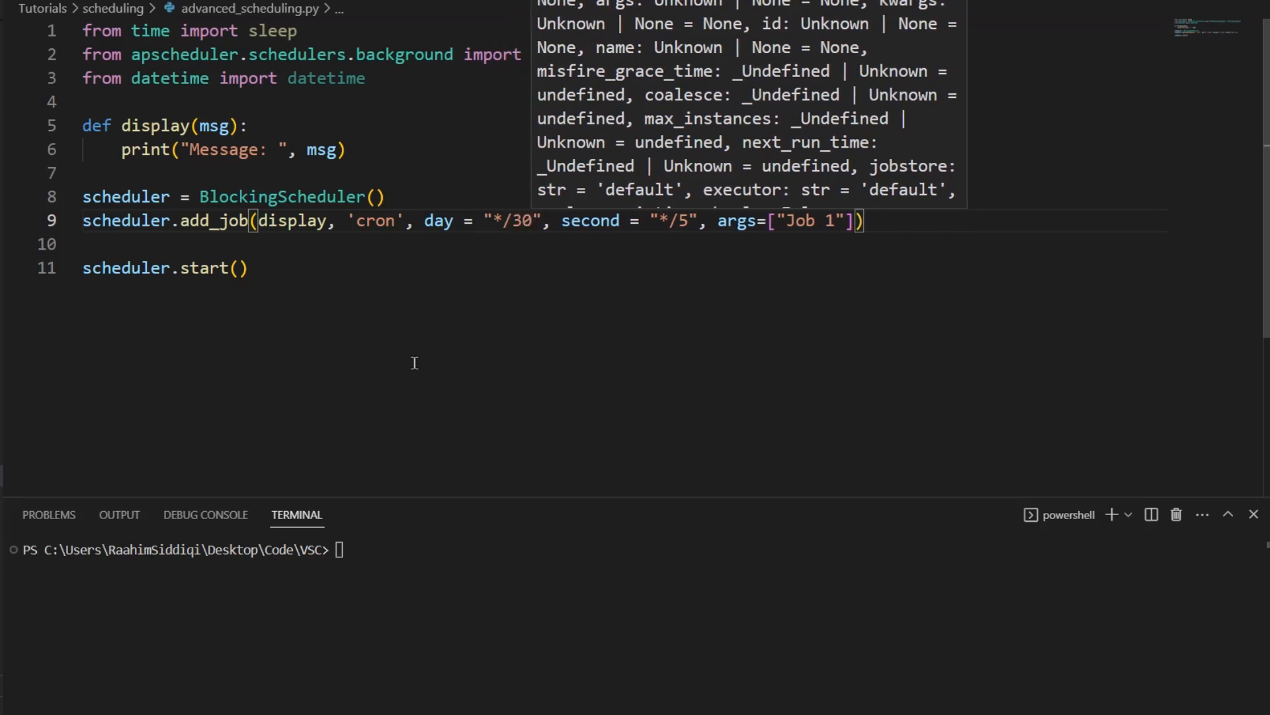
pyautogui.moveTo(485, 299)
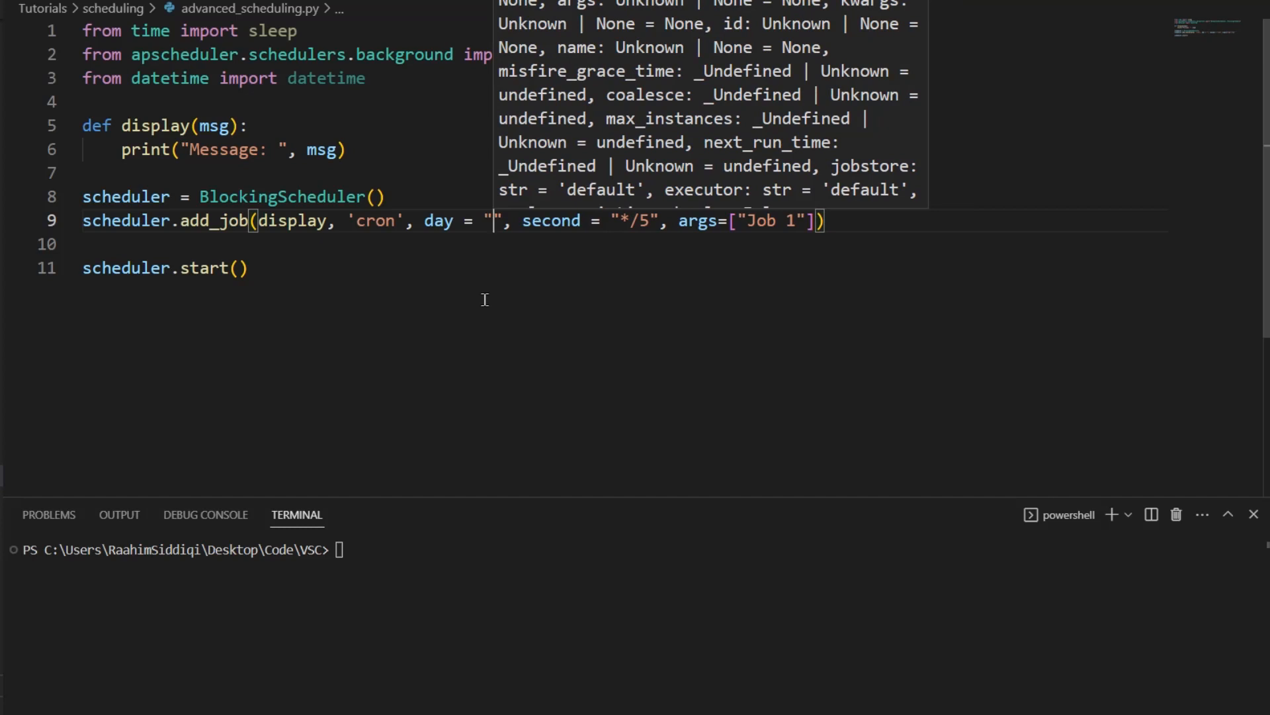
pyautogui.write('3rd fri')
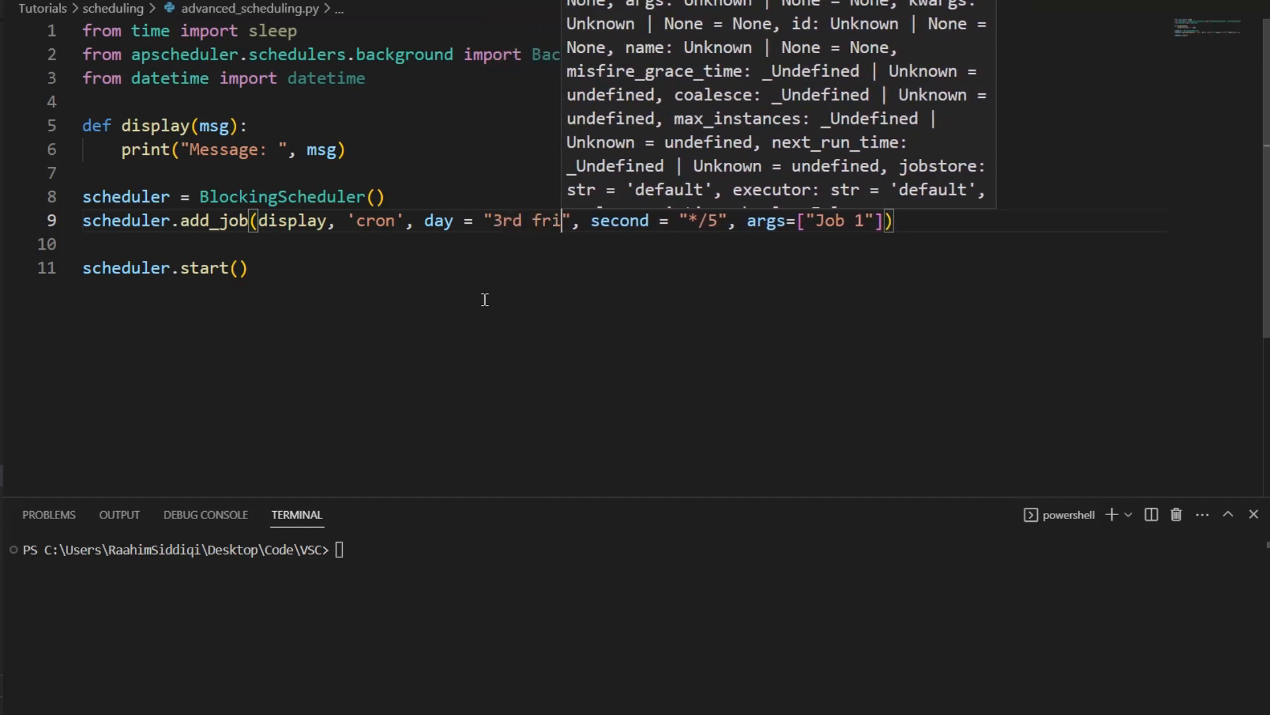
pyautogui.click(259, 268)
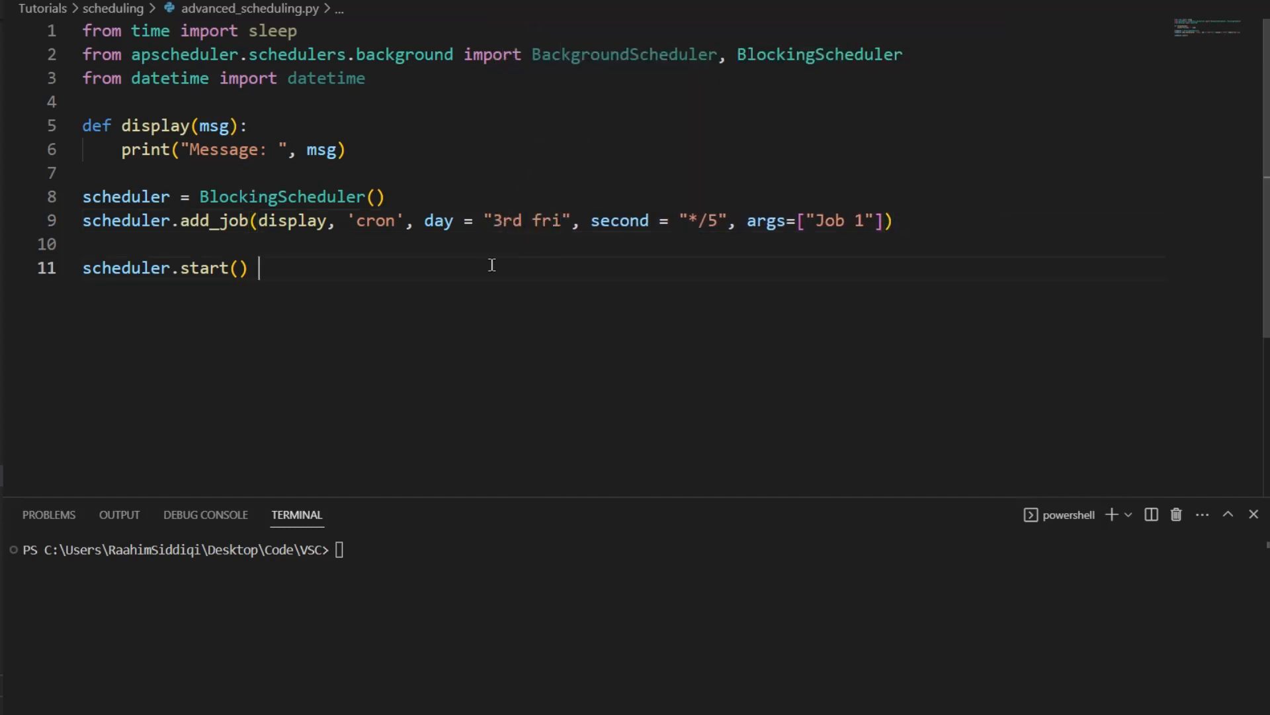
pyautogui.moveTo(496, 262)
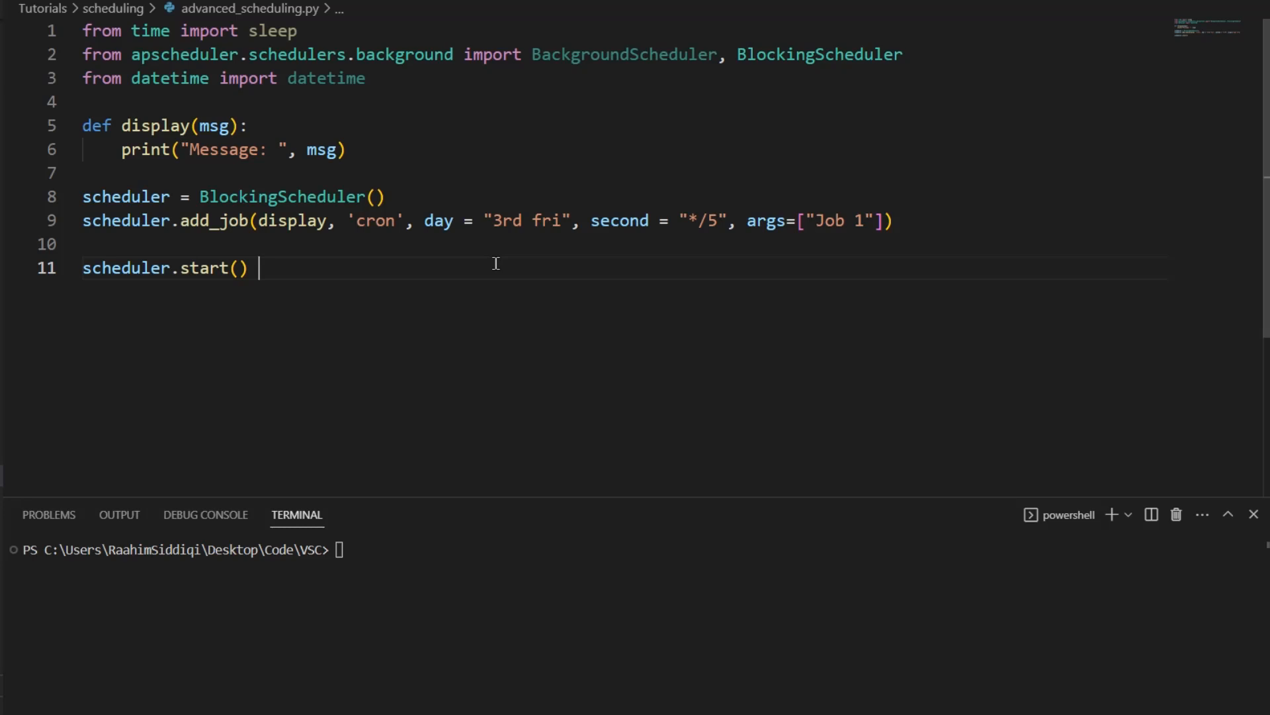
pyautogui.moveTo(567, 303)
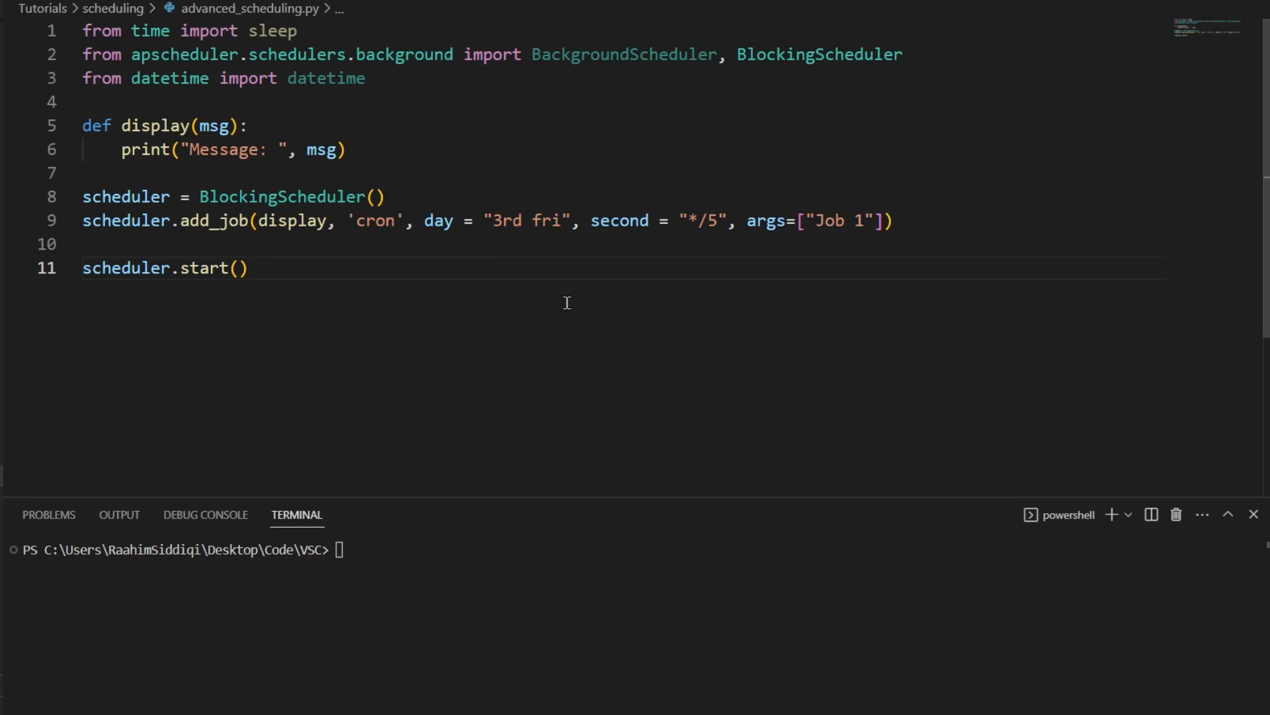